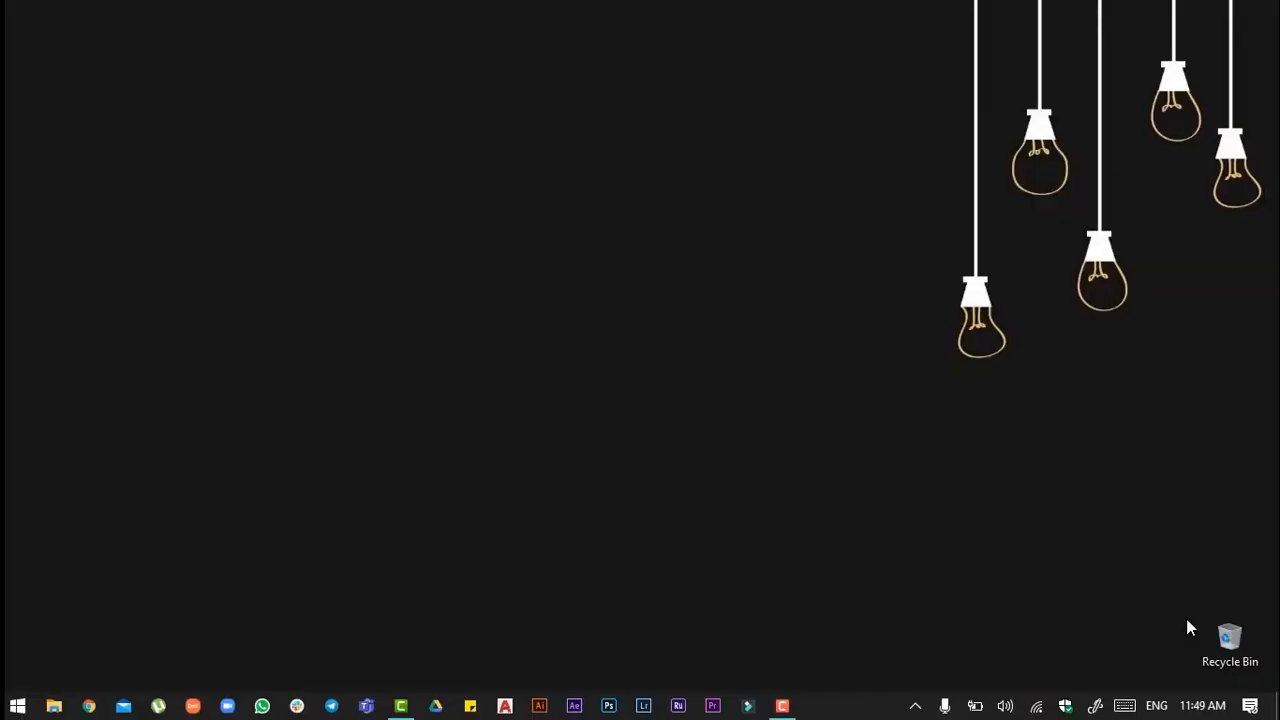
Launch ANSYS Workbench from the taskbar icon
click(608, 706)
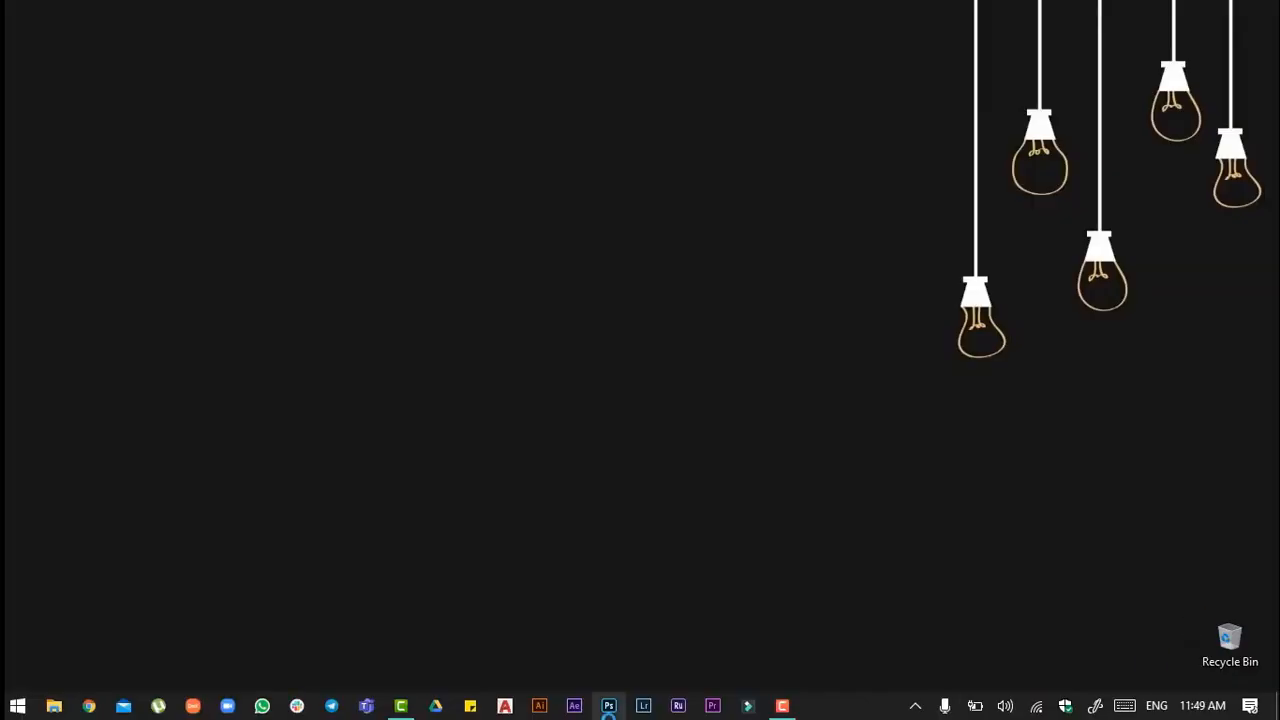
mouse_move(608, 706)
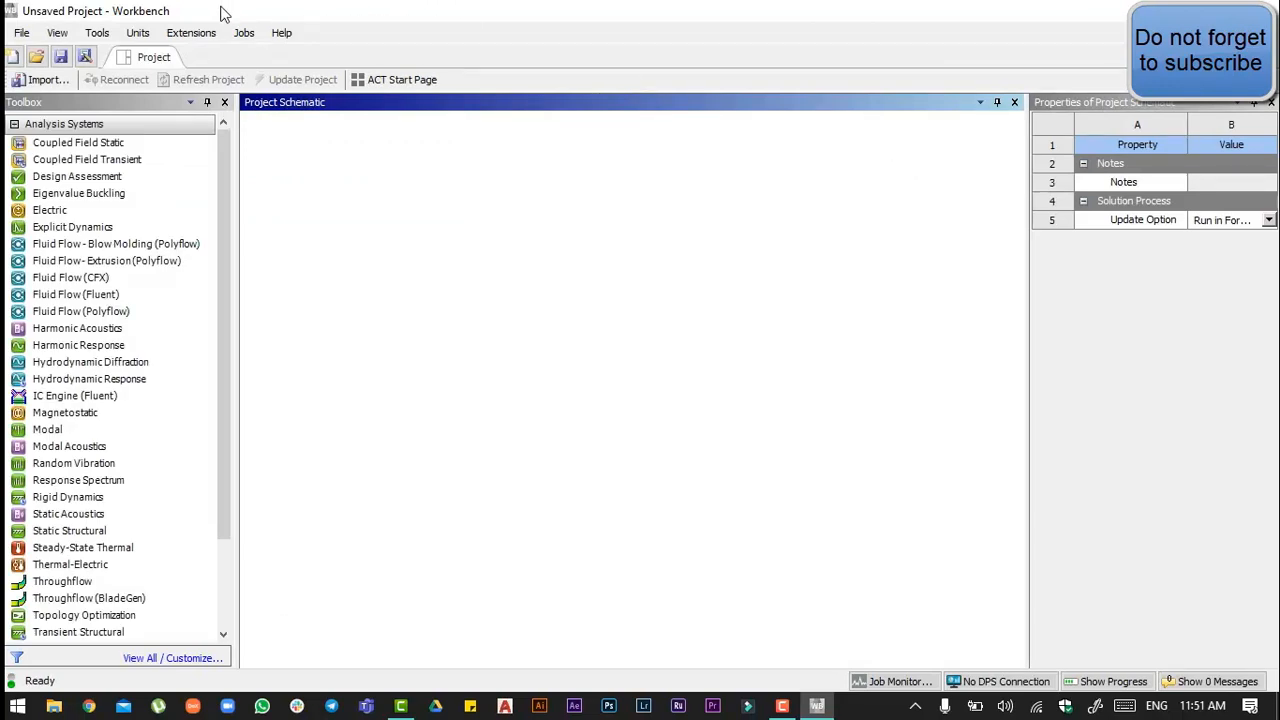
Add a Static Structural system and set its geometry Analysis Type to 2D
click(138, 32)
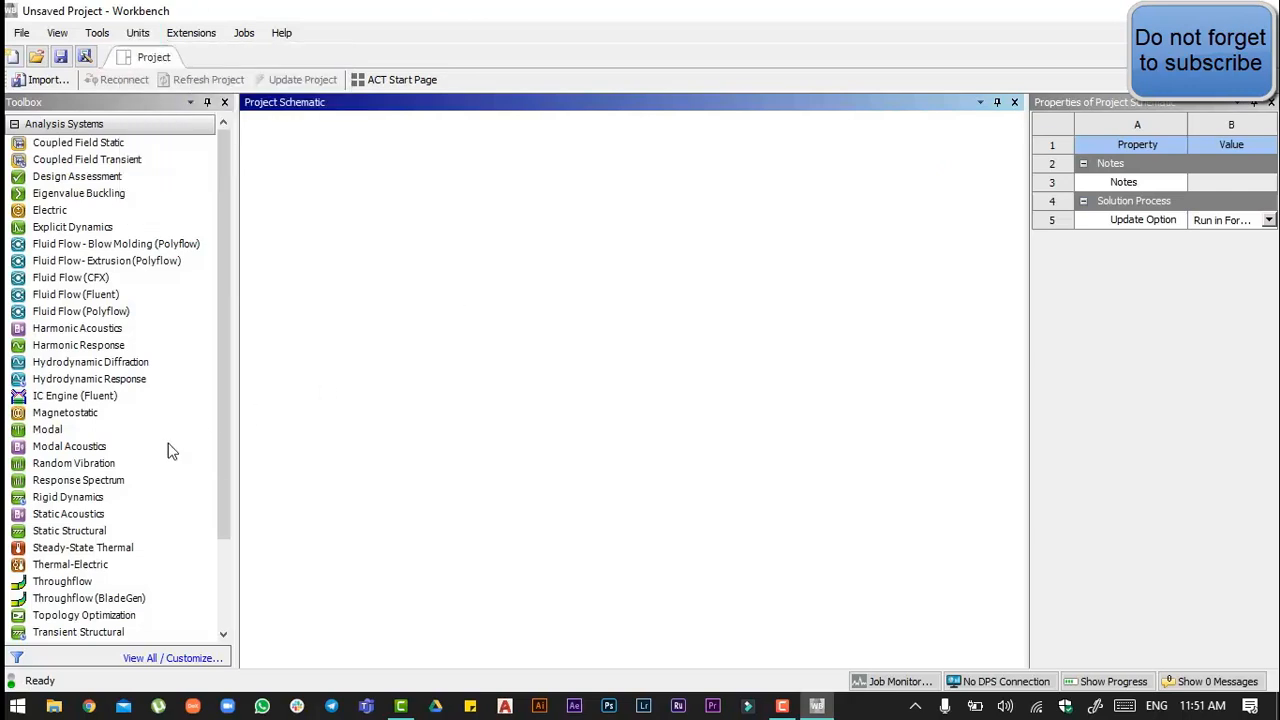
click(69, 530)
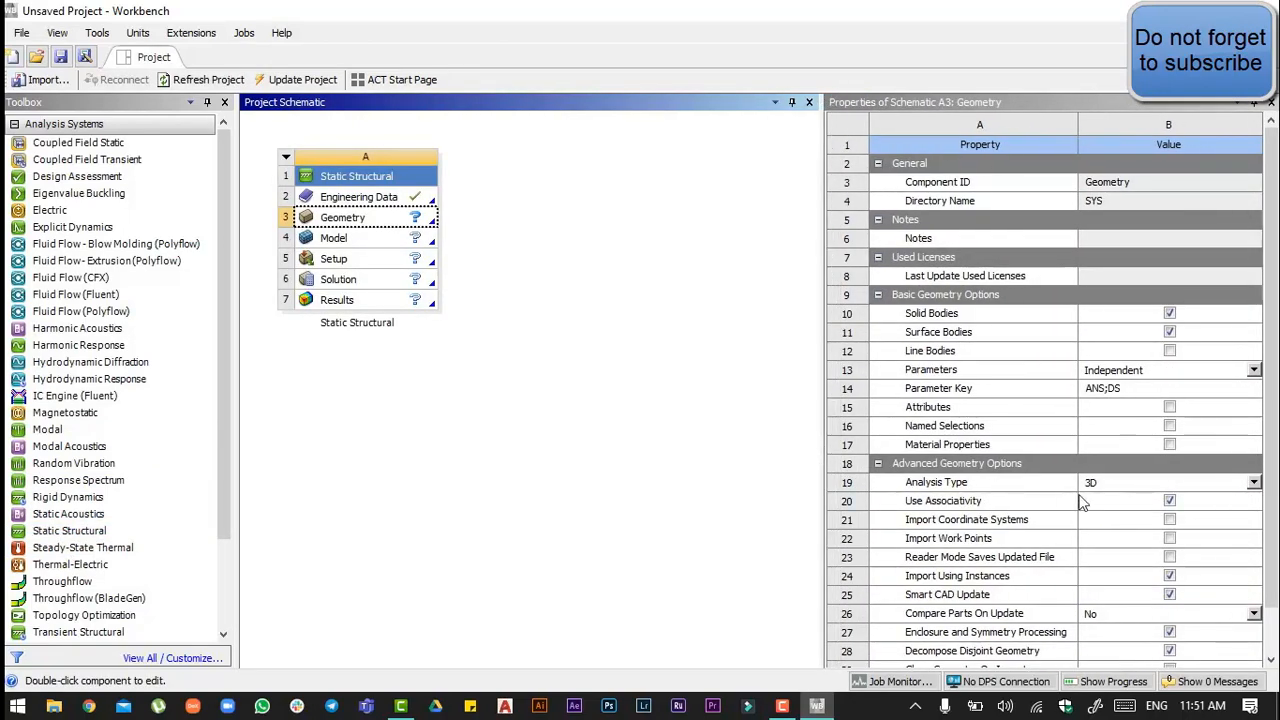
mouse_move(935, 500)
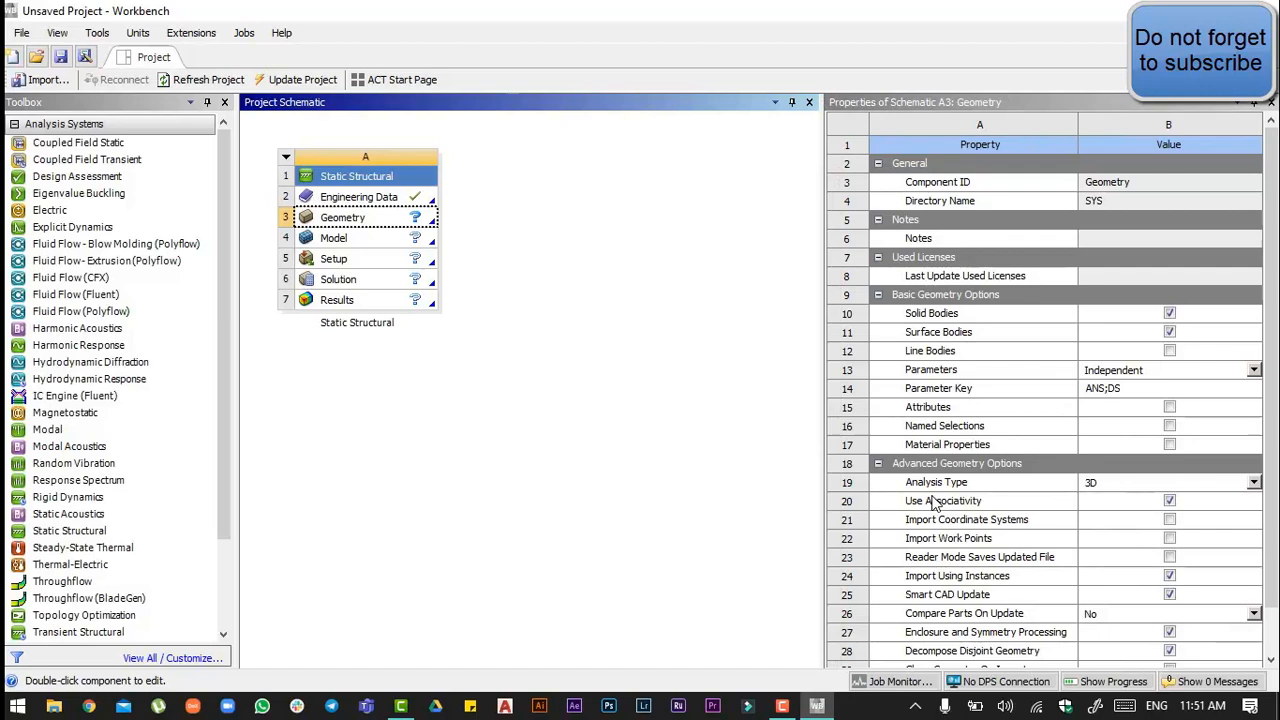
mouse_move(1265, 488)
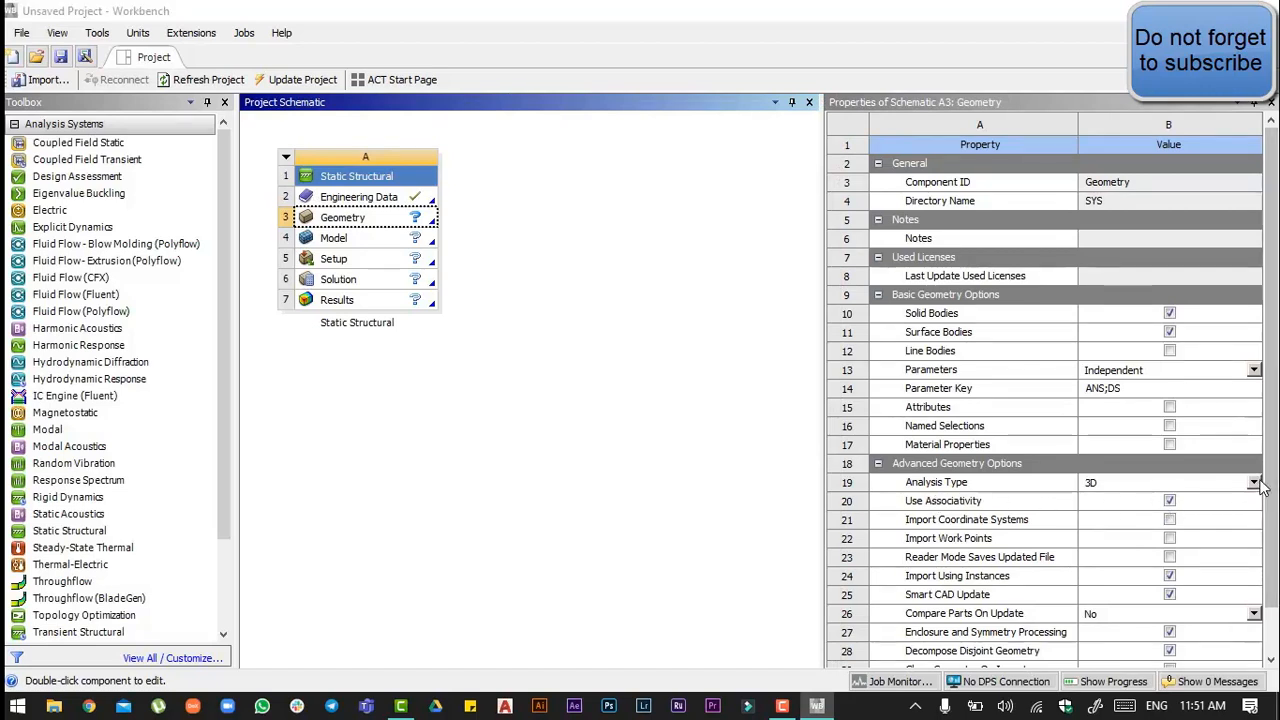
click(1090, 482)
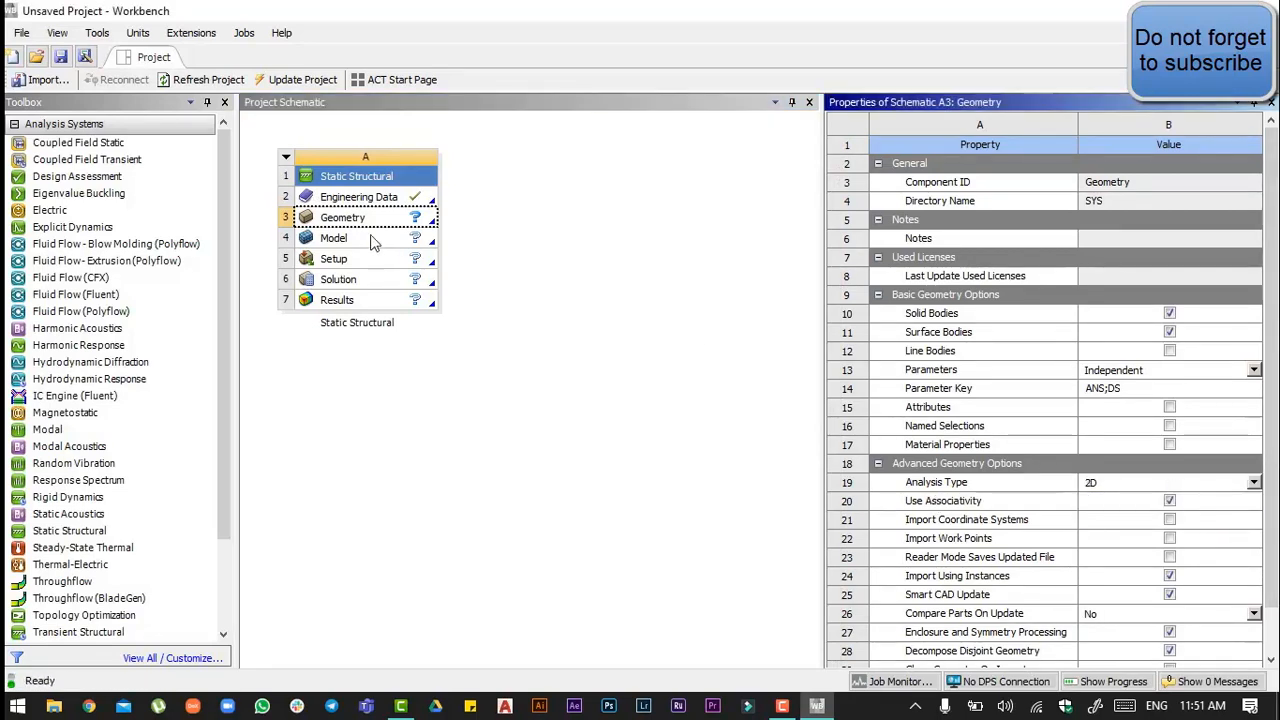
click(359, 196)
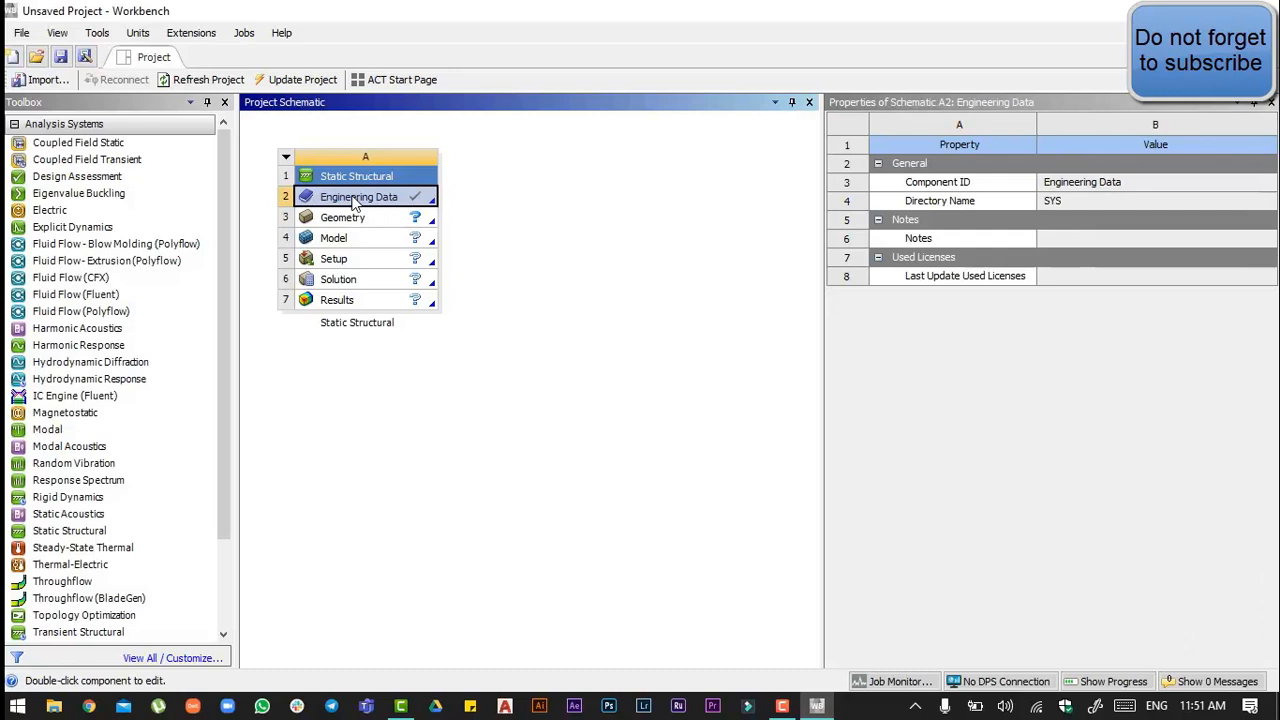
right_click(358, 196)
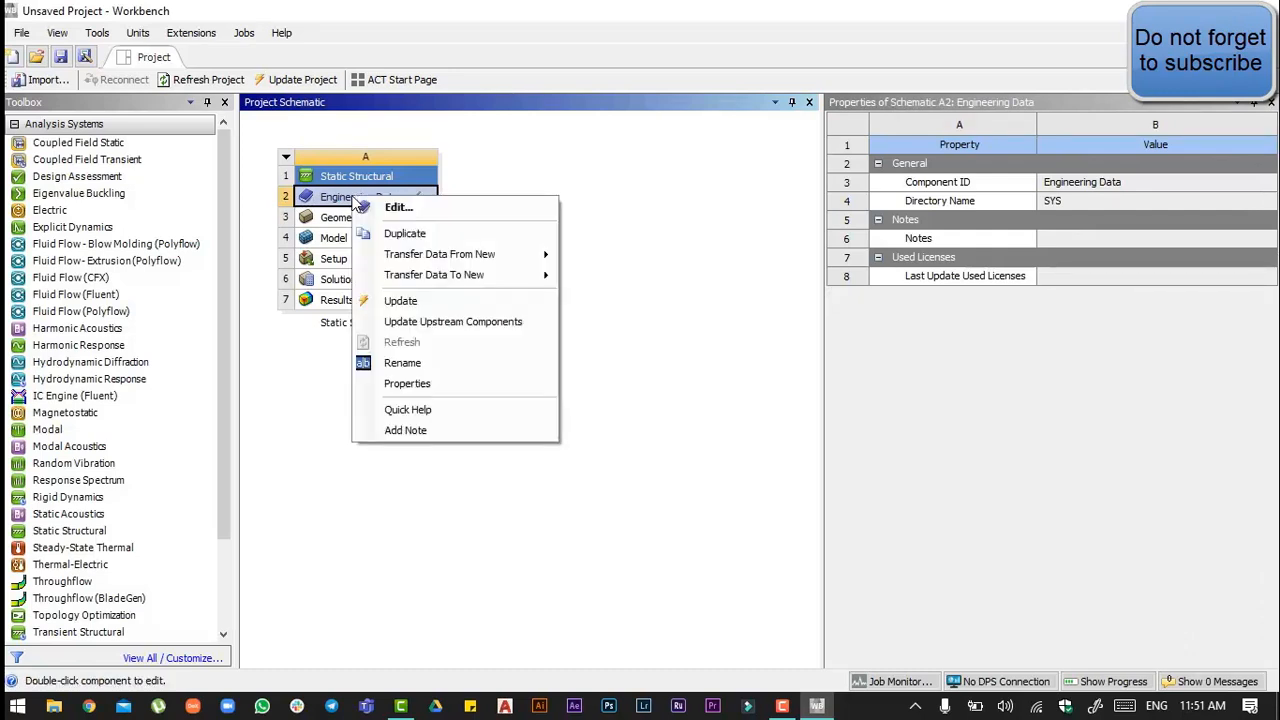
click(398, 207)
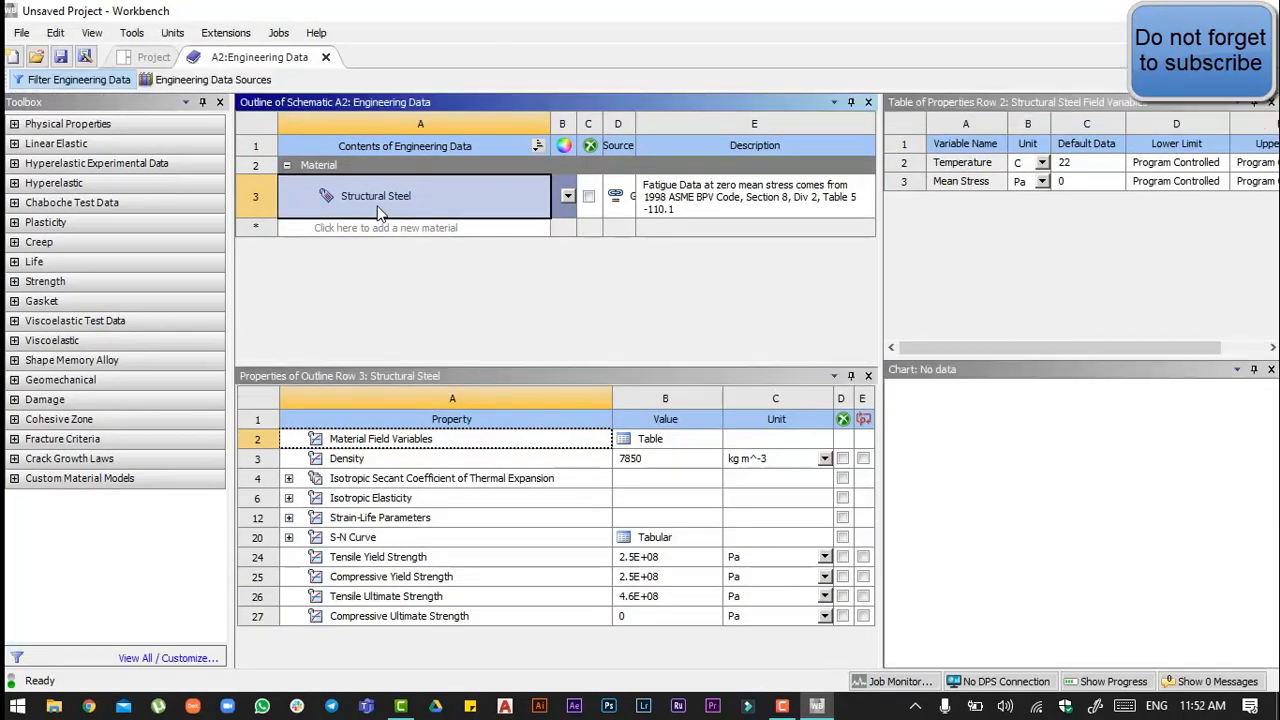
click(213, 79)
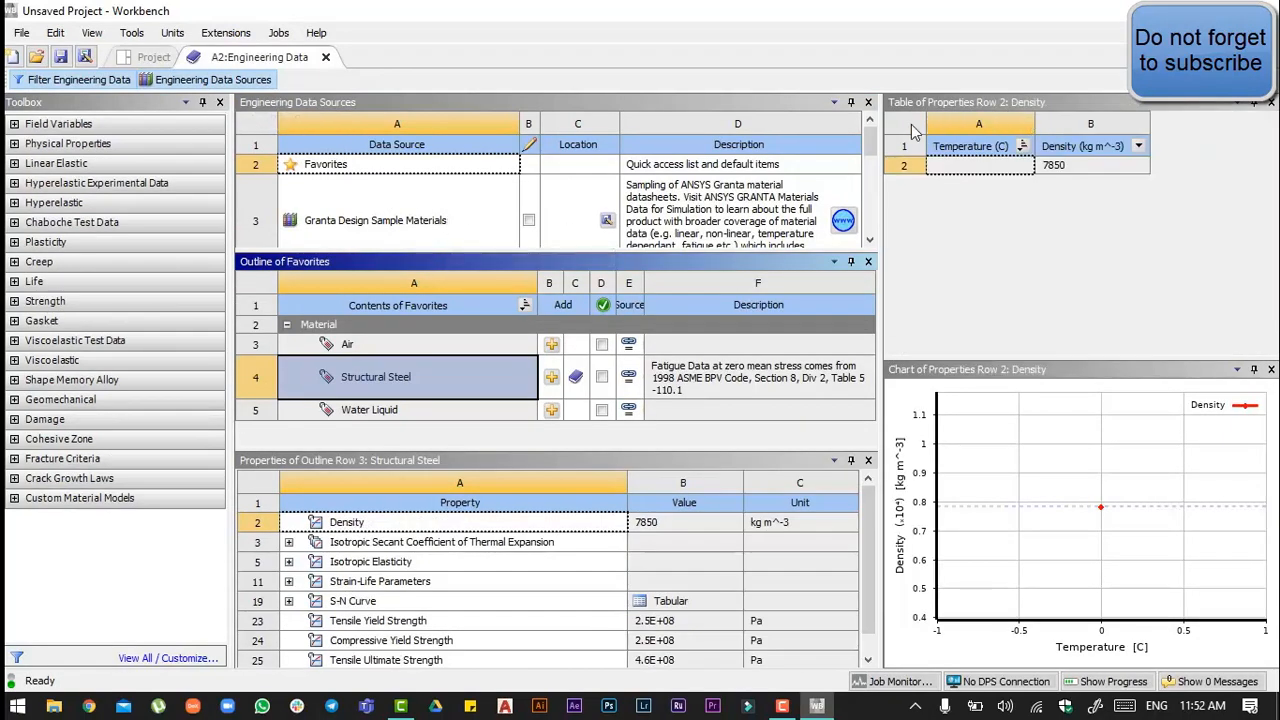
scroll(down, 3)
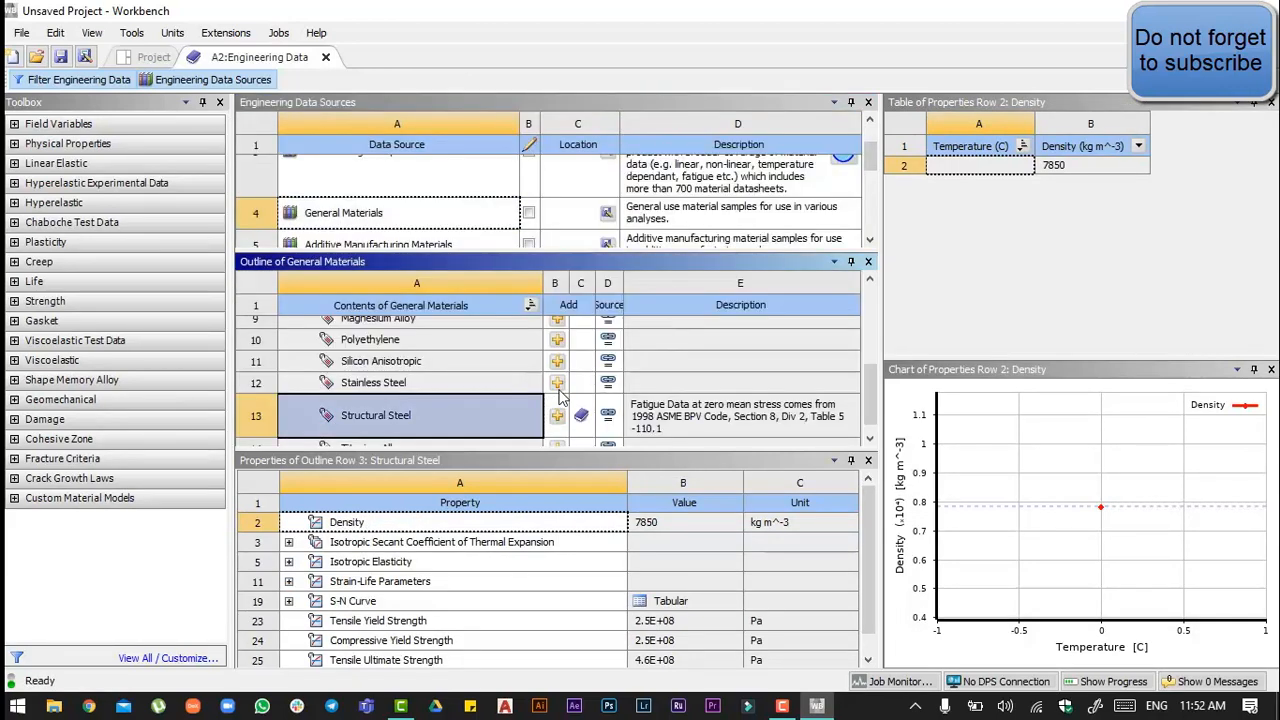
click(153, 57)
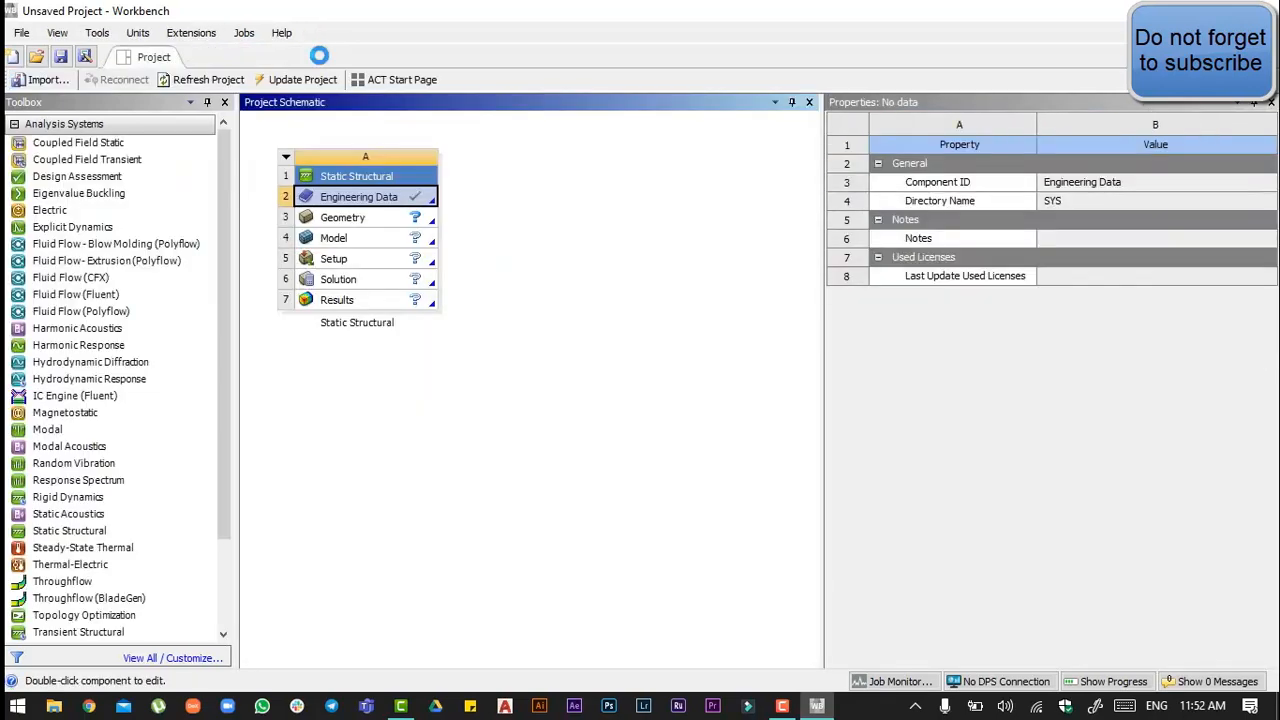
mouse_move(365, 223)
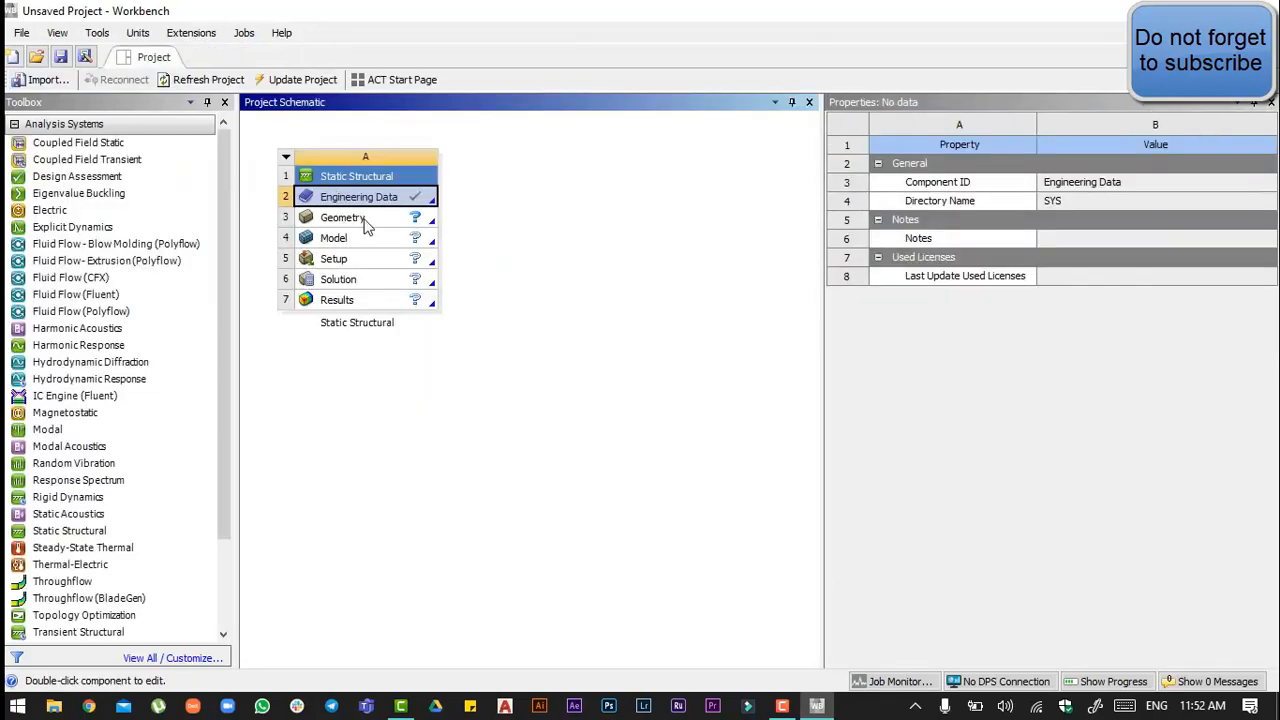
Import the existing geometry file into the Static Structural Geometry cell
click(342, 217)
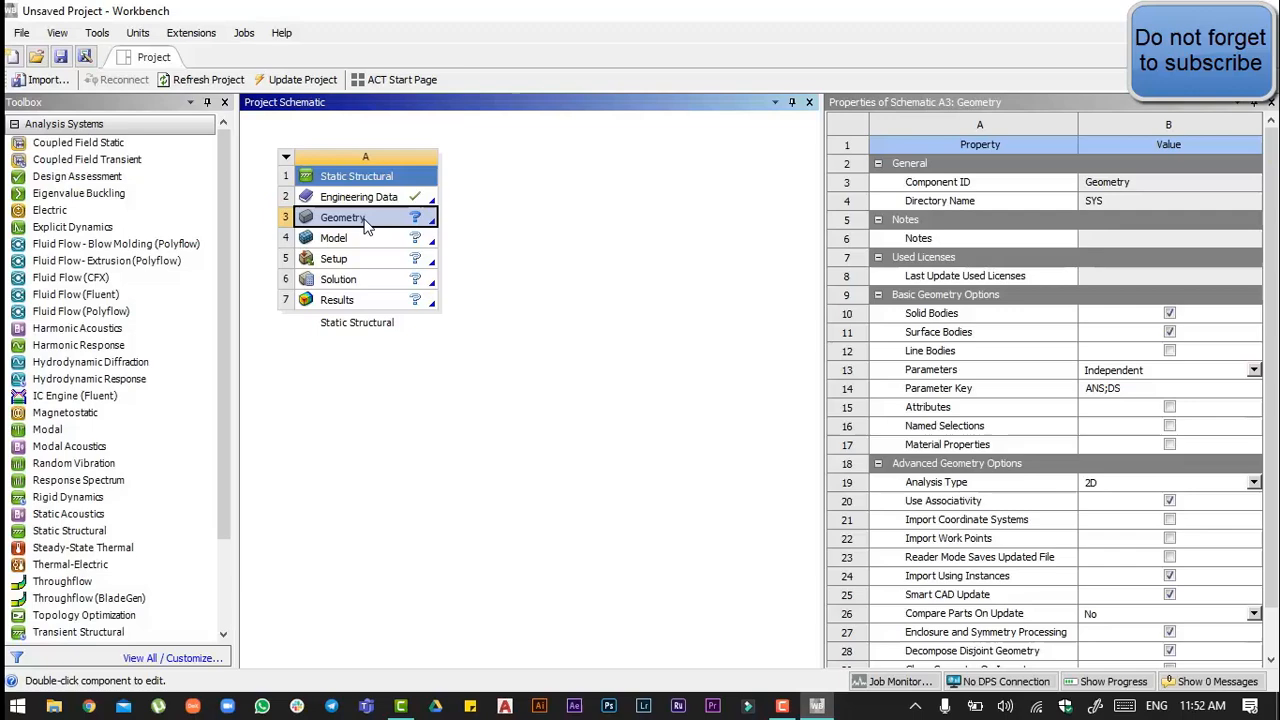
right_click(342, 217)
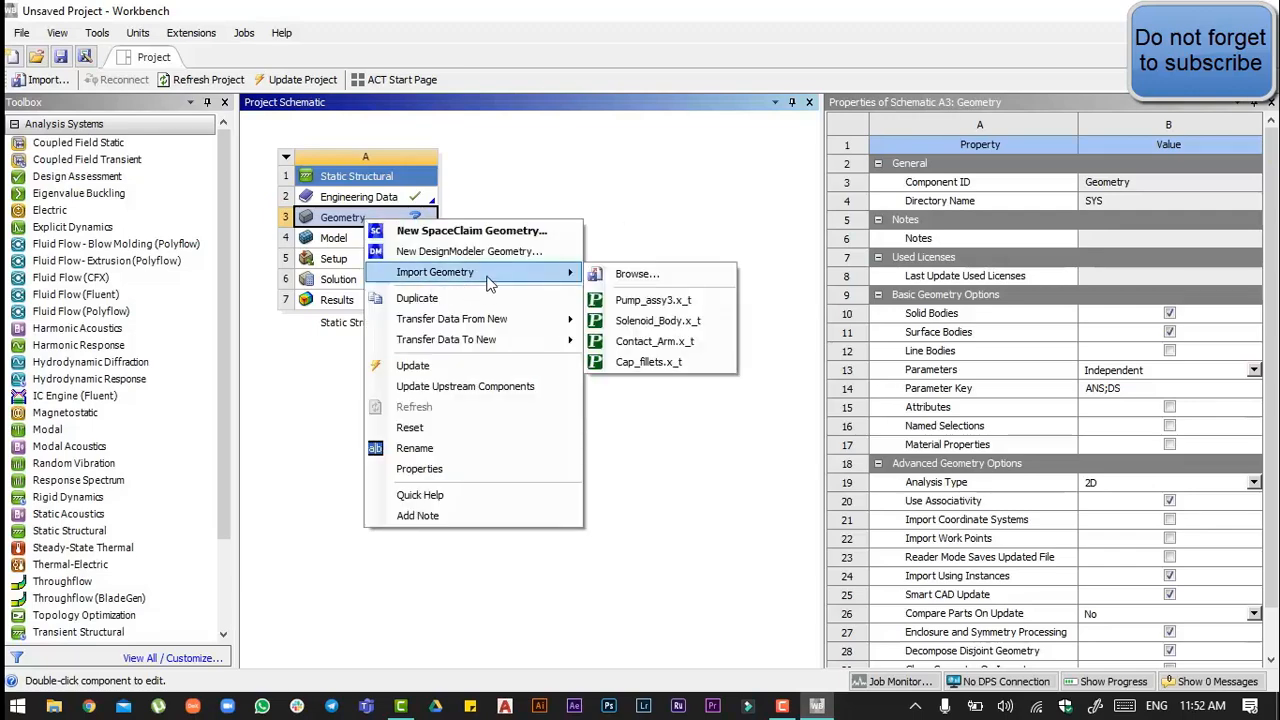
click(652, 299)
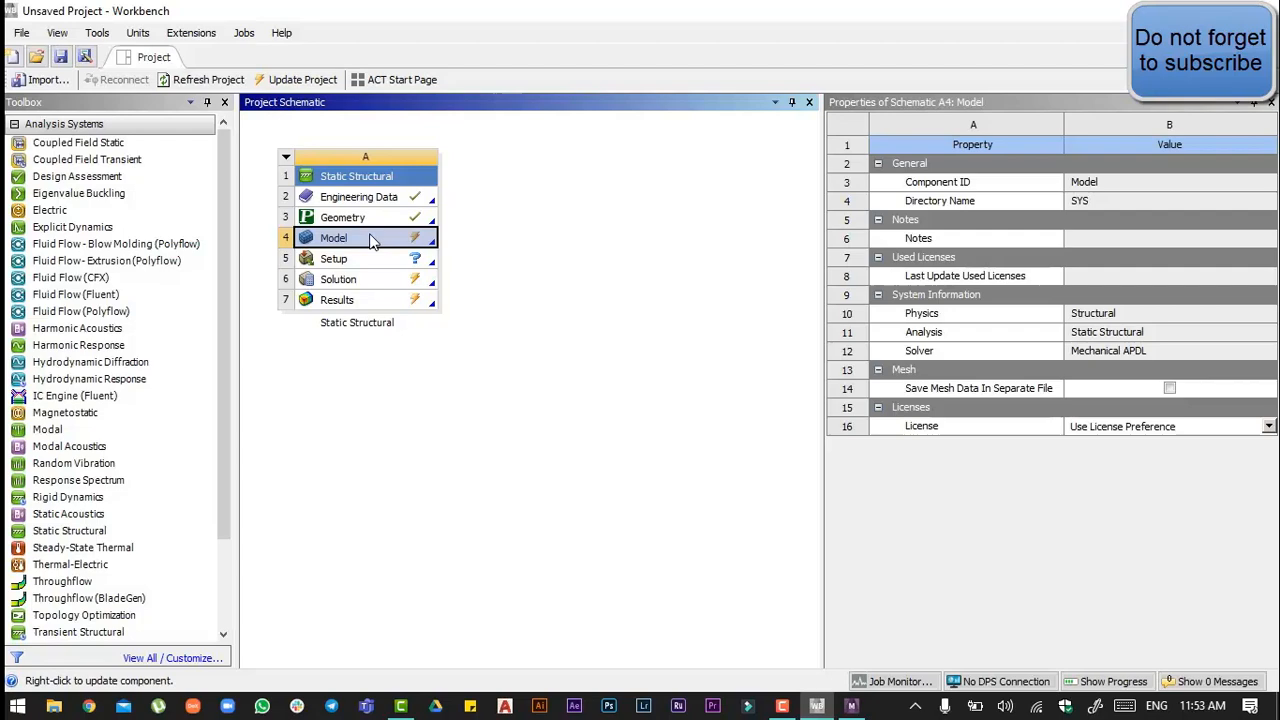
Open the model in Mechanical and show the Geometry details (Parasolid source, plane stress)
double_click(333, 237)
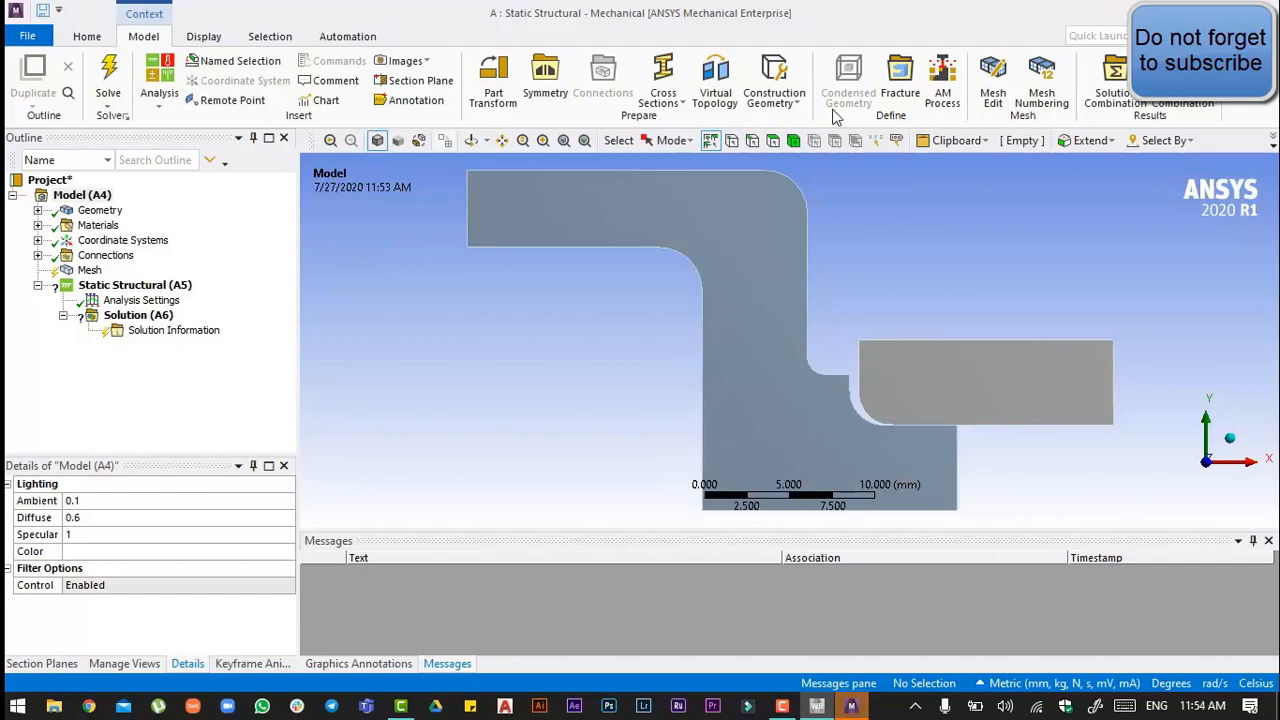
click(86, 36)
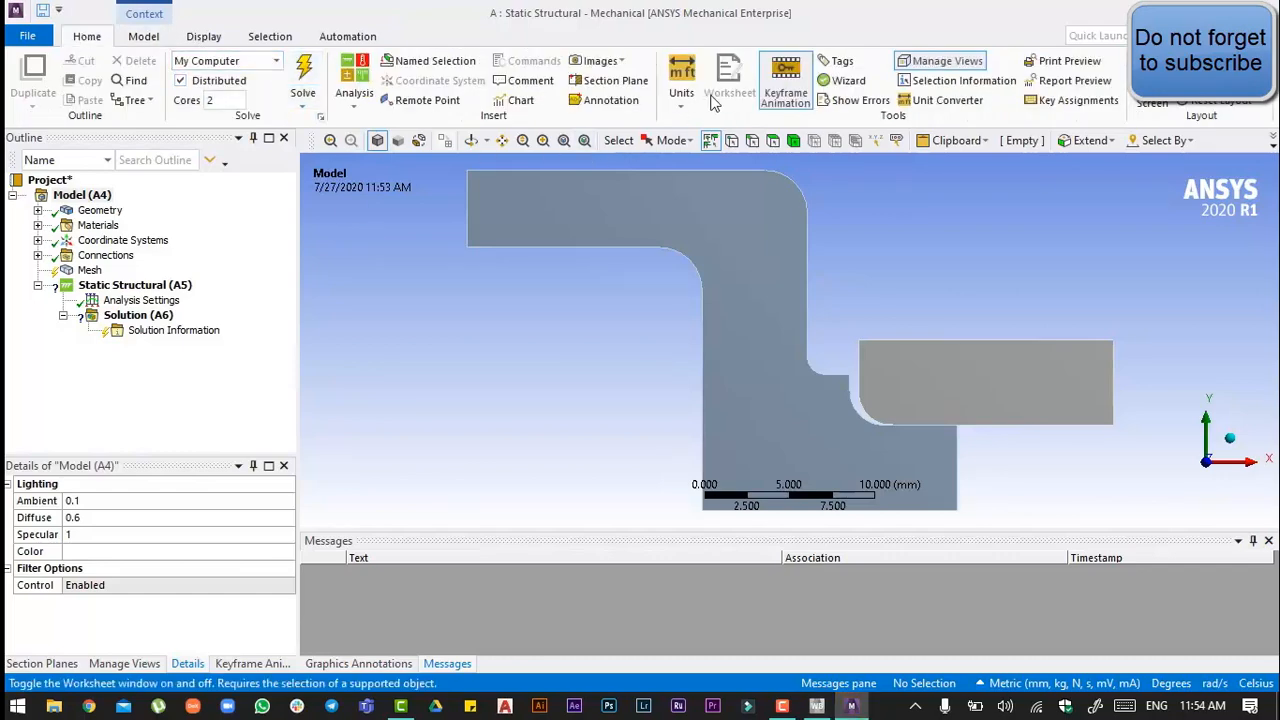
click(681, 75)
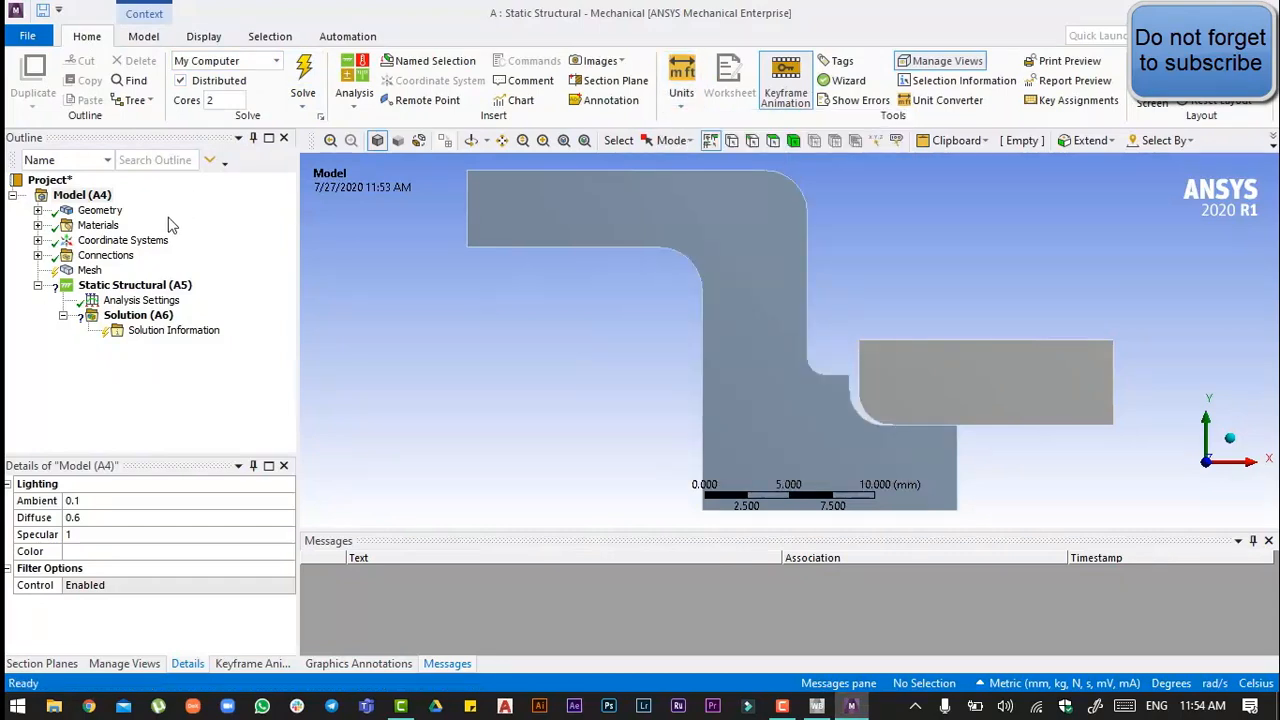
click(100, 210)
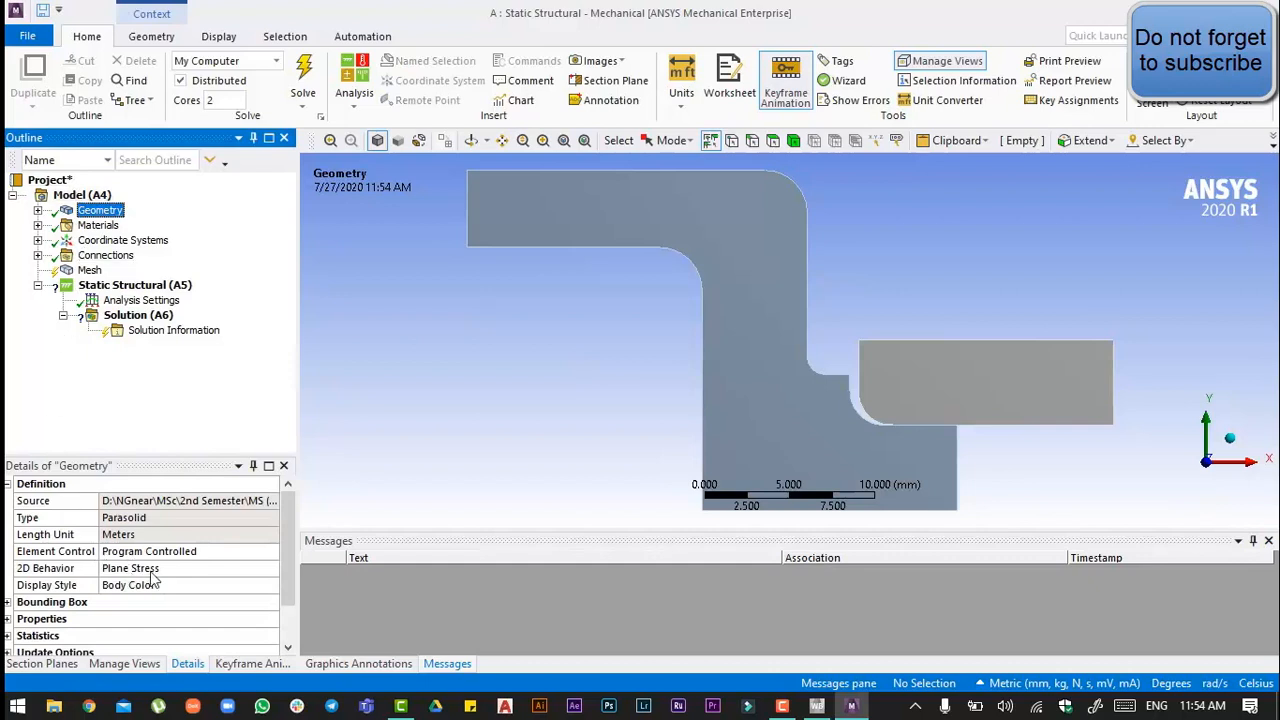
Change the Geometry's 2D Behavior from plane stress to Axisymmetric
click(270, 568)
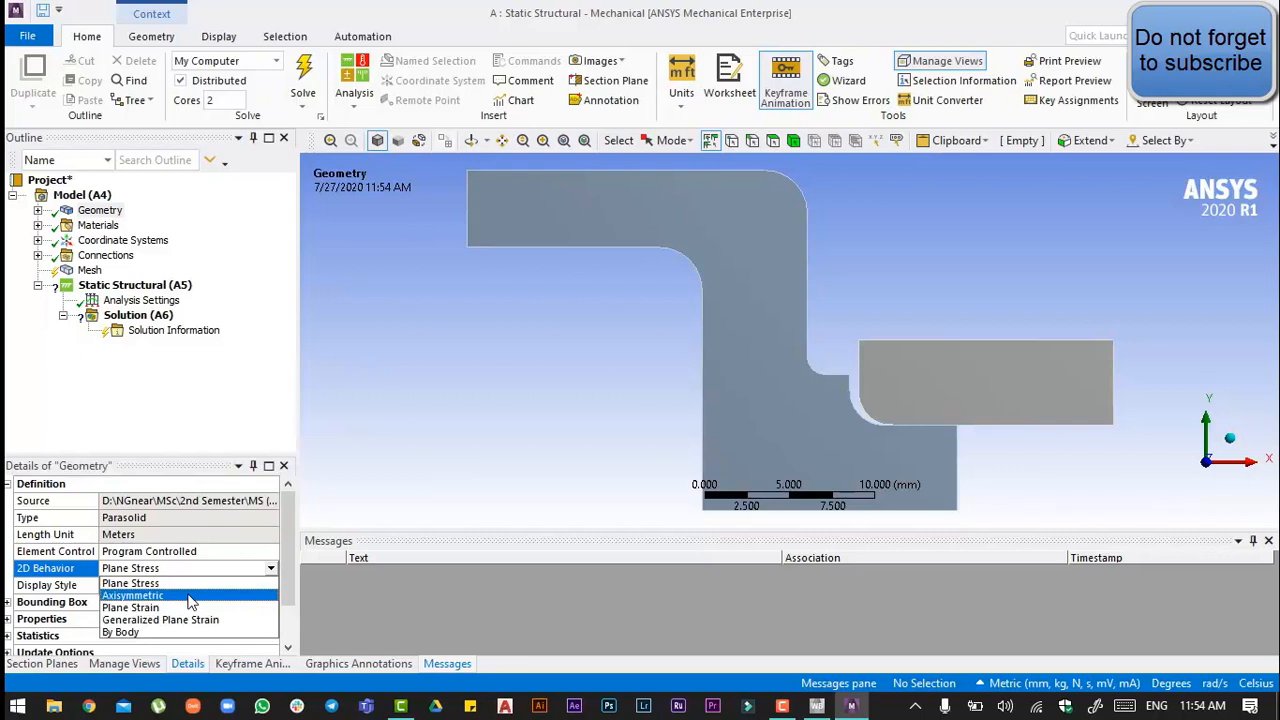
click(132, 595)
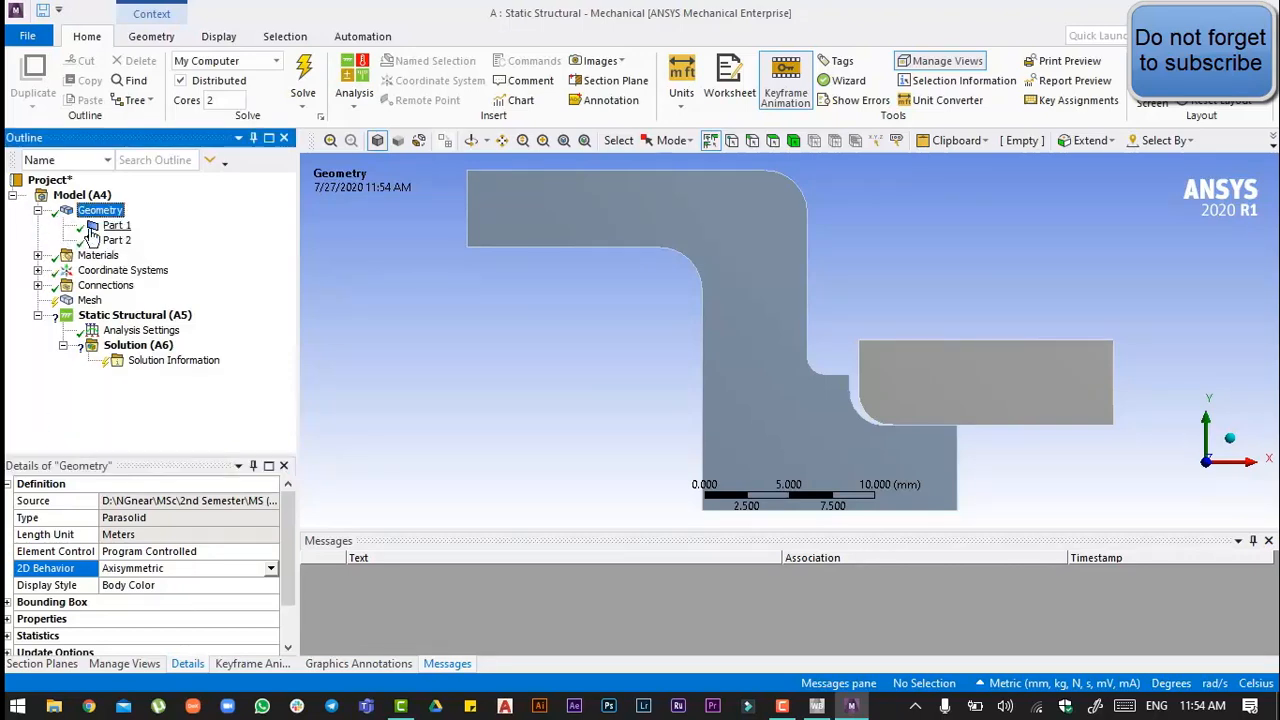
Rename Part 1 to 'Retaining Ring'
click(116, 225)
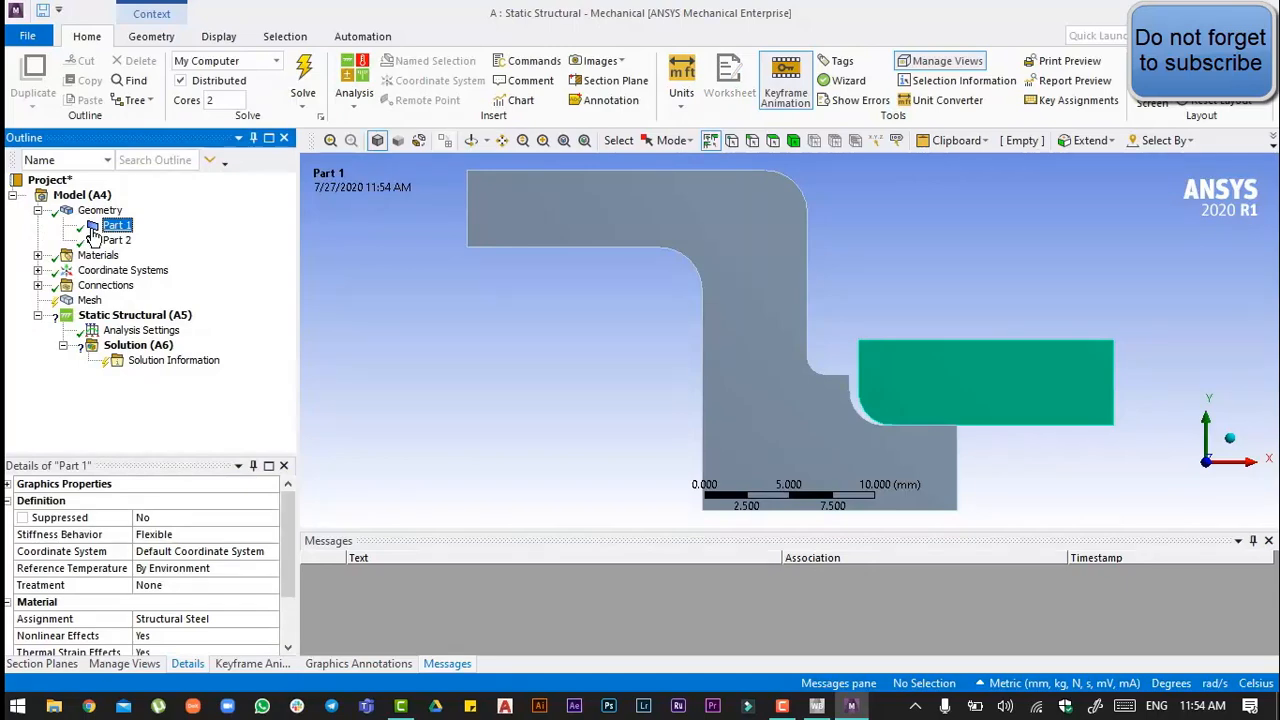
right_click(116, 224)
text(R)
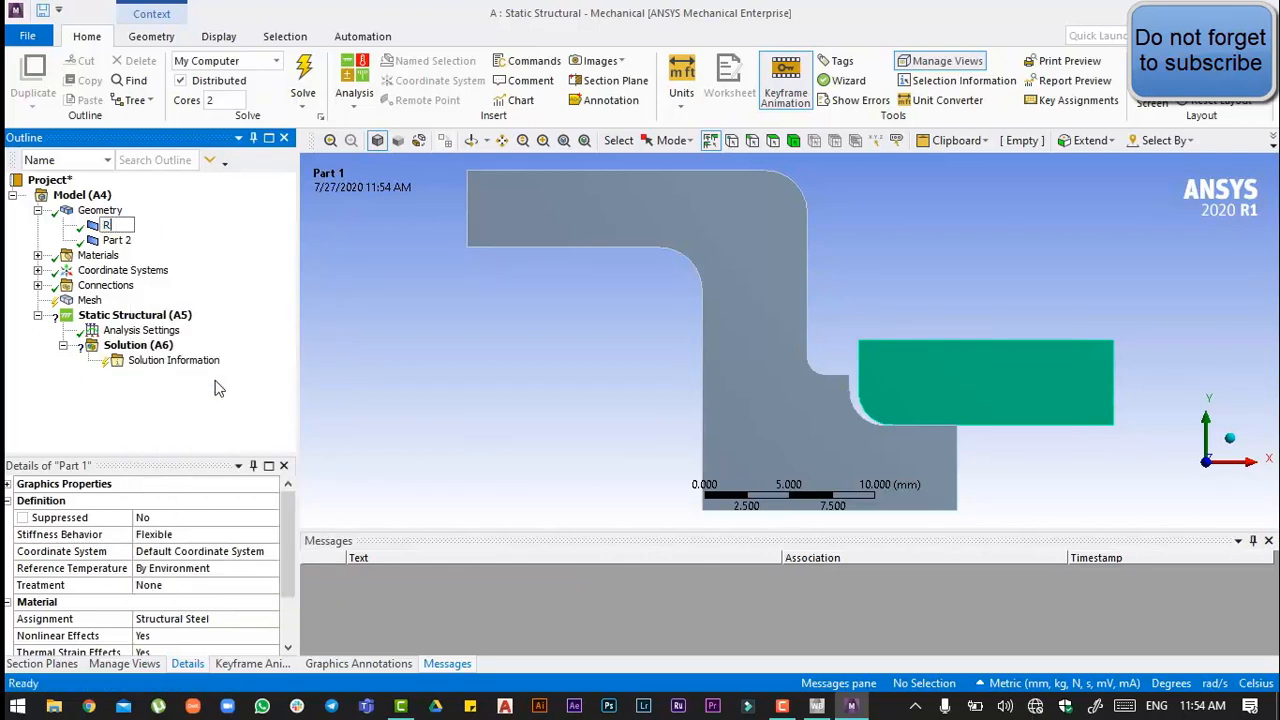
text(etaining)
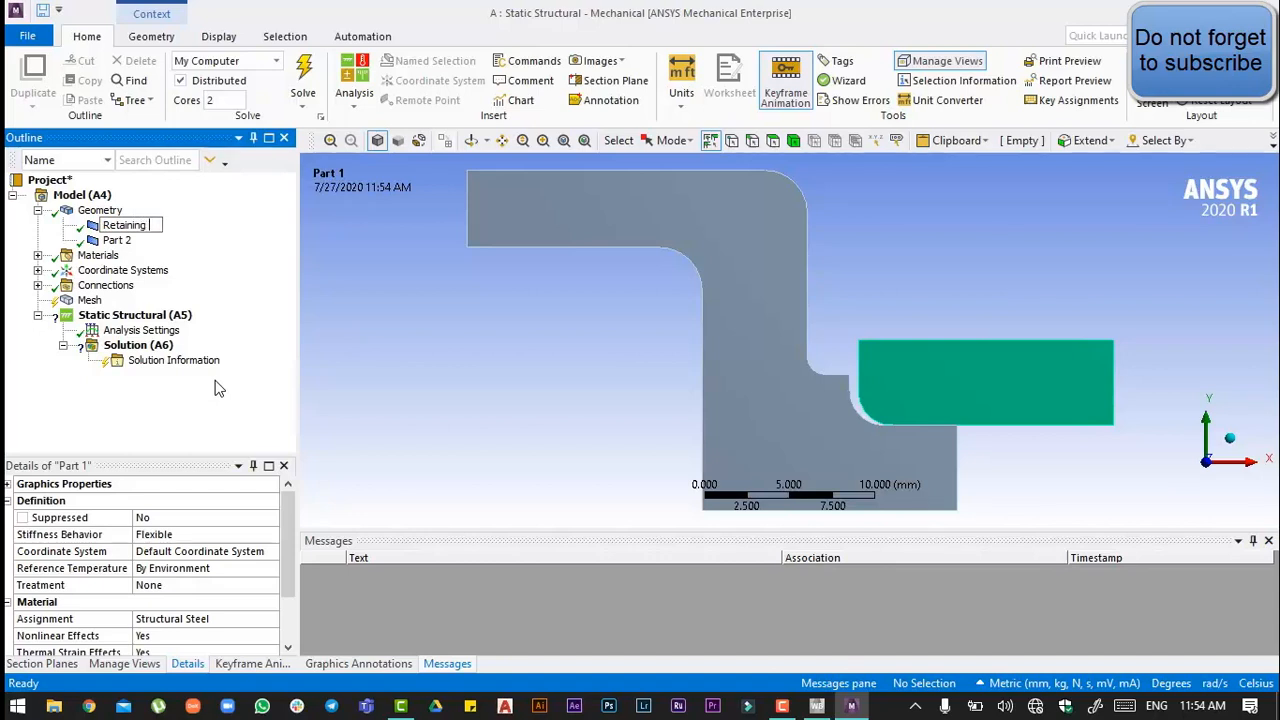
text(Ring)
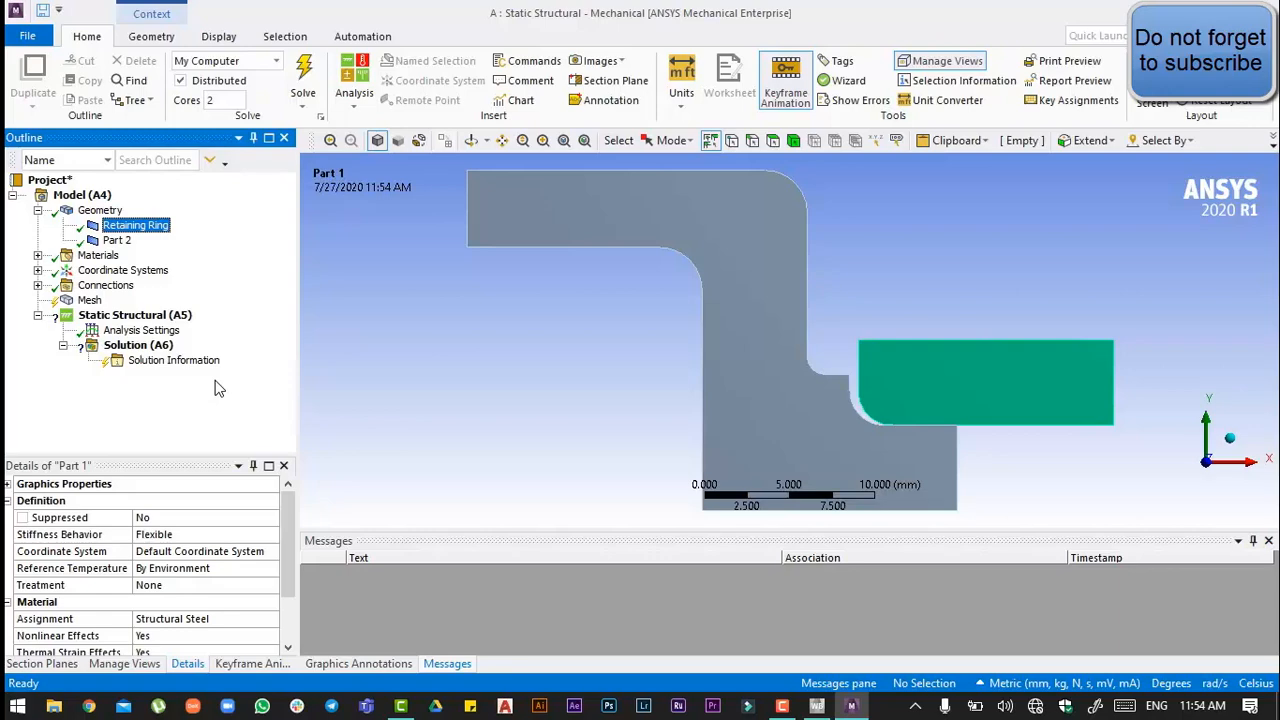
click(116, 240)
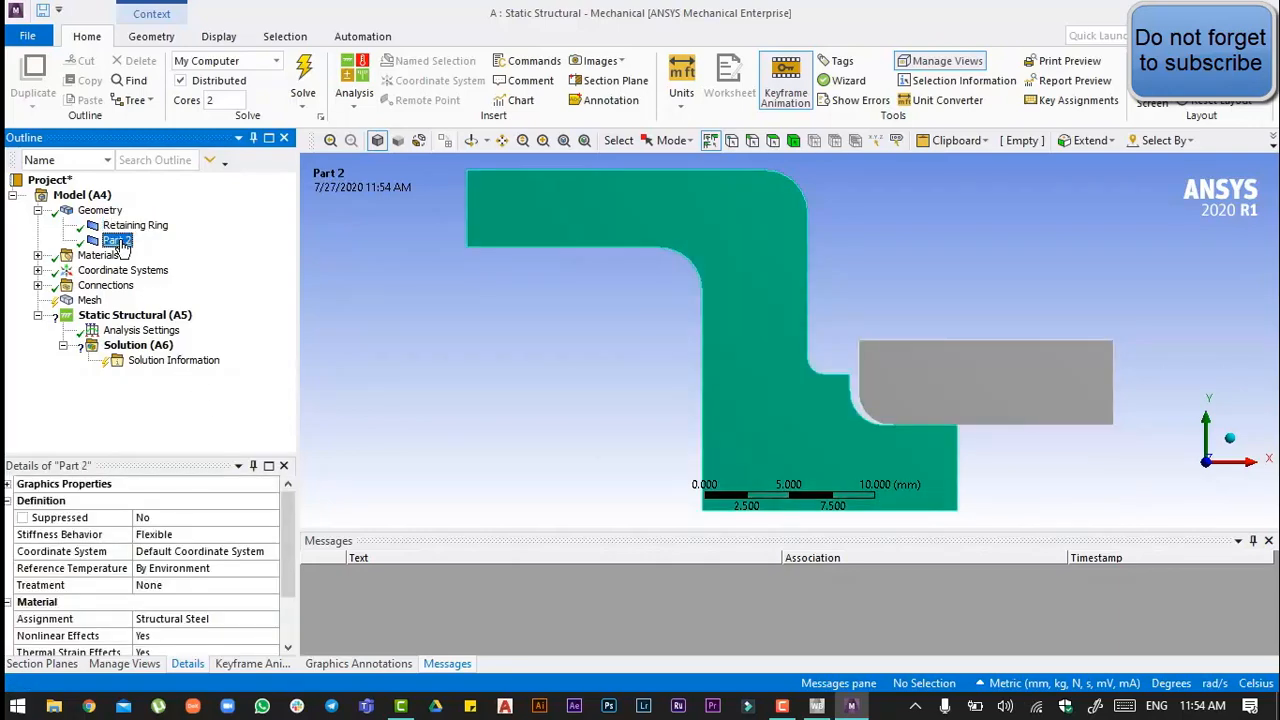
Rename Part 2 to 'Pressure cap' and assign it Stainless Steel
right_click(115, 240)
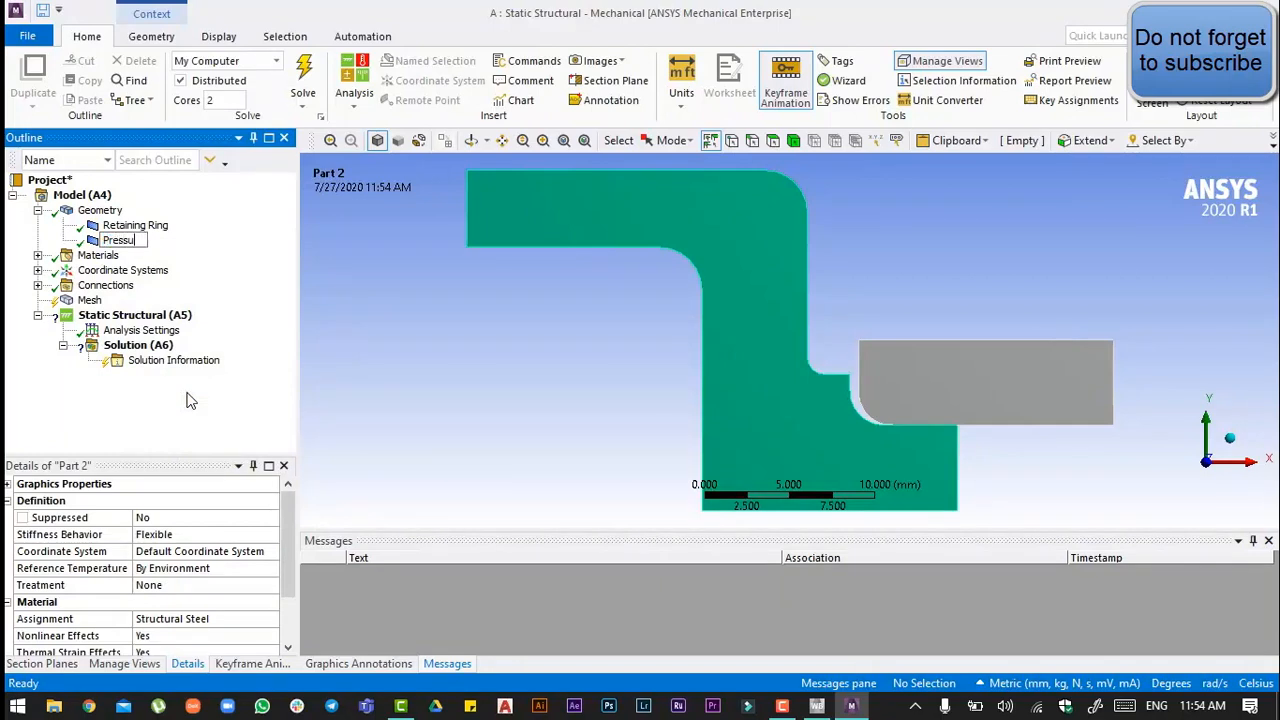
text(Pressure cap)
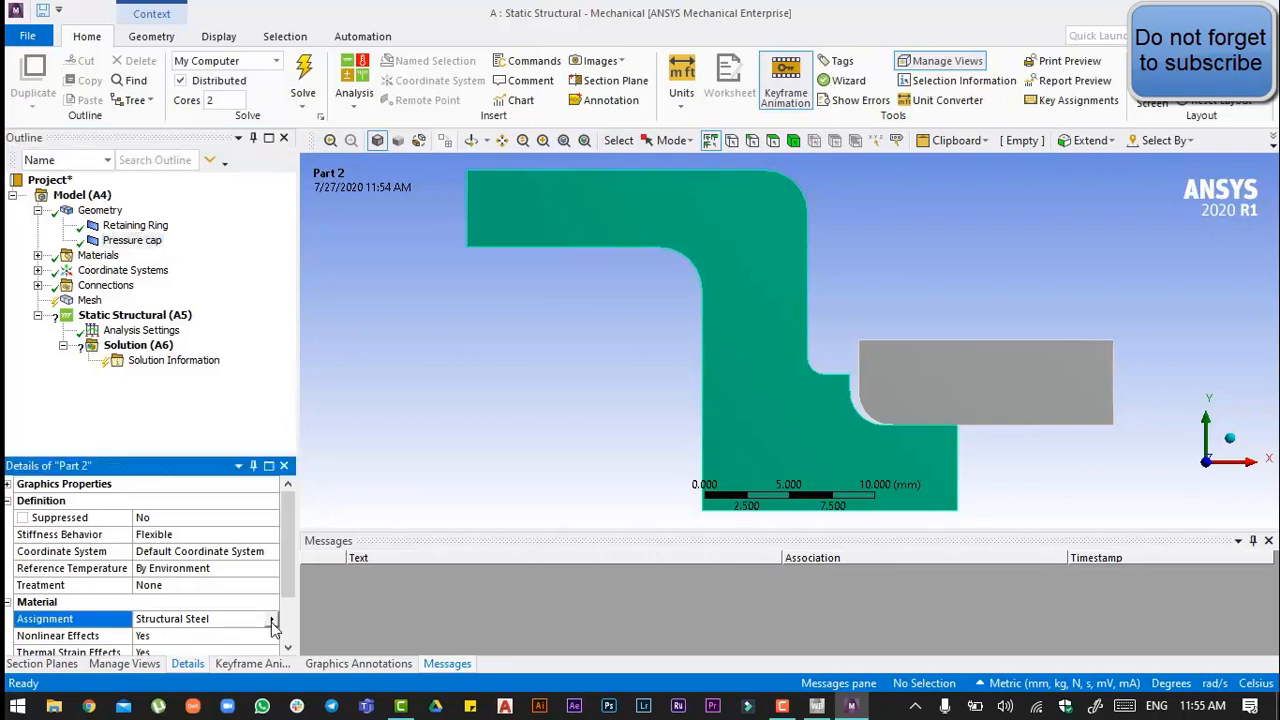
click(272, 618)
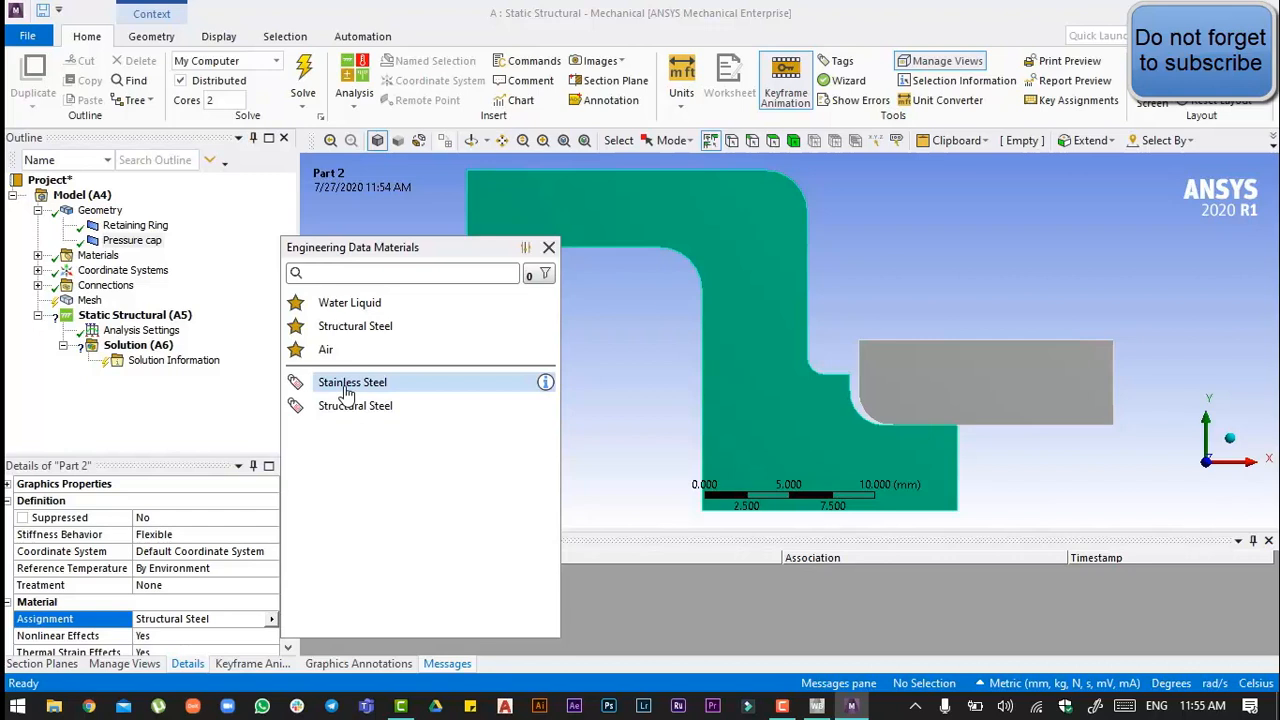
double_click(352, 382)
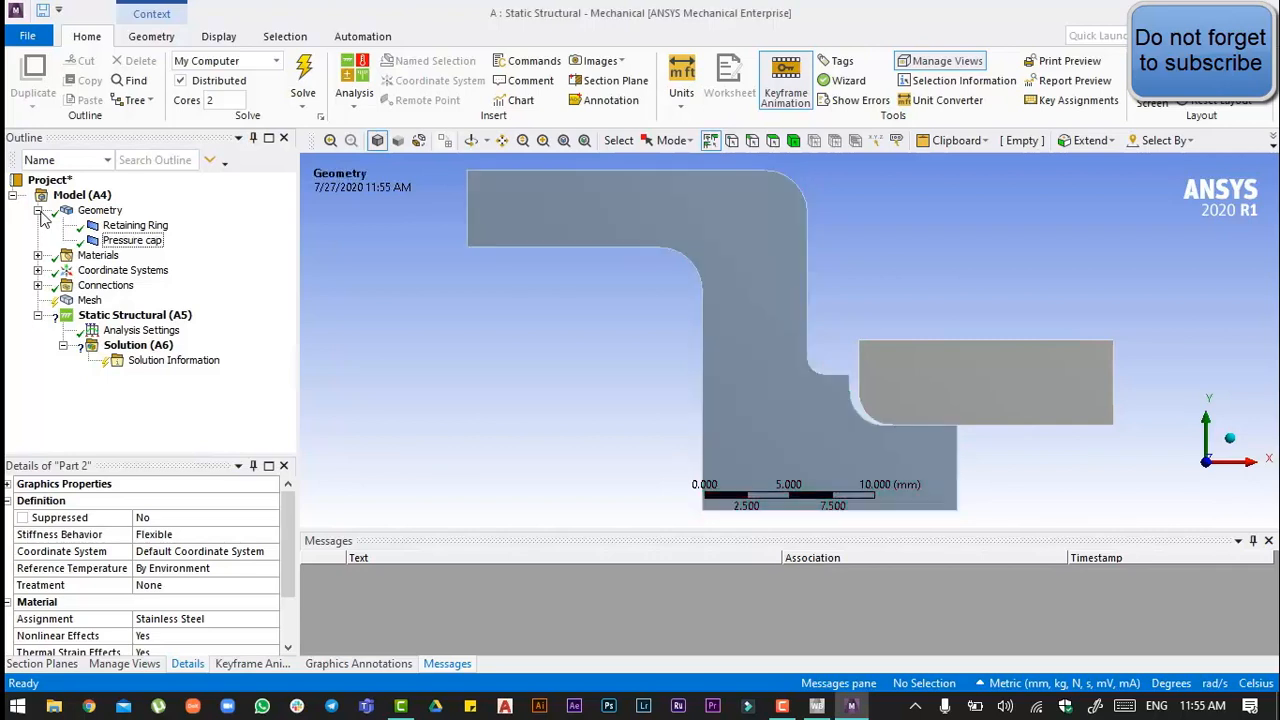
click(100, 210)
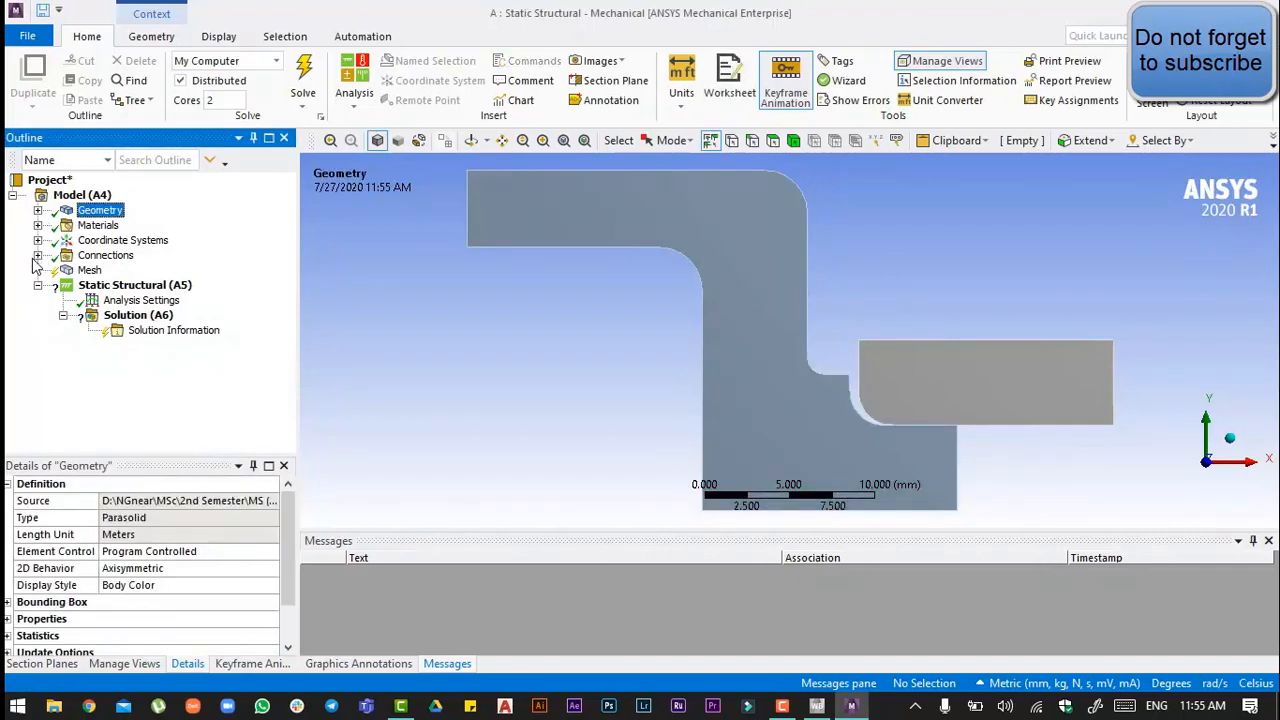
Change the Retaining Ring–Pressure cap contact region type from Bonded to Frictionless
click(37, 255)
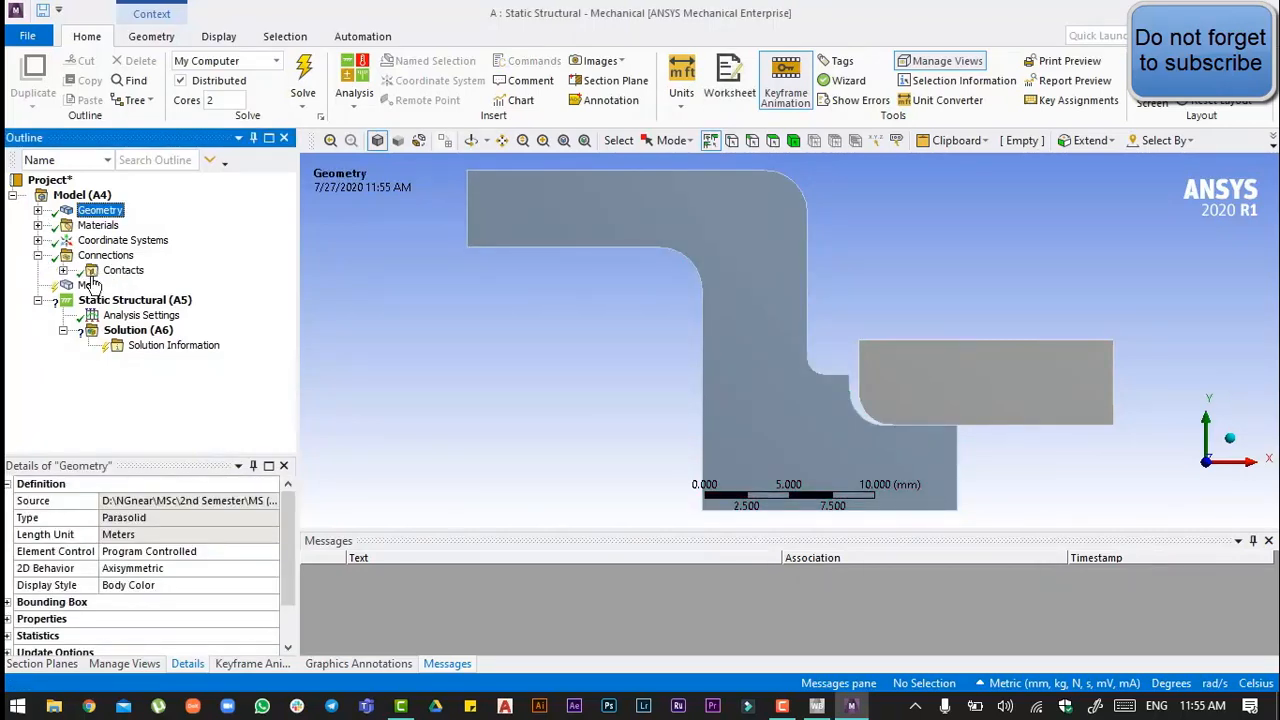
click(123, 270)
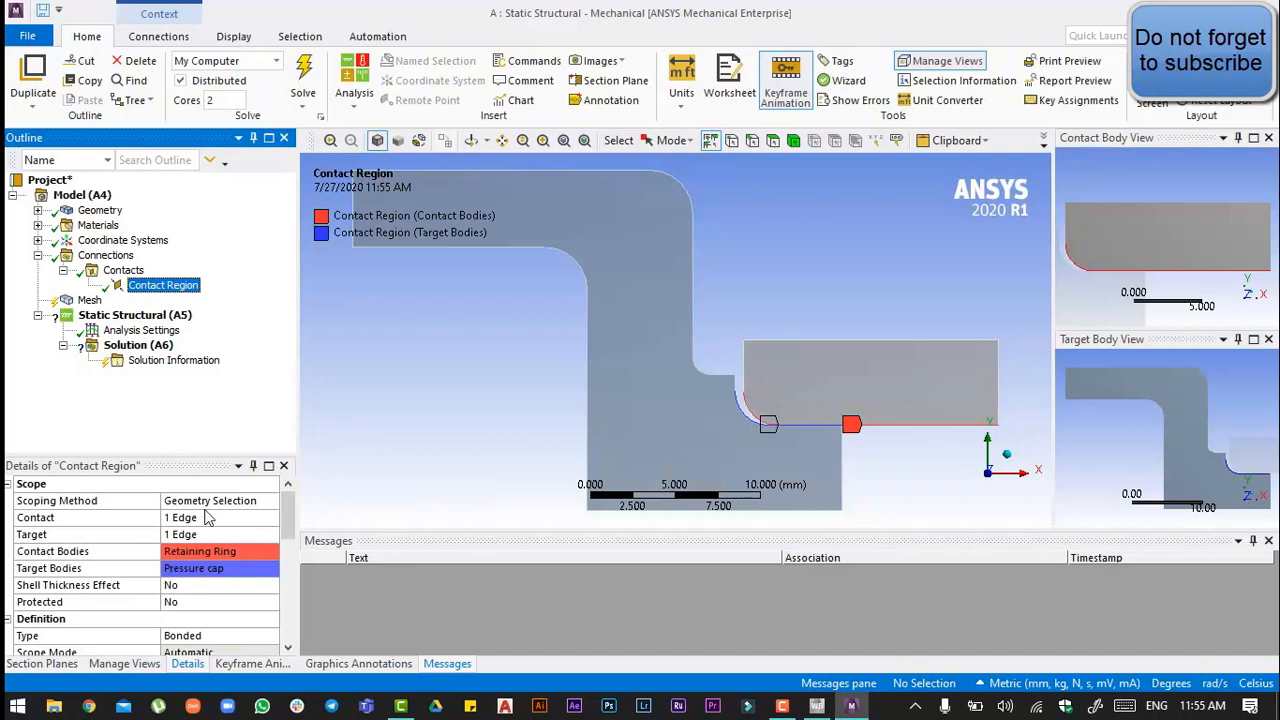
mouse_move(235, 627)
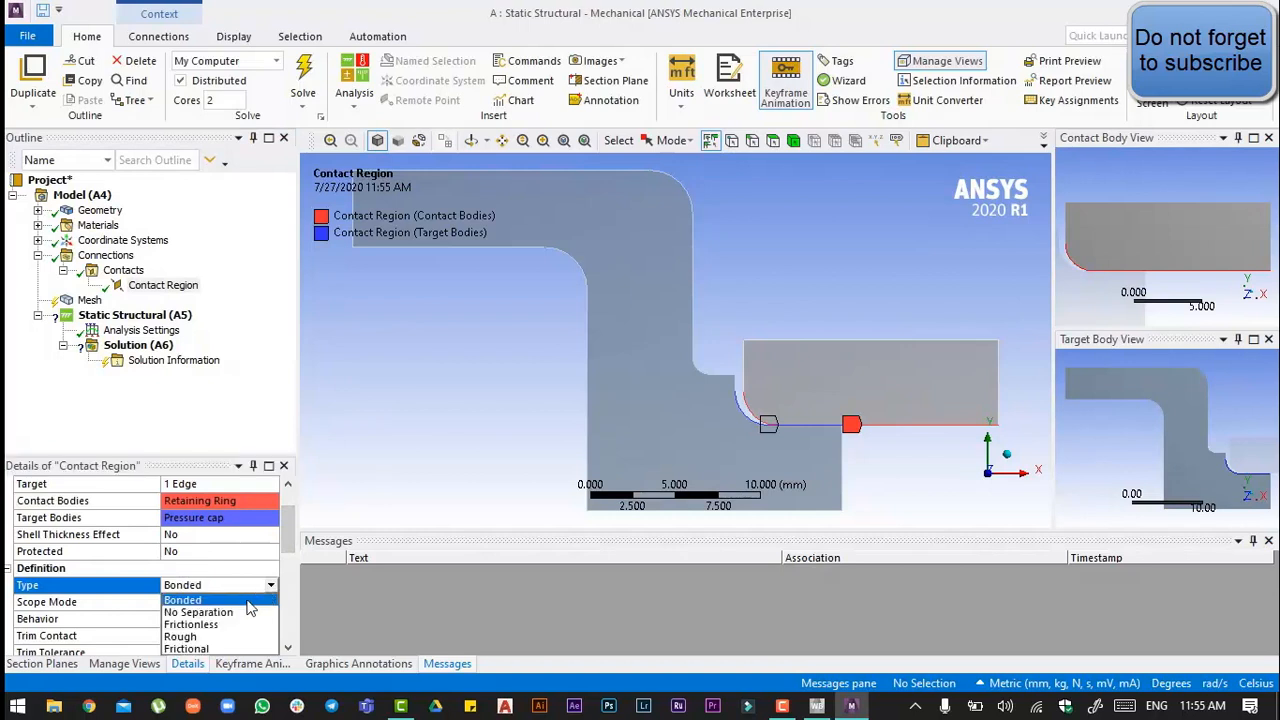
click(190, 624)
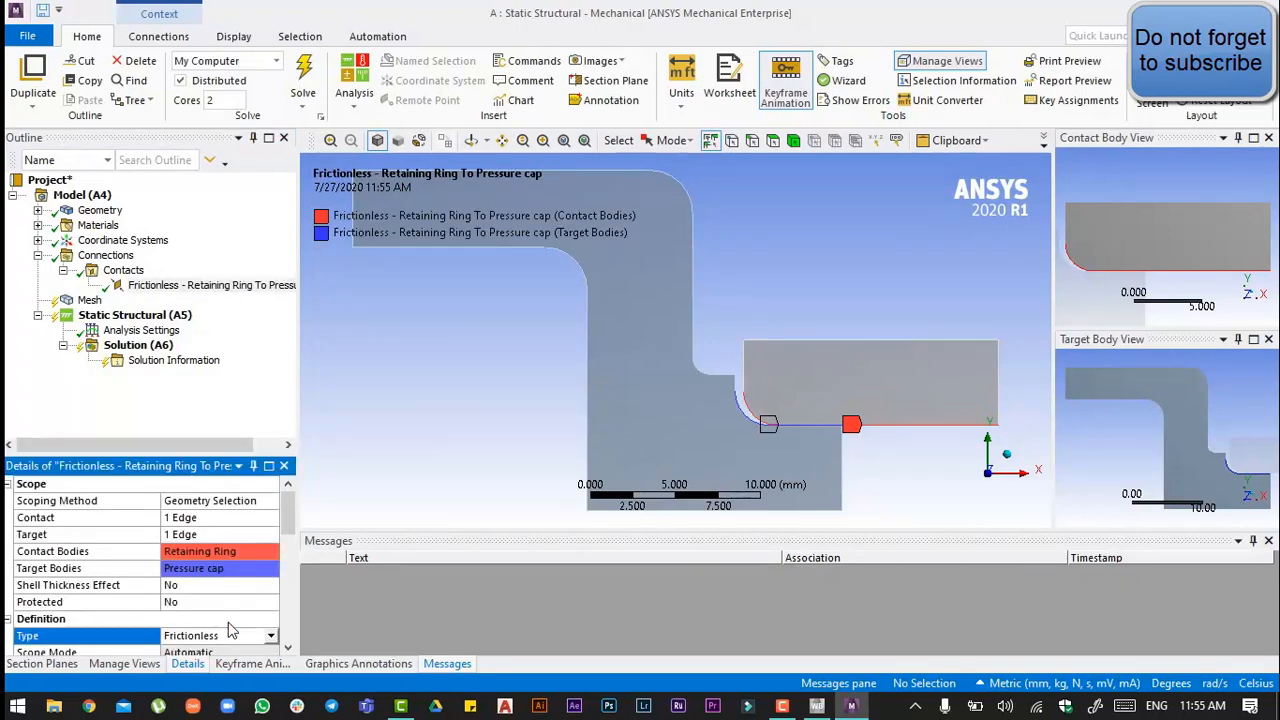
click(123, 270)
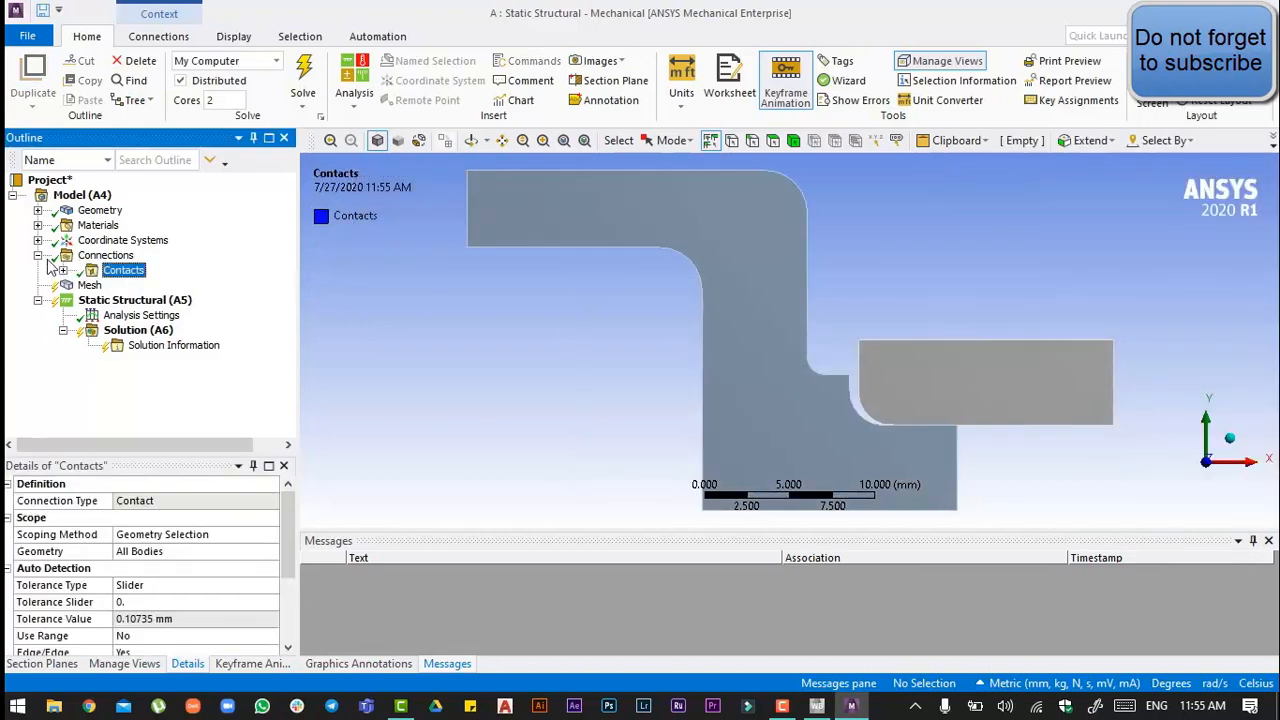
right_click(89, 270)
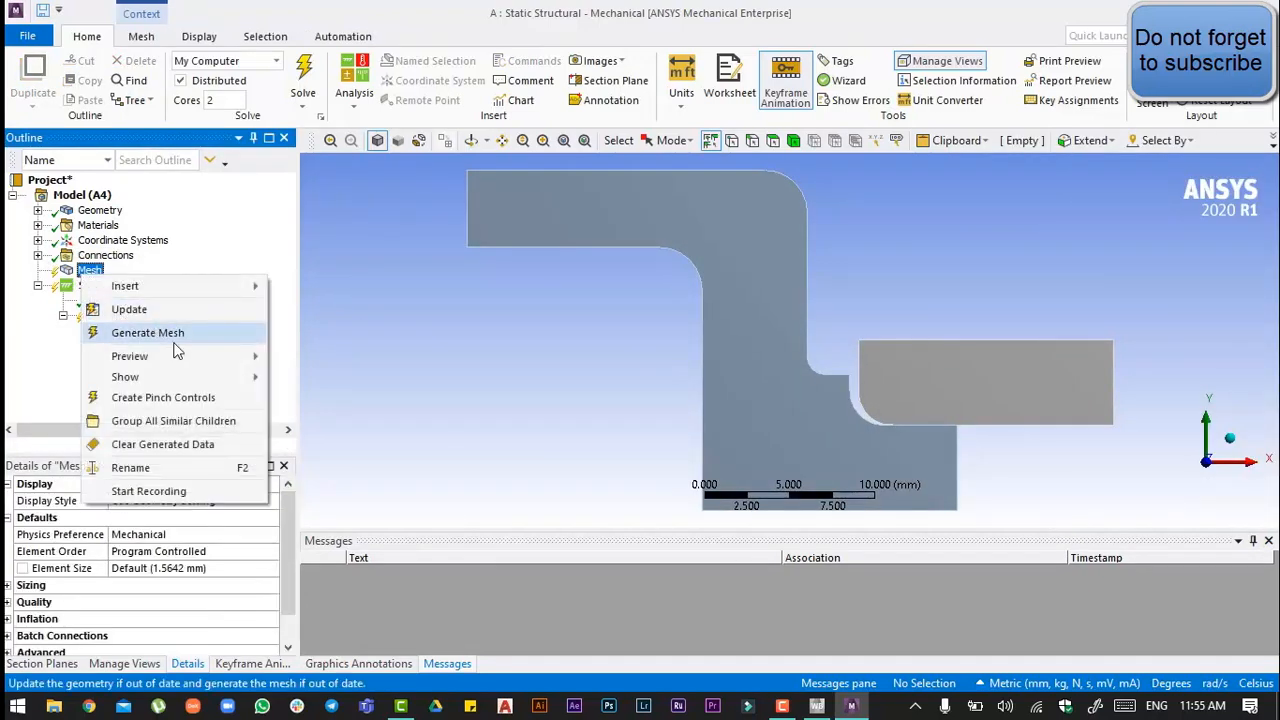
Generate the mesh for both bodies, yielding 668 nodes and 190 elements
click(147, 332)
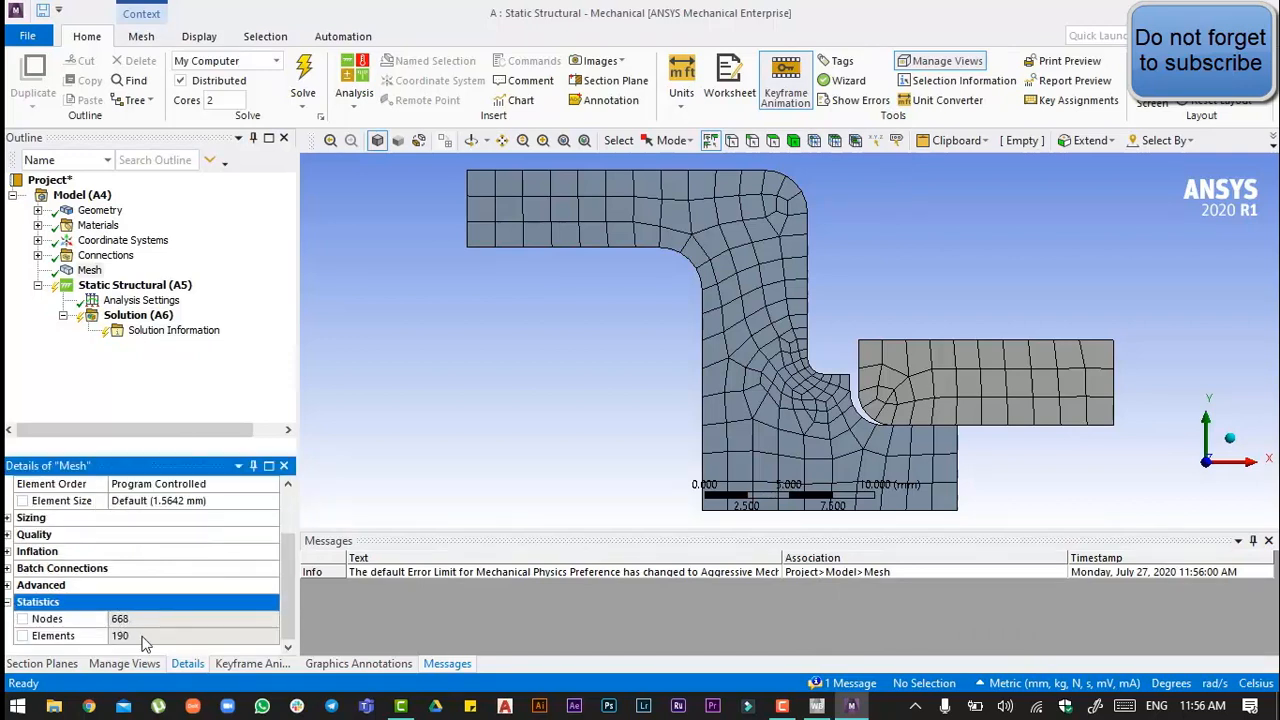
mouse_move(155, 650)
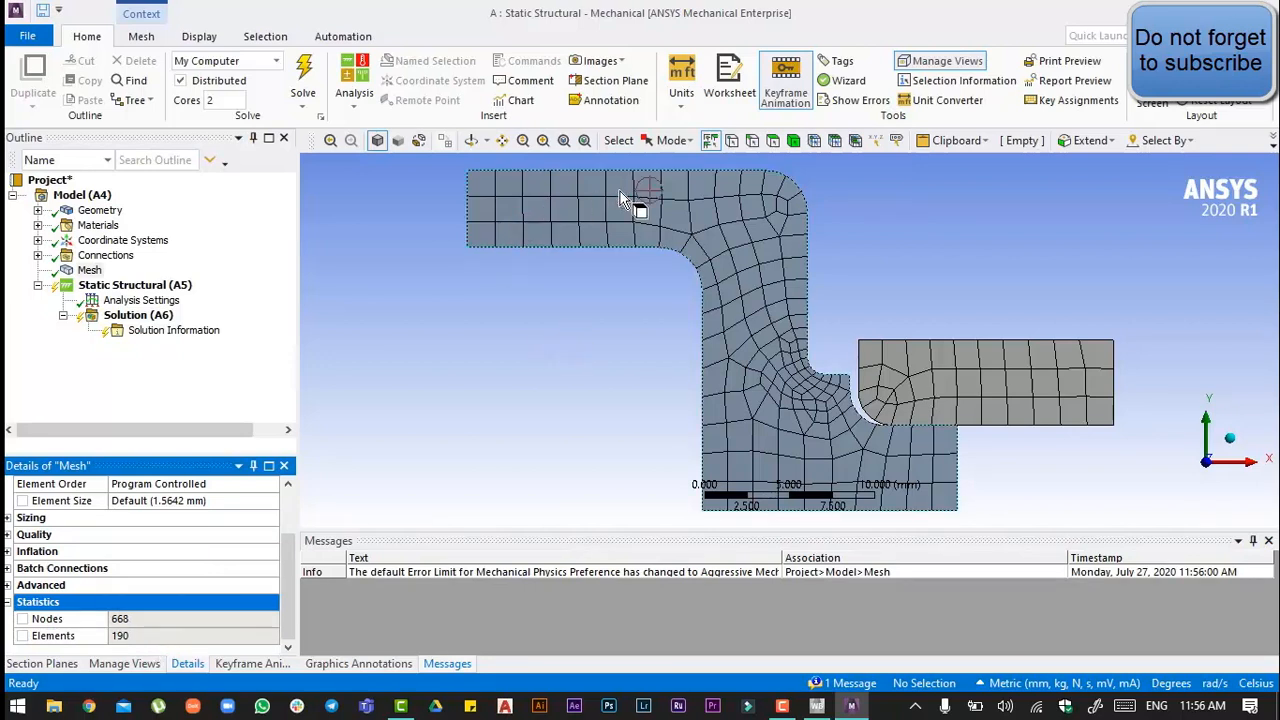
click(135, 285)
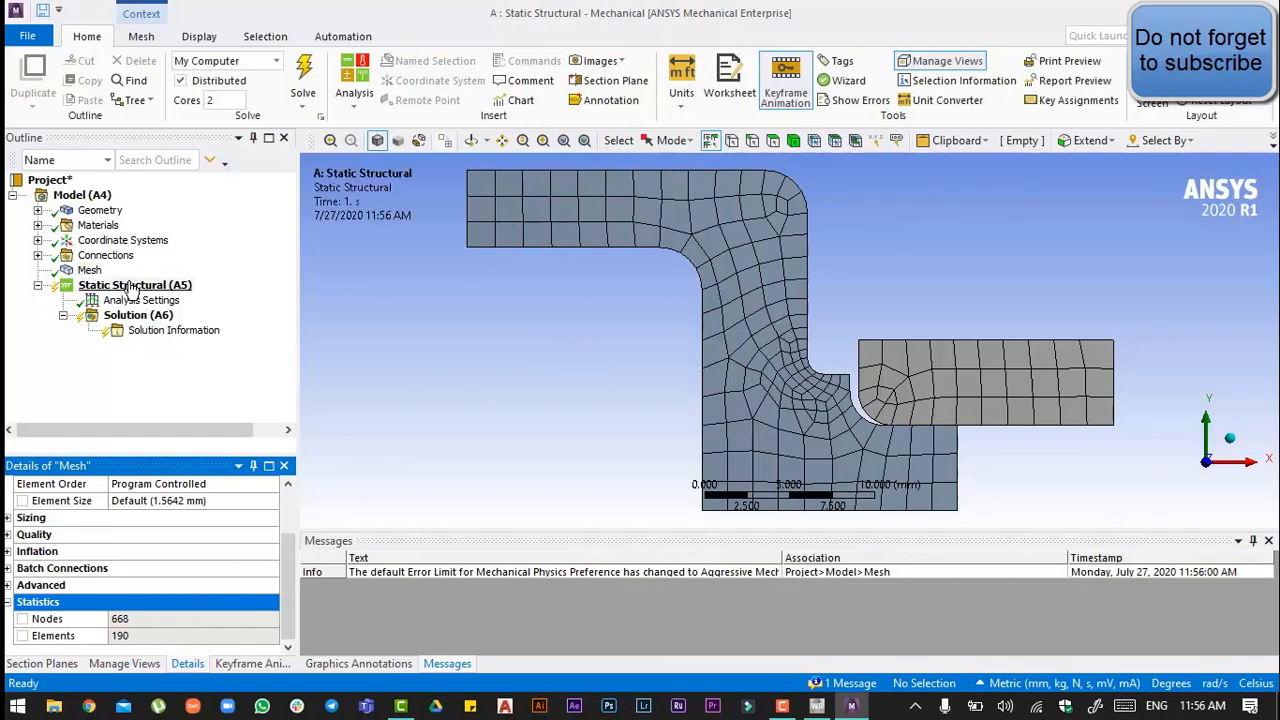
Insert a Pressure load on the cap's four inner edges with magnitude 0.1 MPa
right_click(135, 285)
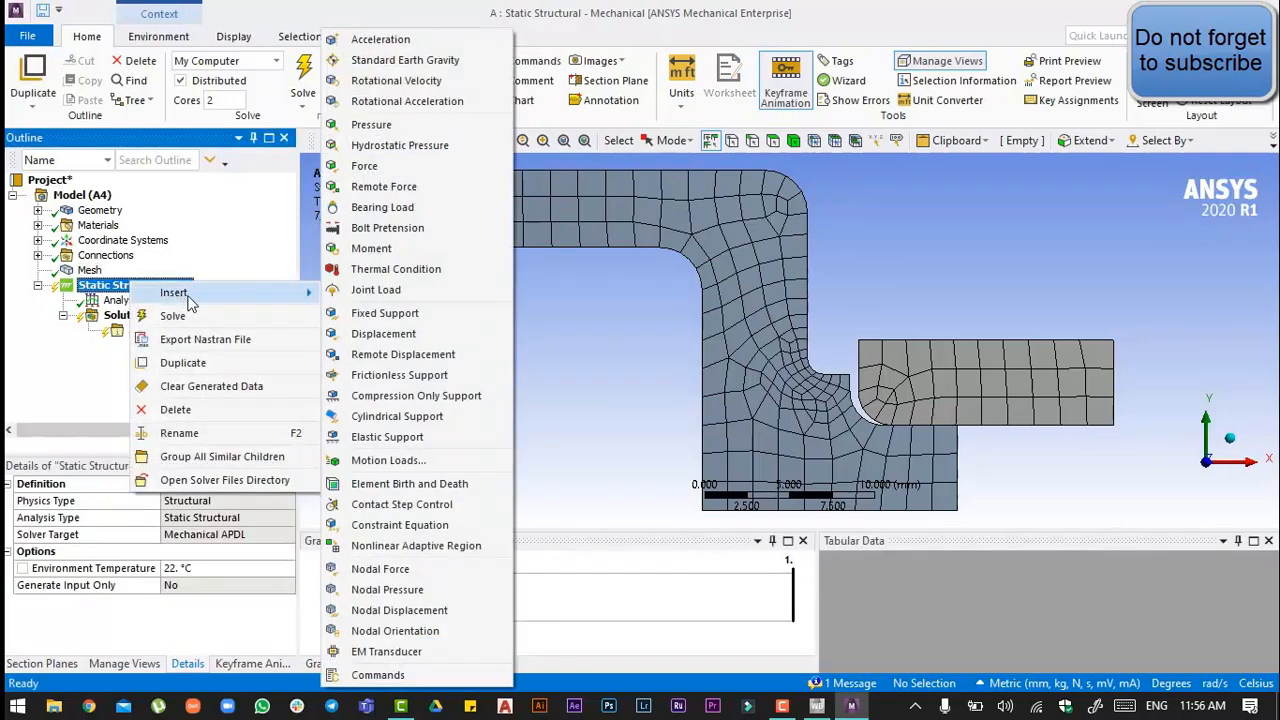
click(371, 124)
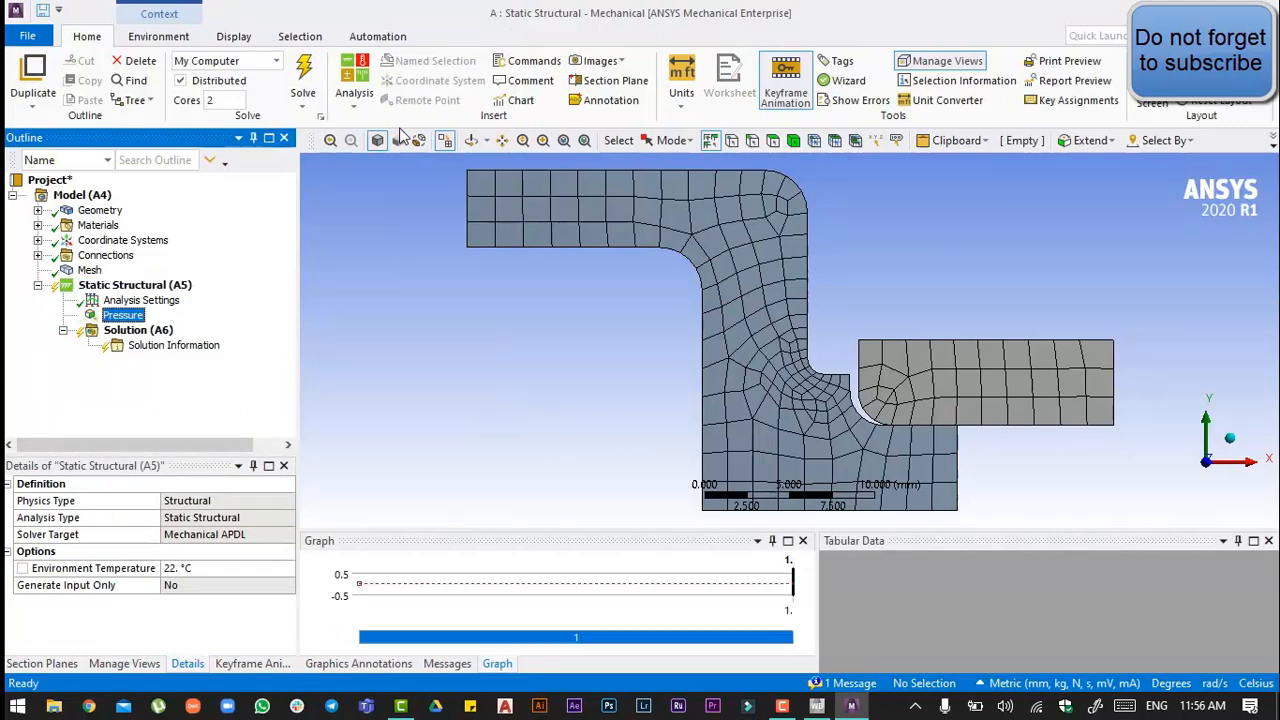
click(122, 314)
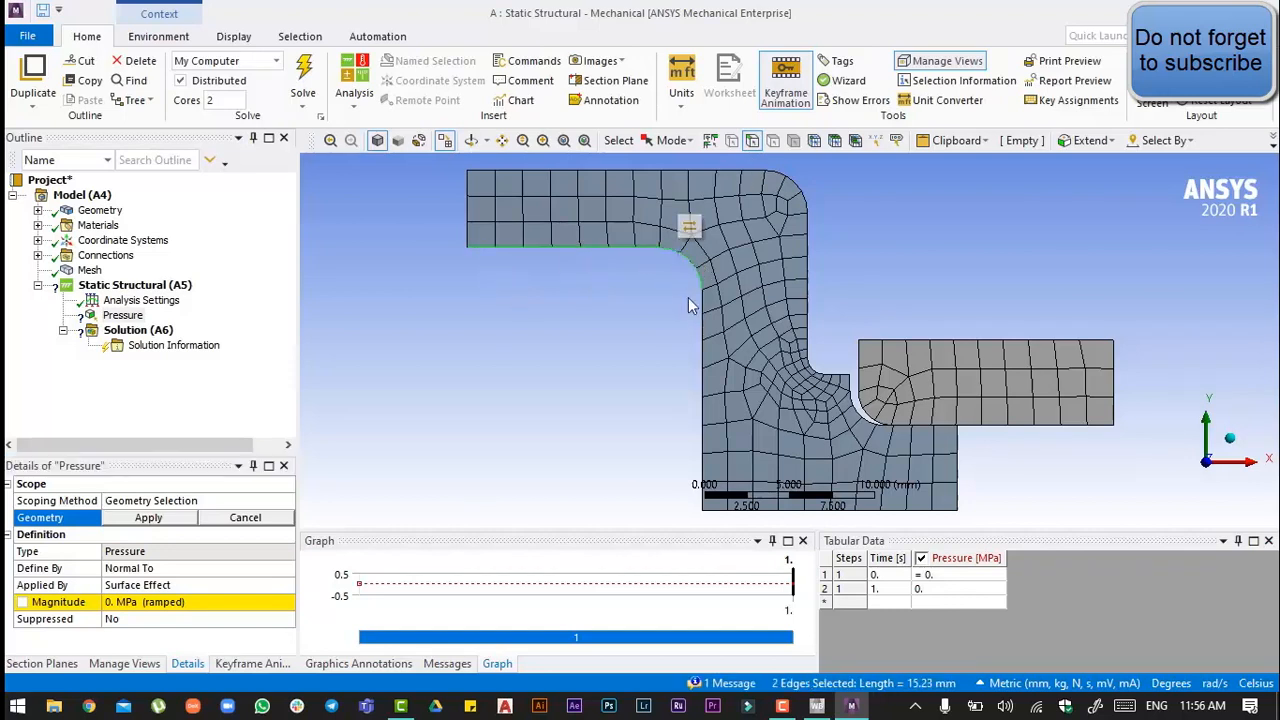
click(702, 445)
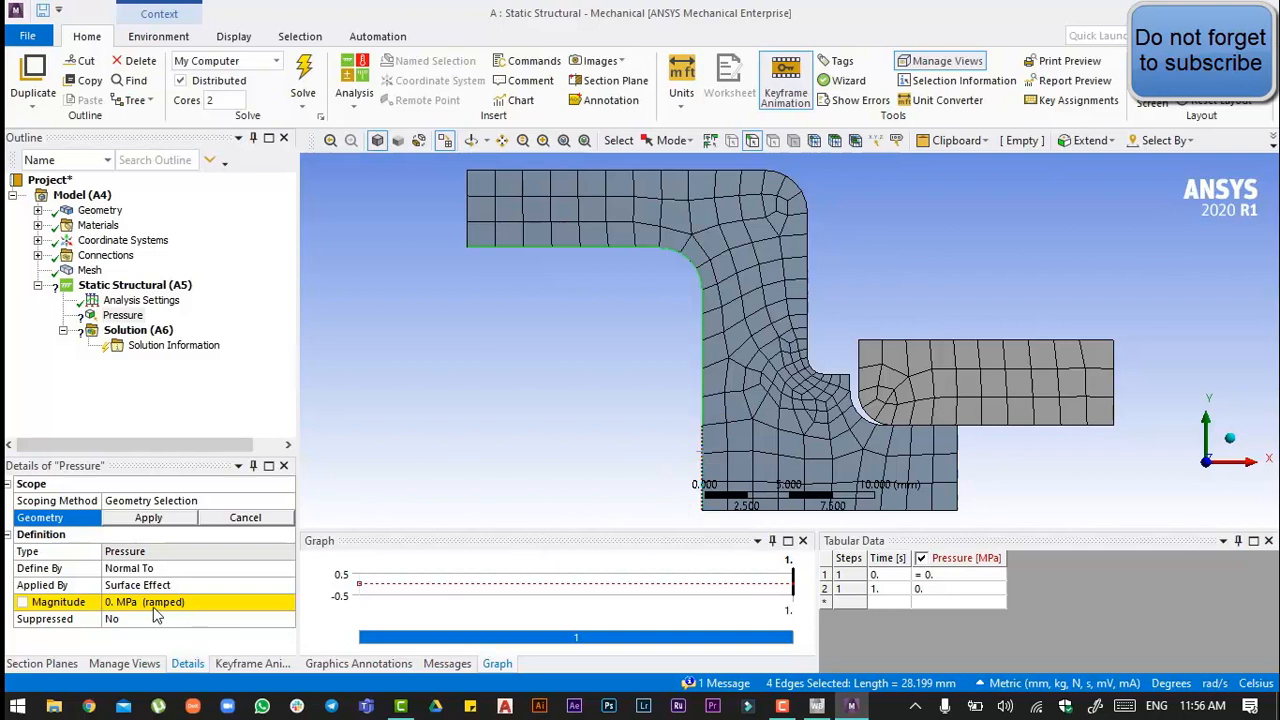
click(148, 517)
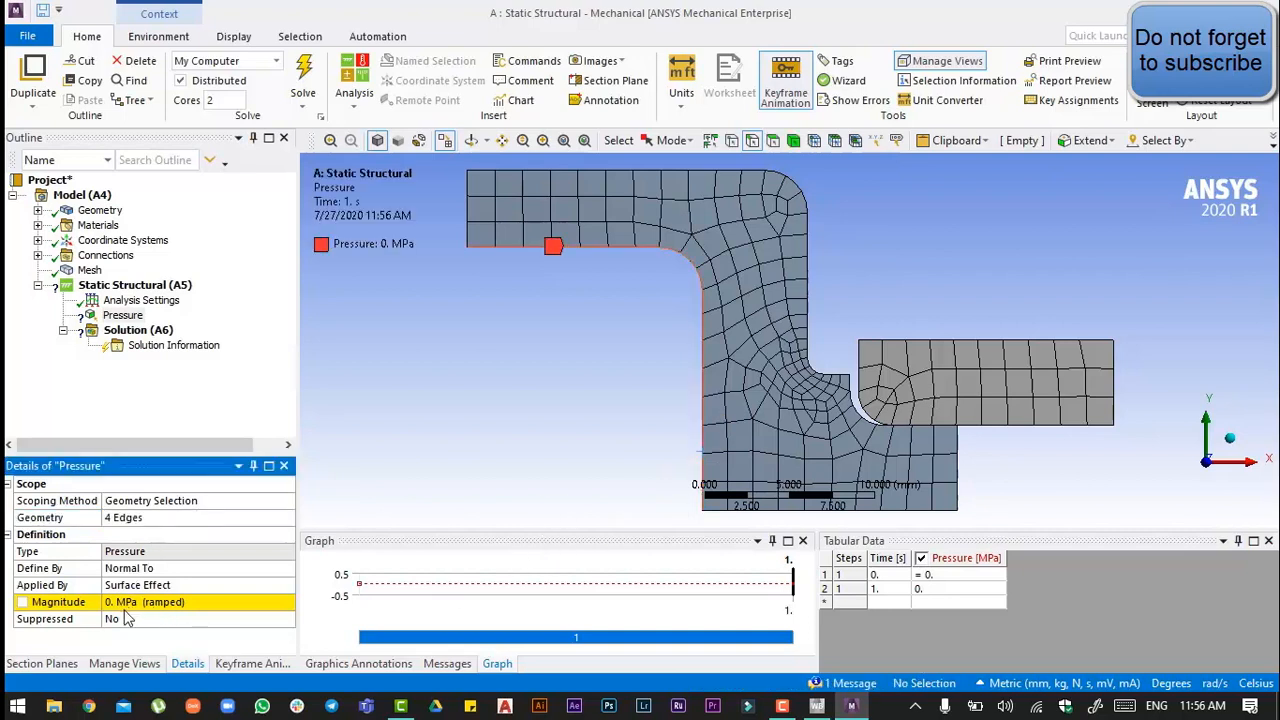
click(150, 601)
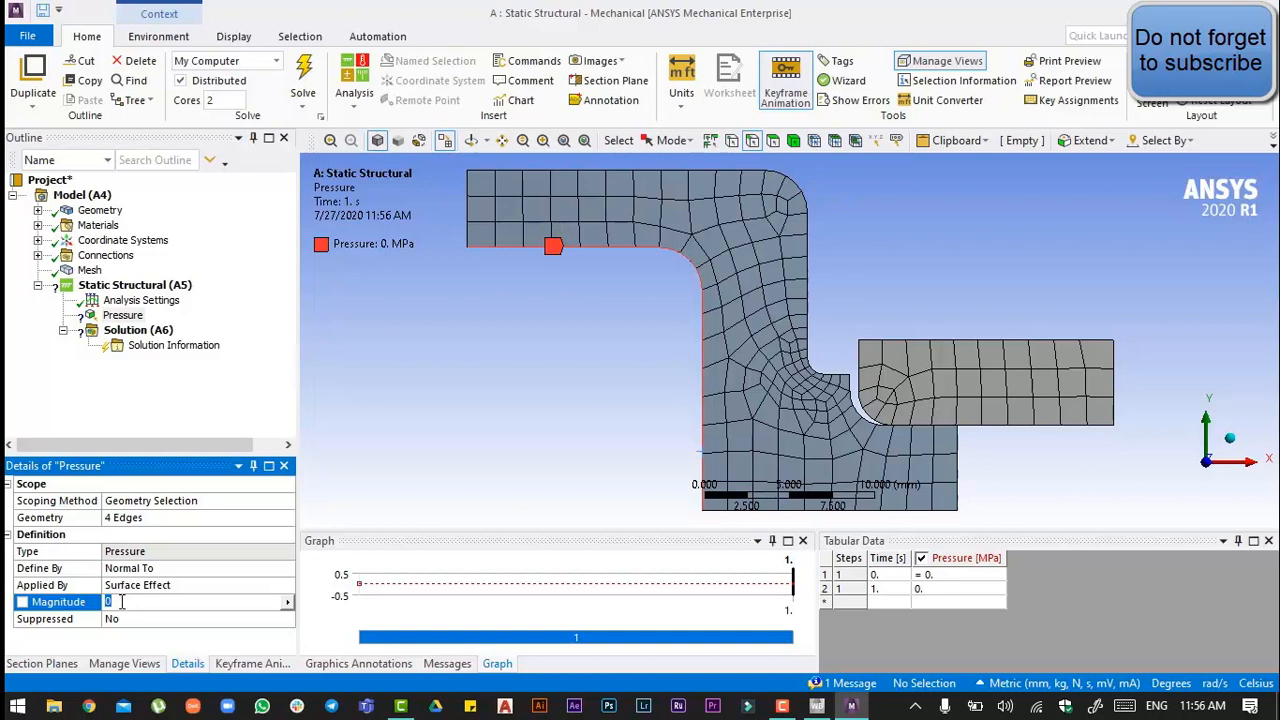
text(0)
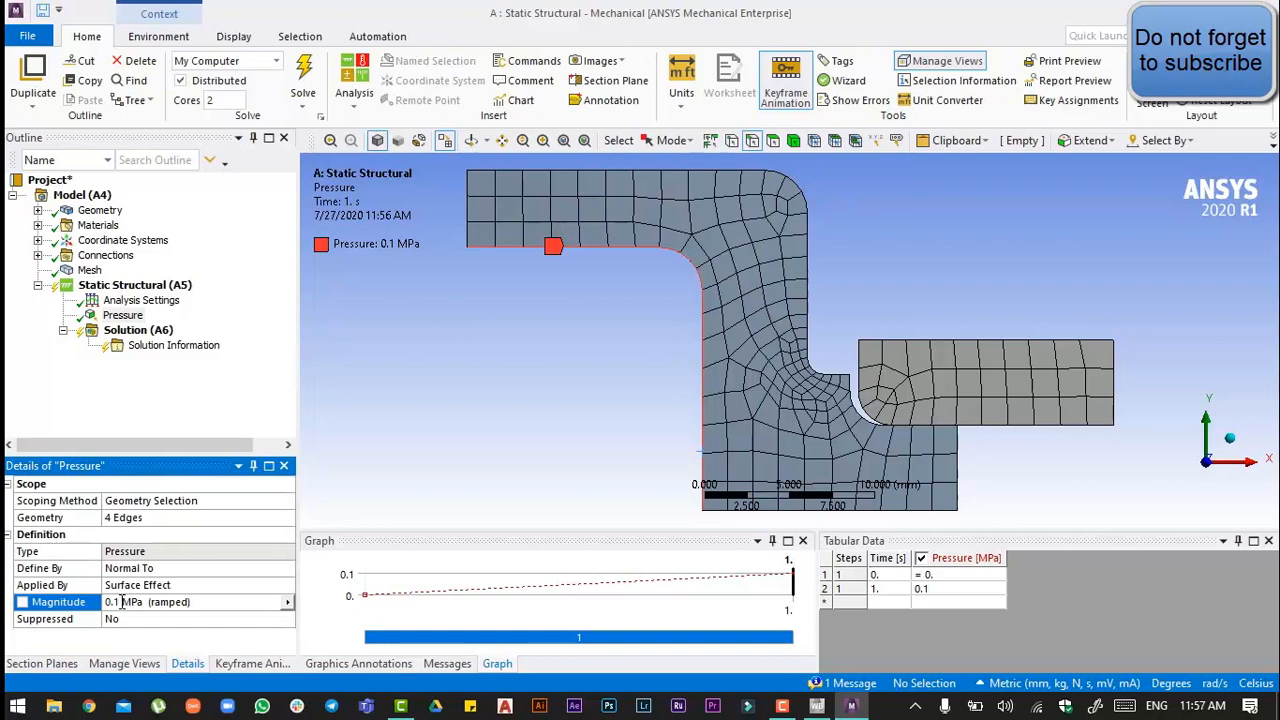
click(135, 285)
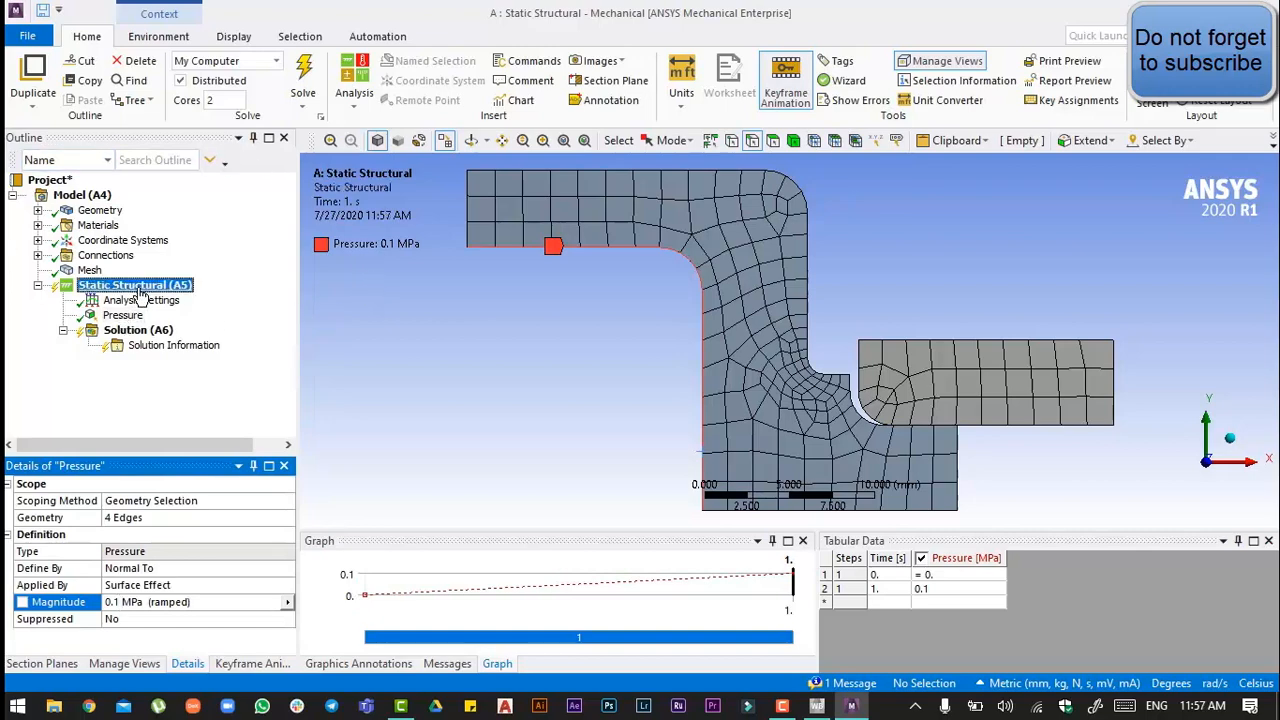
Add a Compression Only Support scoped to the bottom edge
right_click(134, 285)
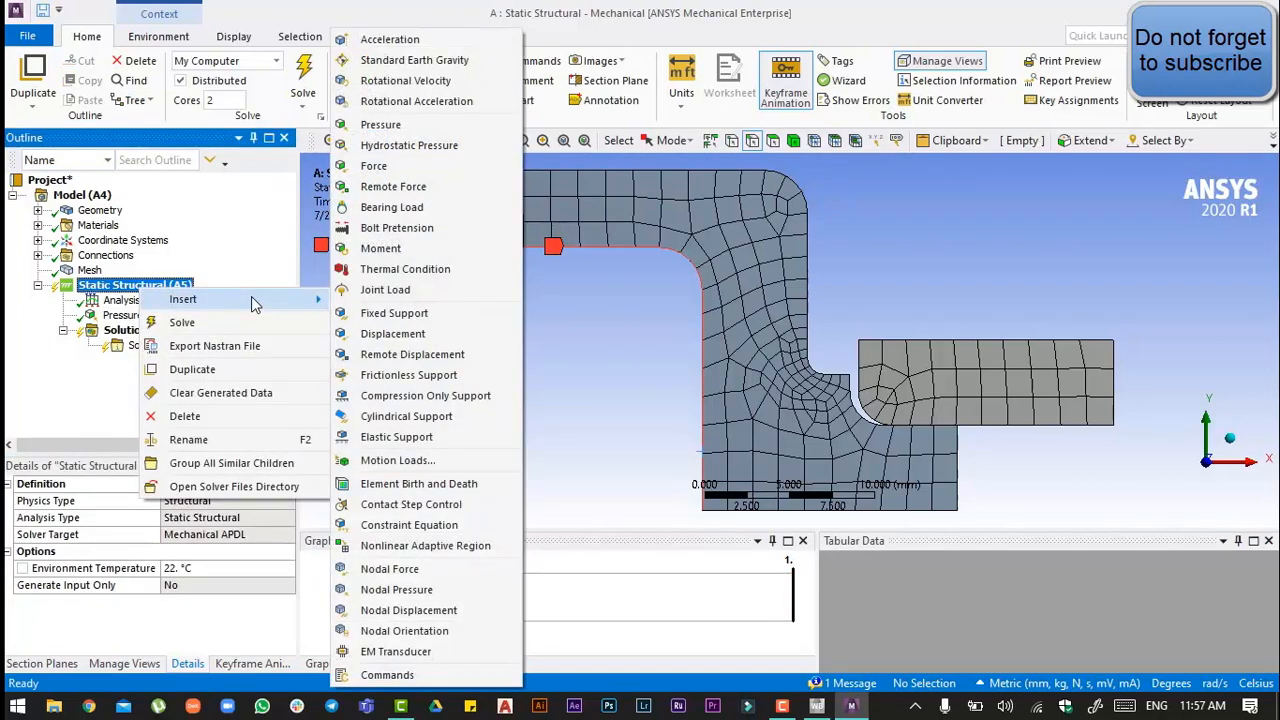
mouse_move(425, 395)
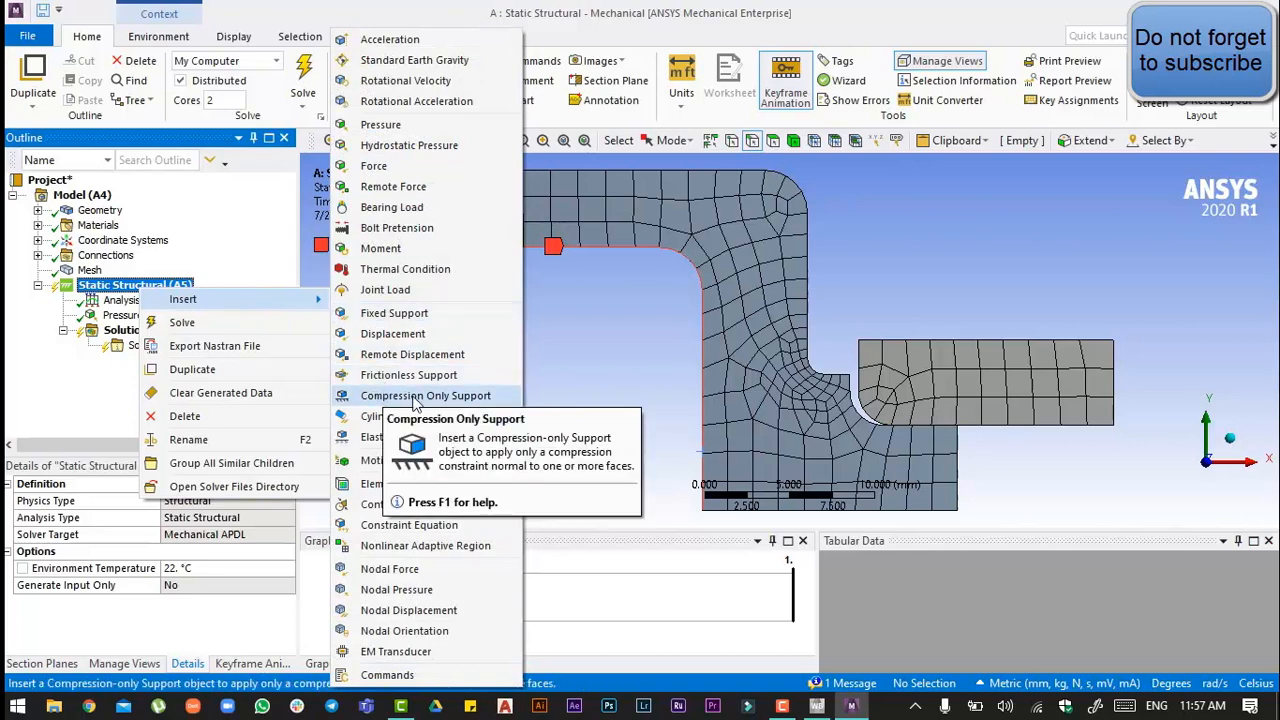
click(425, 395)
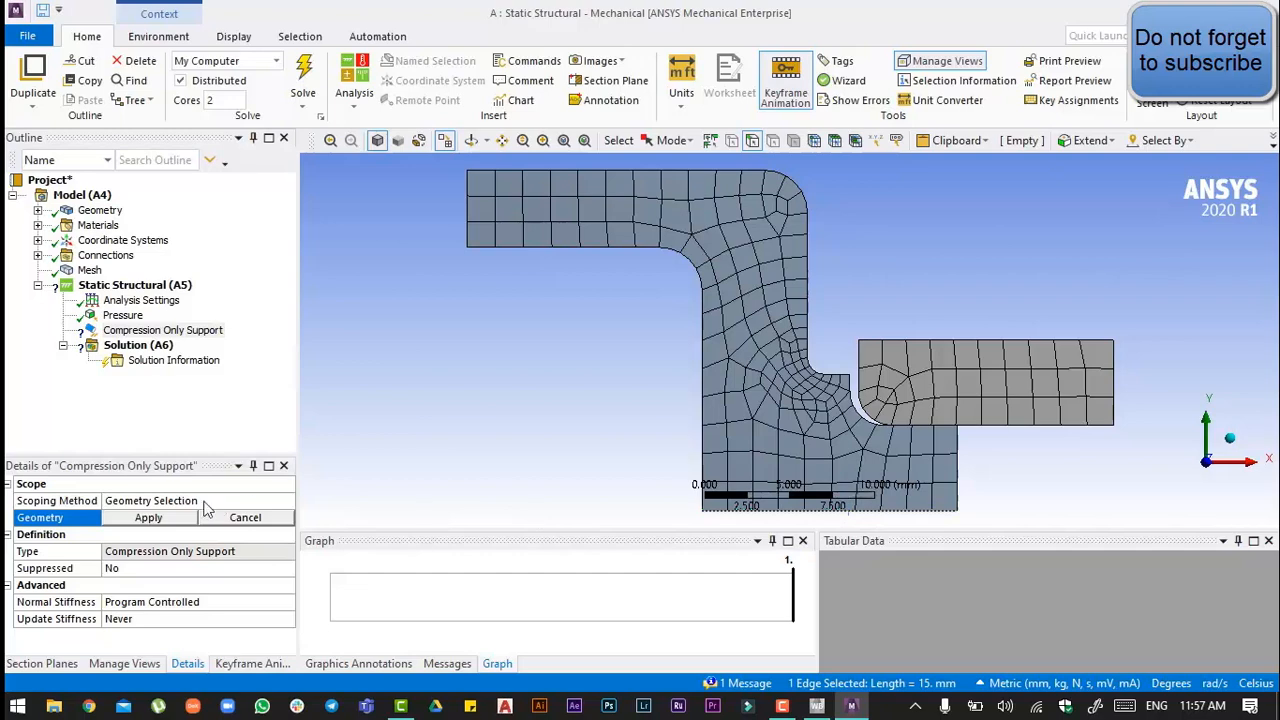
click(148, 517)
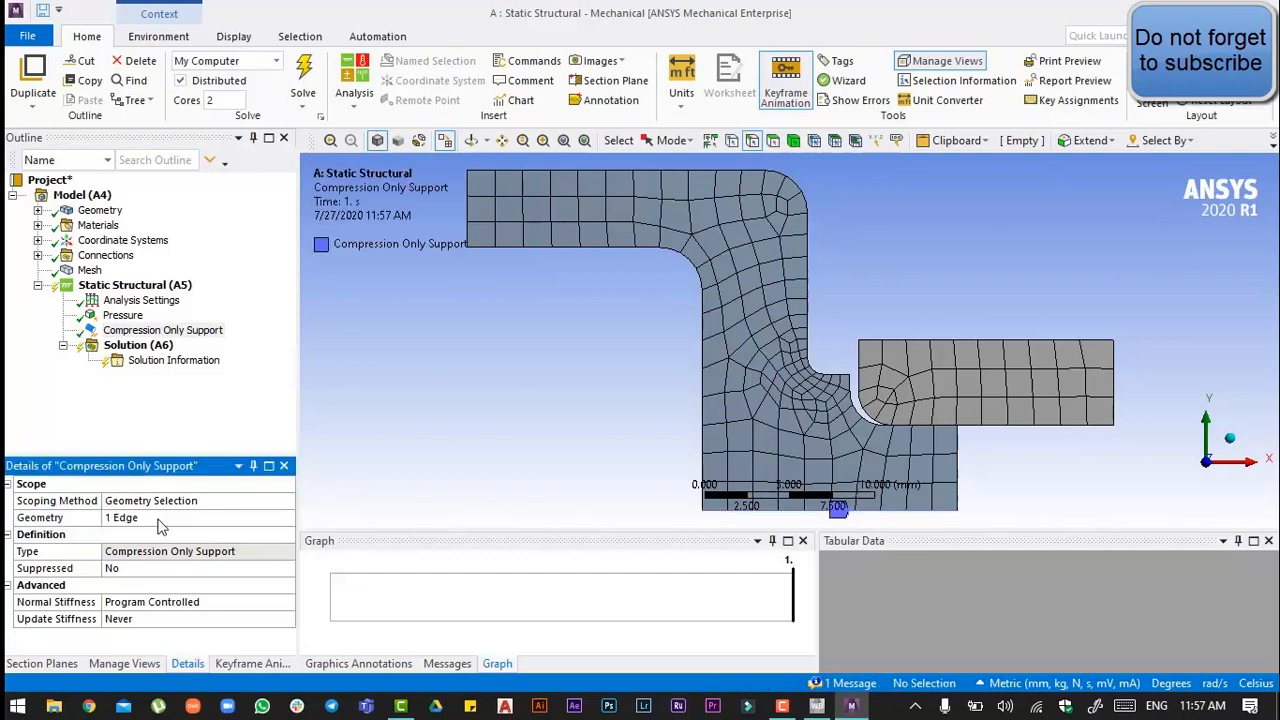
Add a Frictionless Support on the top edge of the right rectangular body
right_click(135, 285)
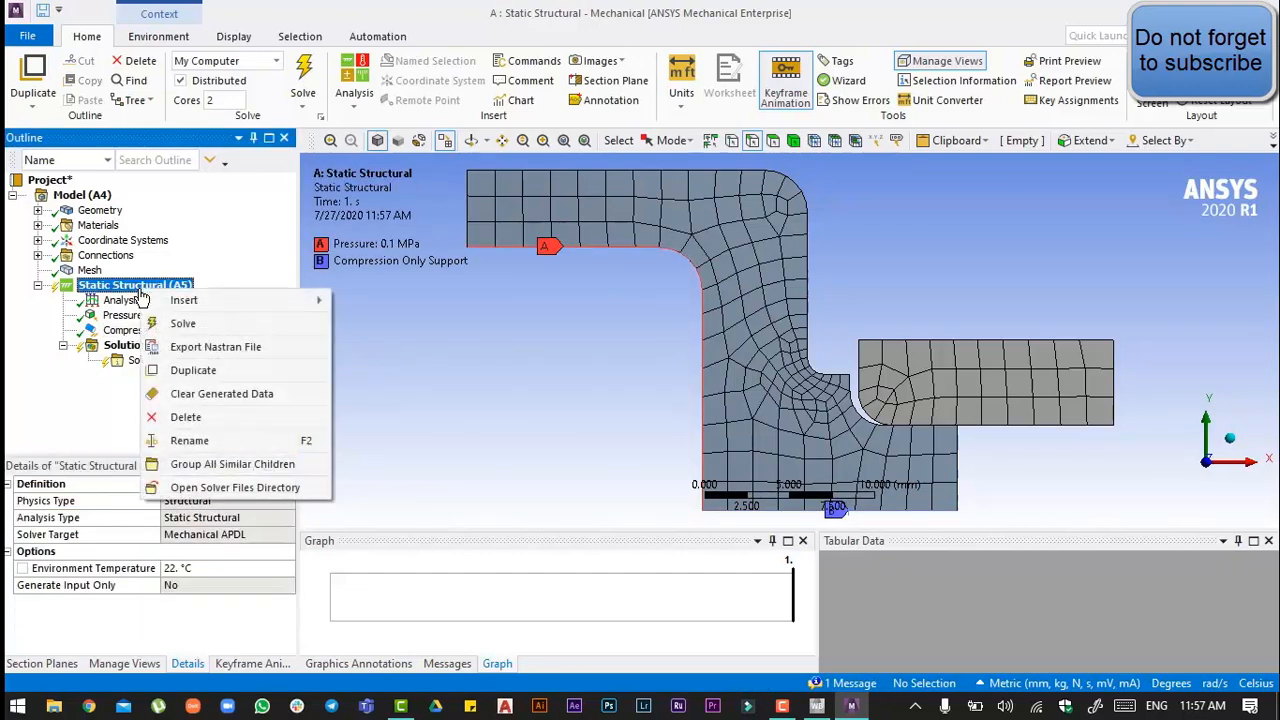
click(183, 300)
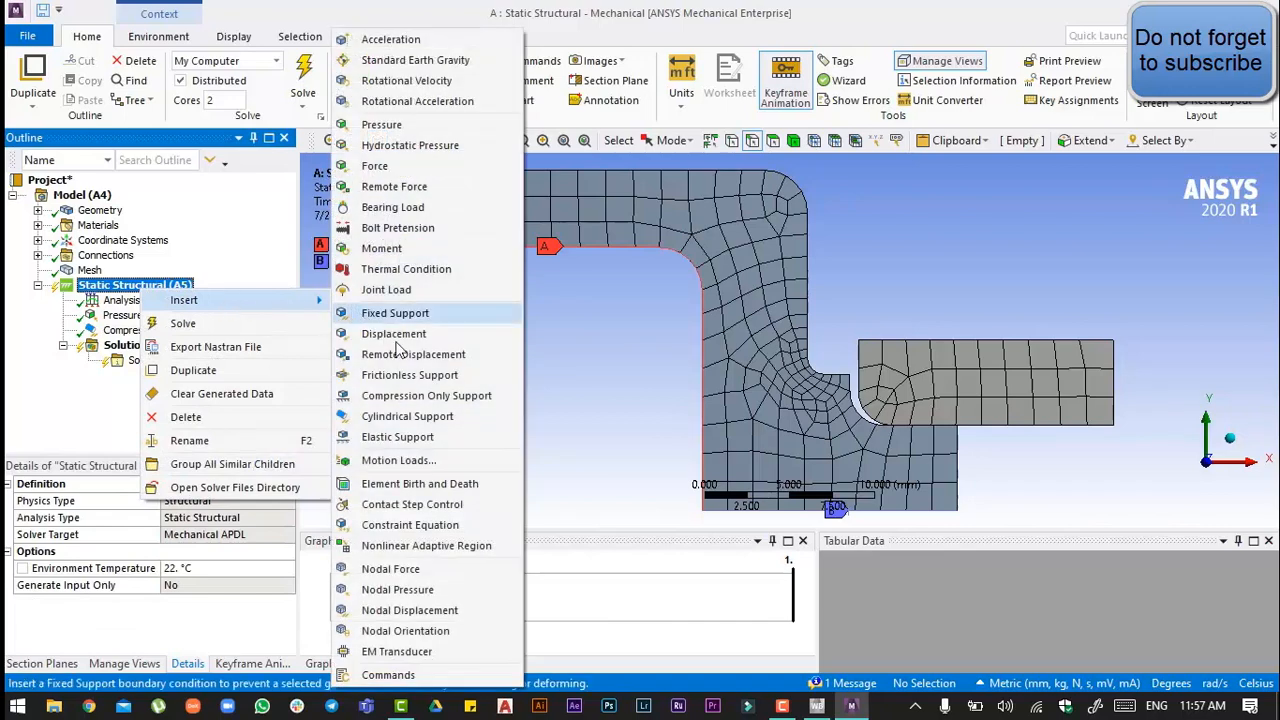
click(409, 375)
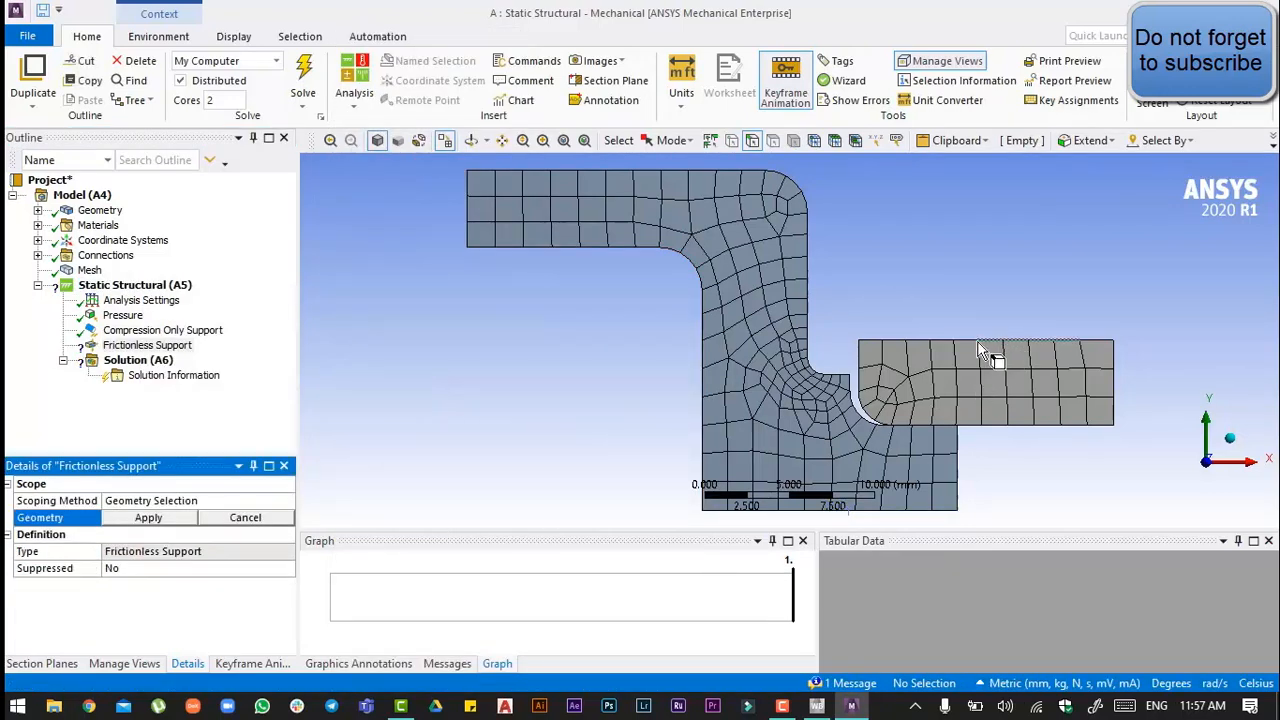
click(1010, 345)
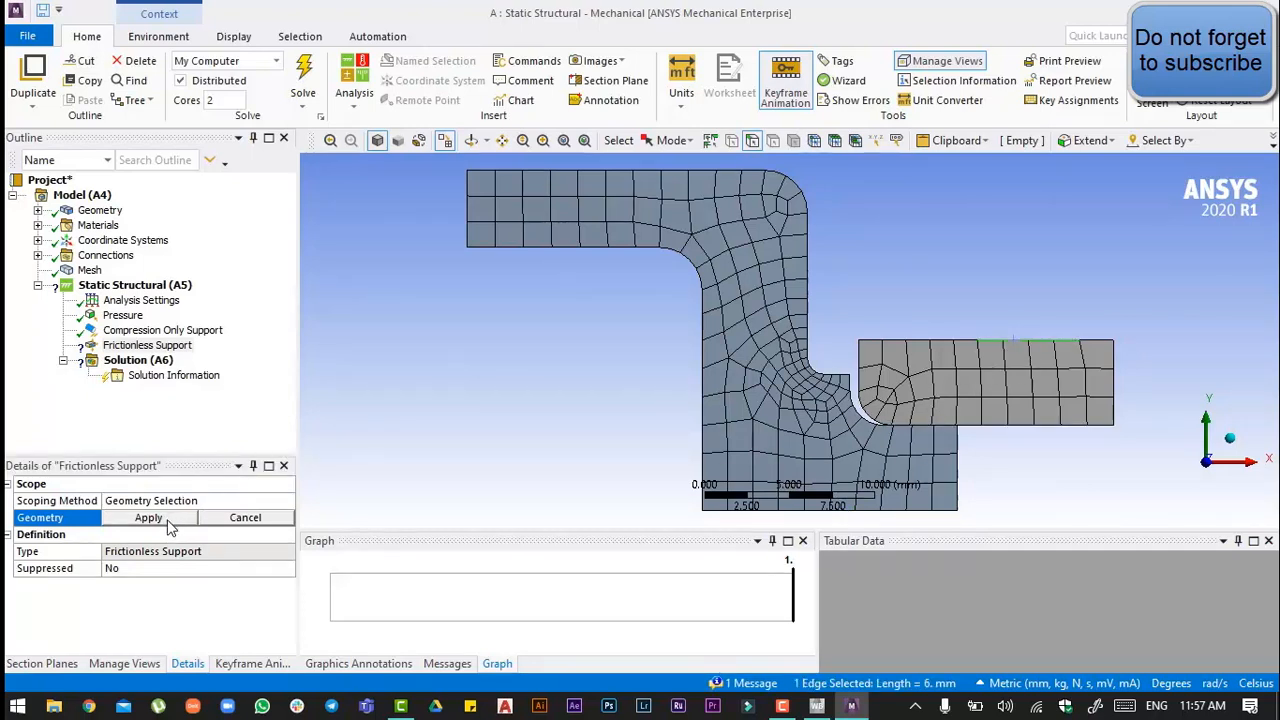
click(148, 517)
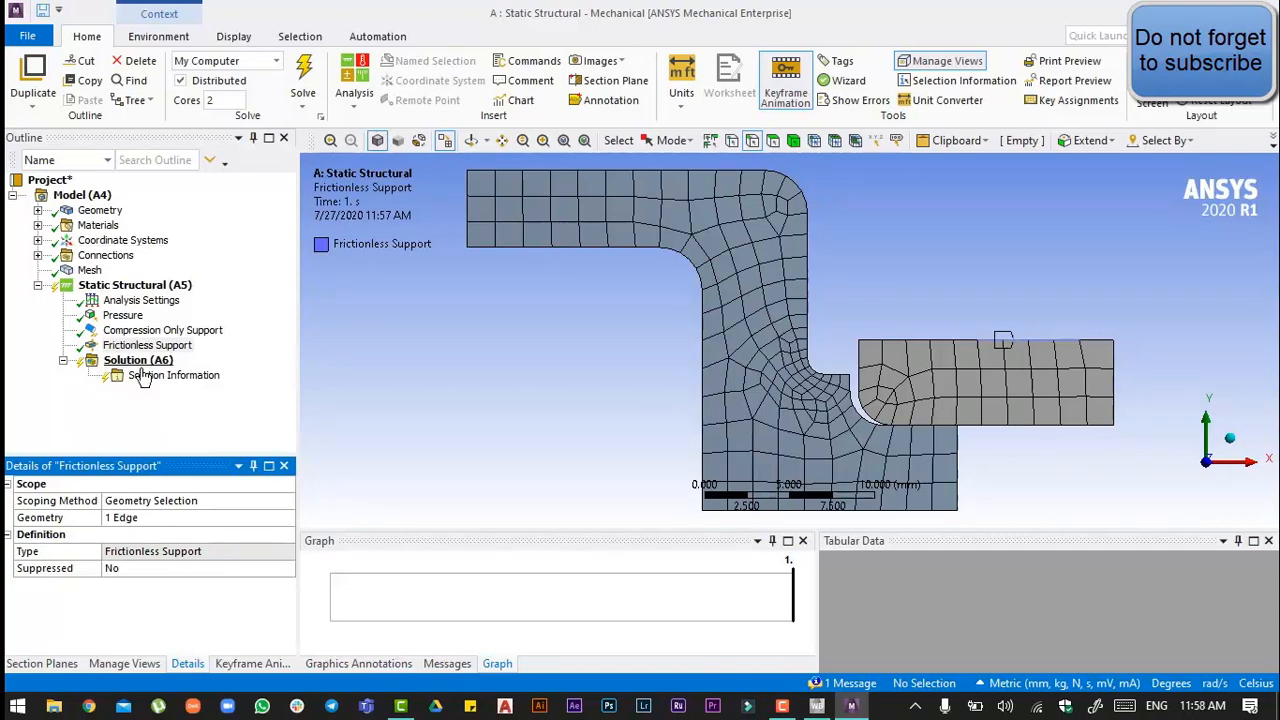
Add total deformation and von Mises equivalent stress results for all bodies
right_click(138, 360)
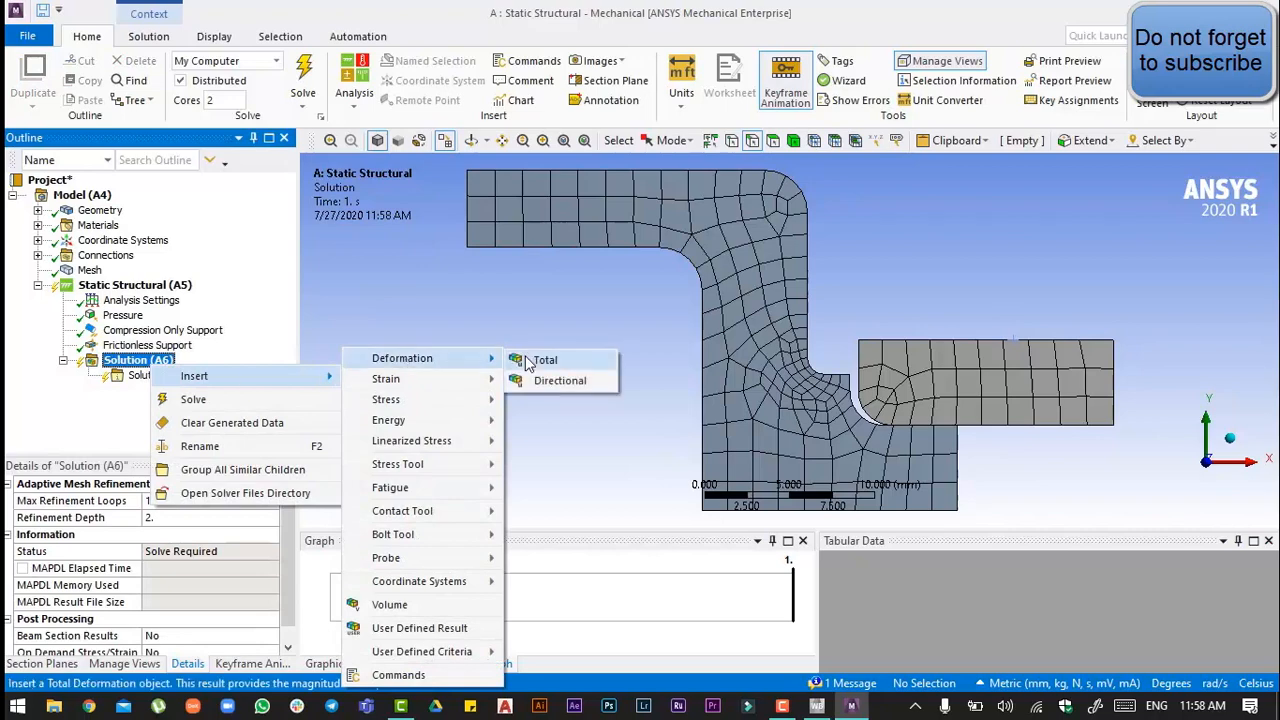
click(544, 360)
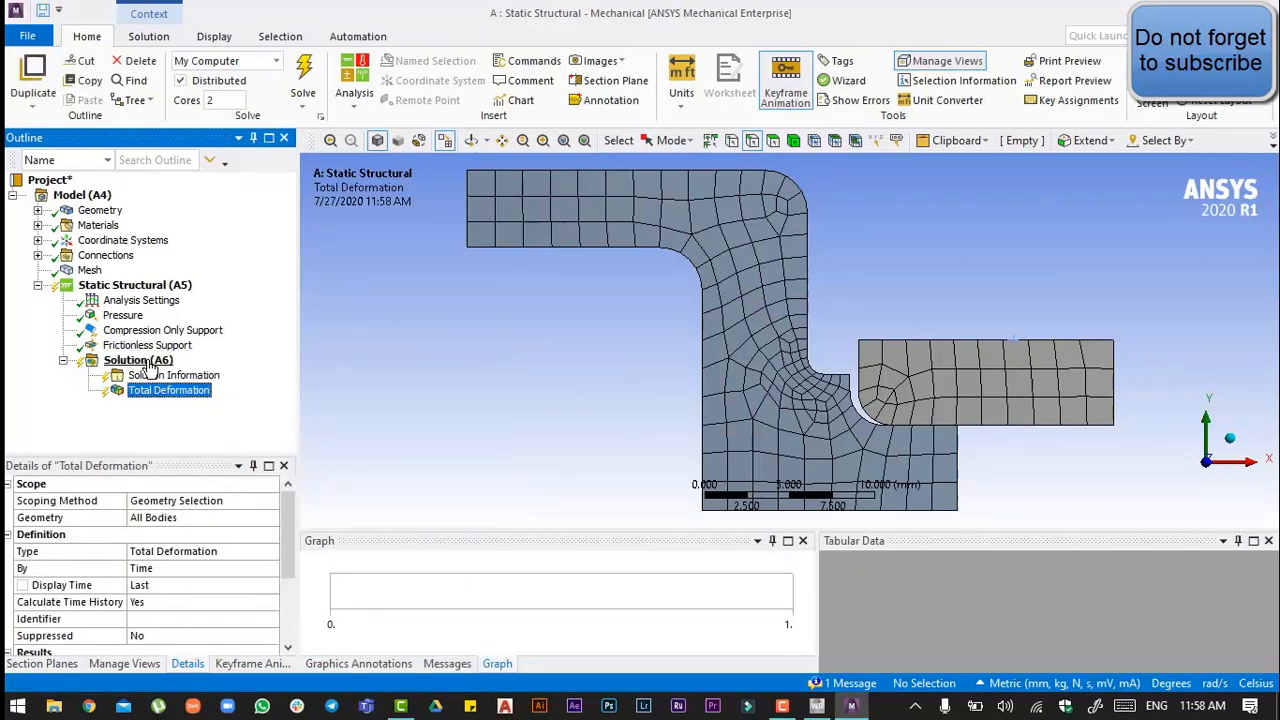
right_click(137, 360)
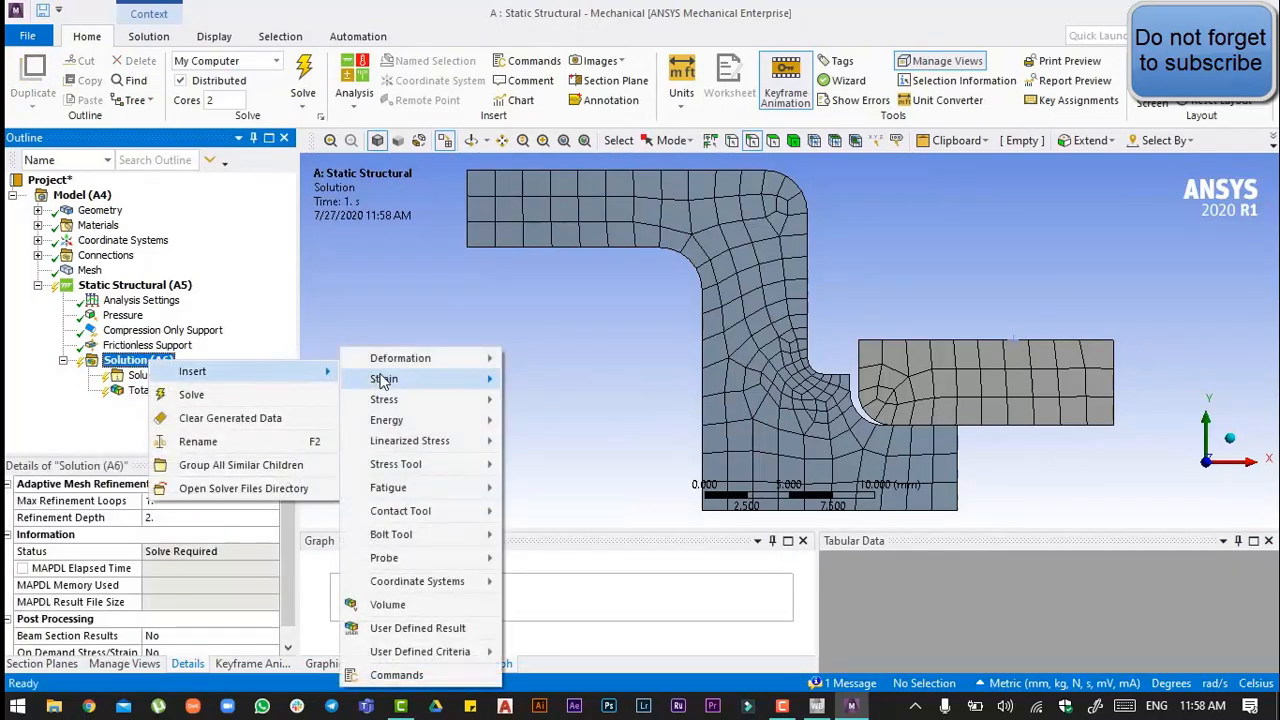
mouse_move(384, 399)
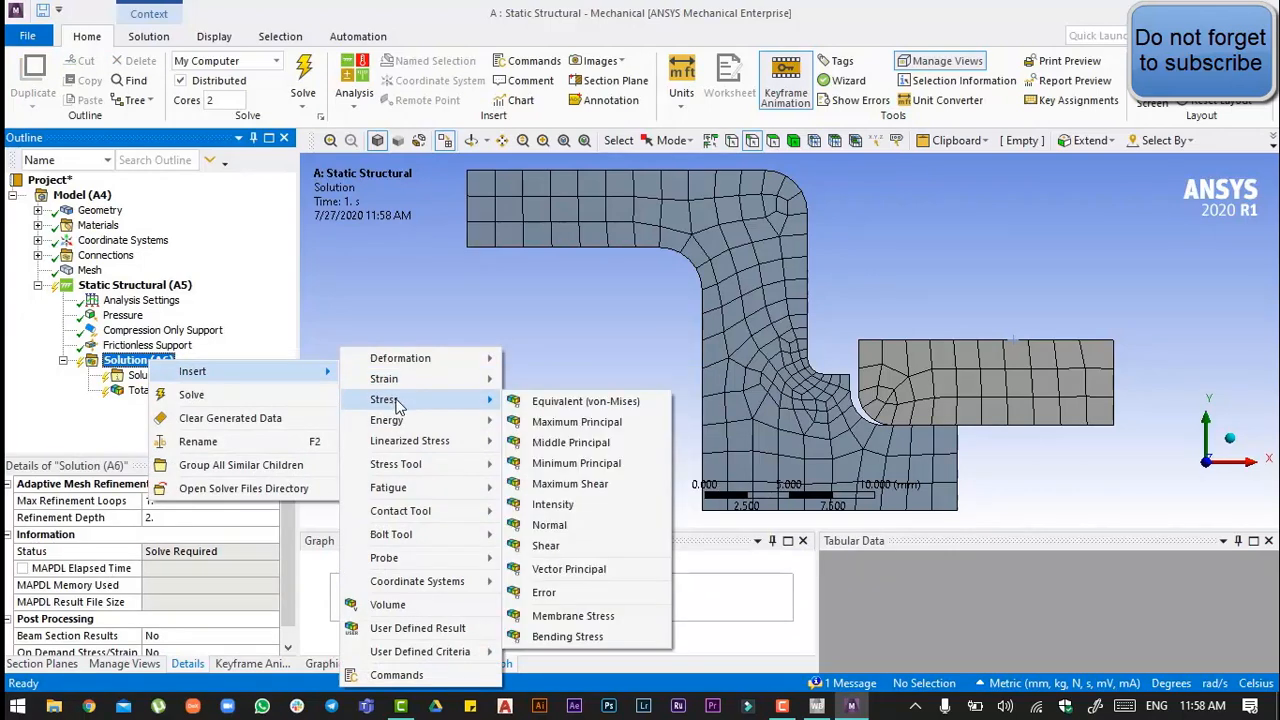
click(585, 401)
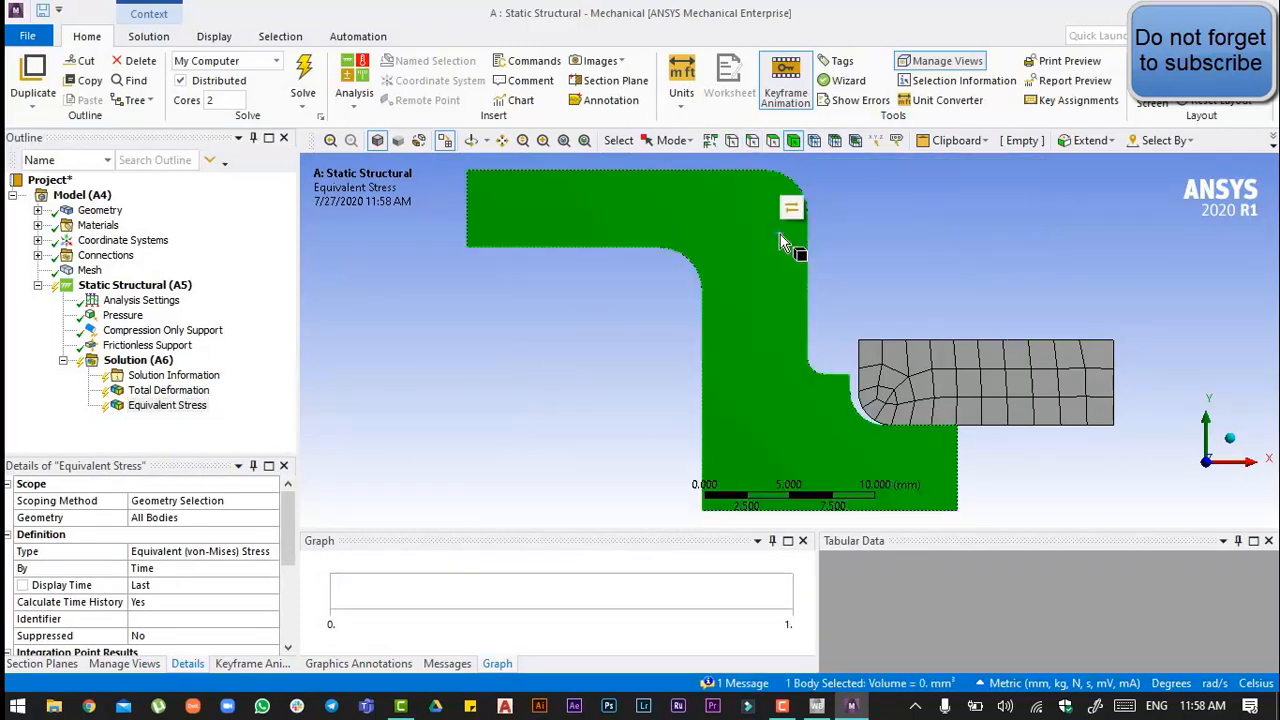
Add a second total deformation and von Mises stress result scoped to the L-shaped body
right_click(138, 359)
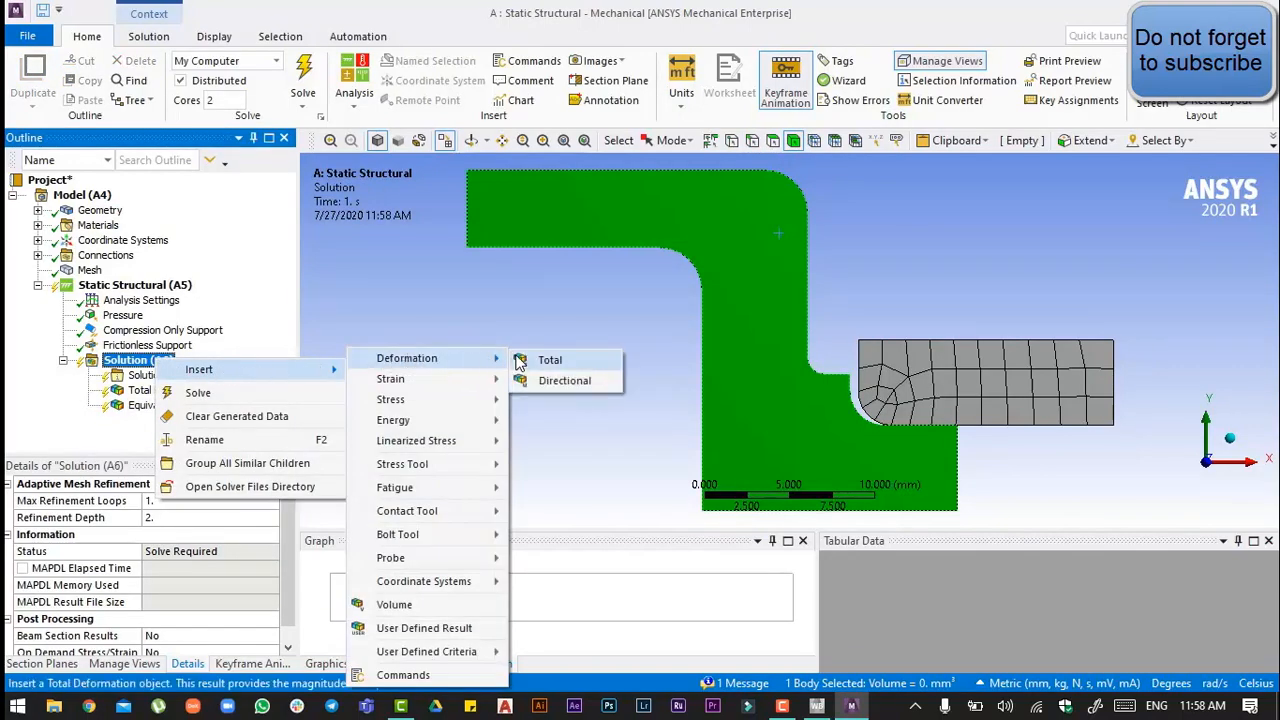
click(549, 359)
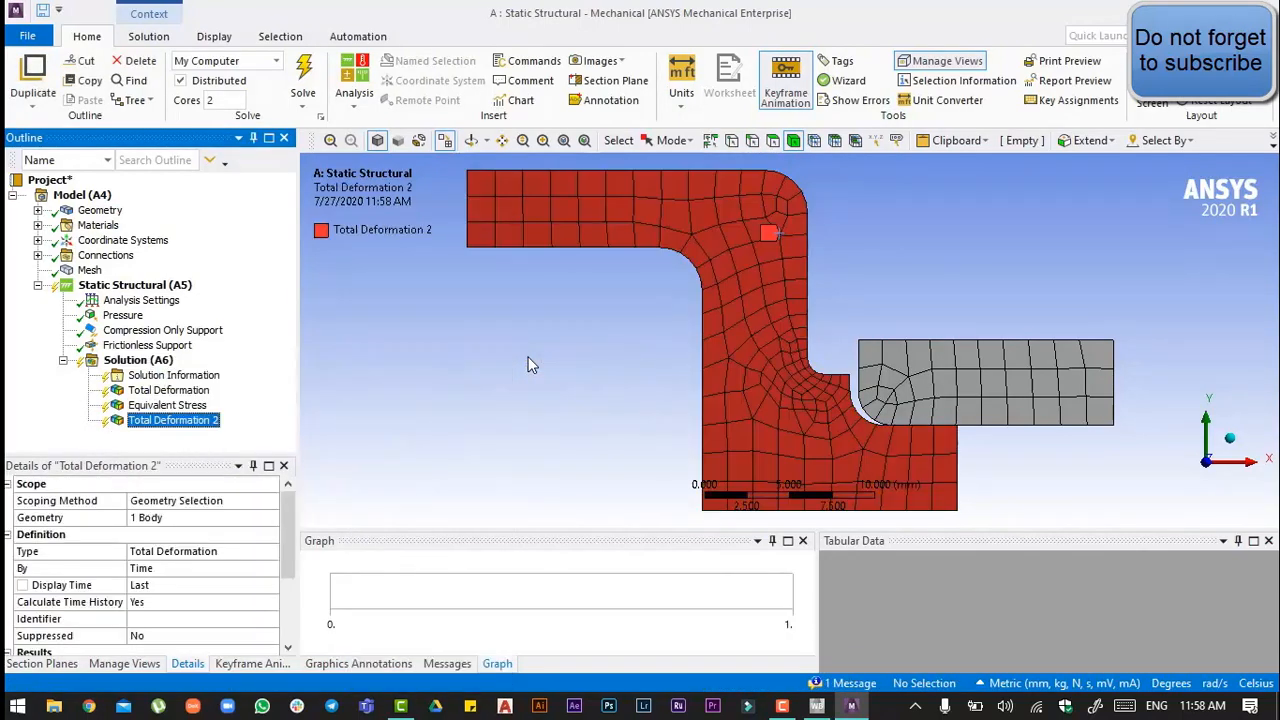
mouse_move(795, 160)
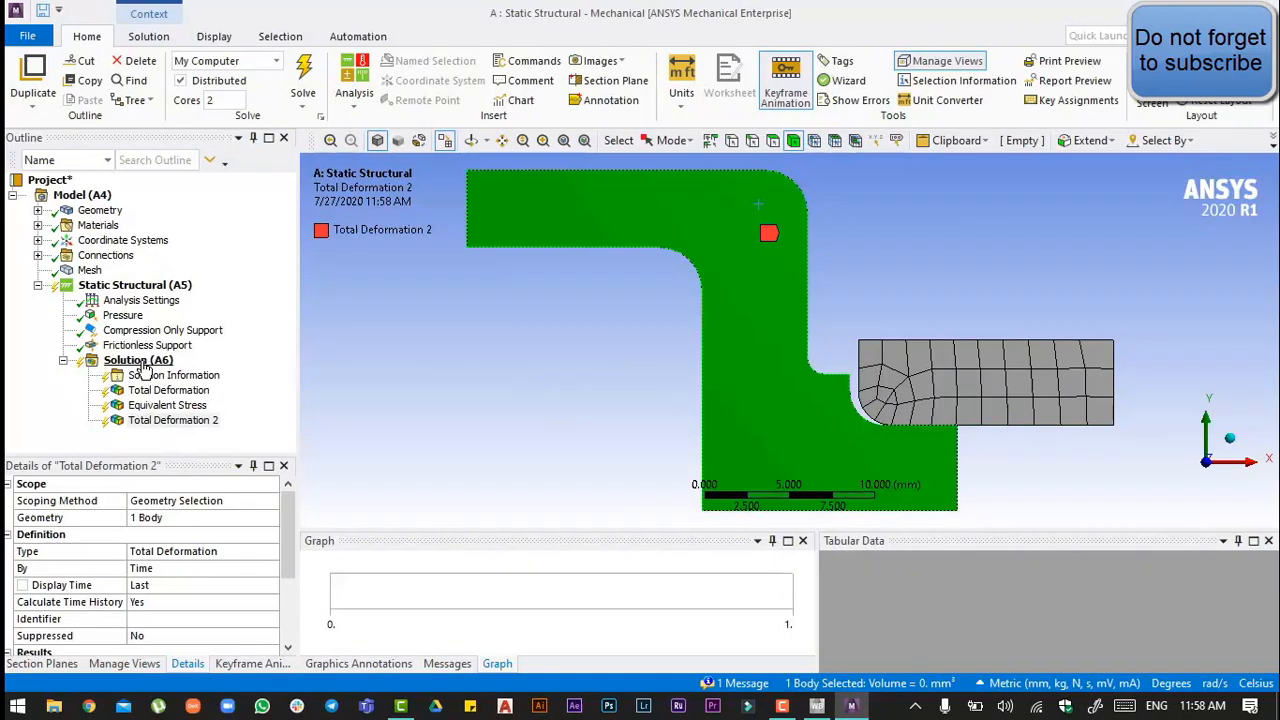
right_click(138, 359)
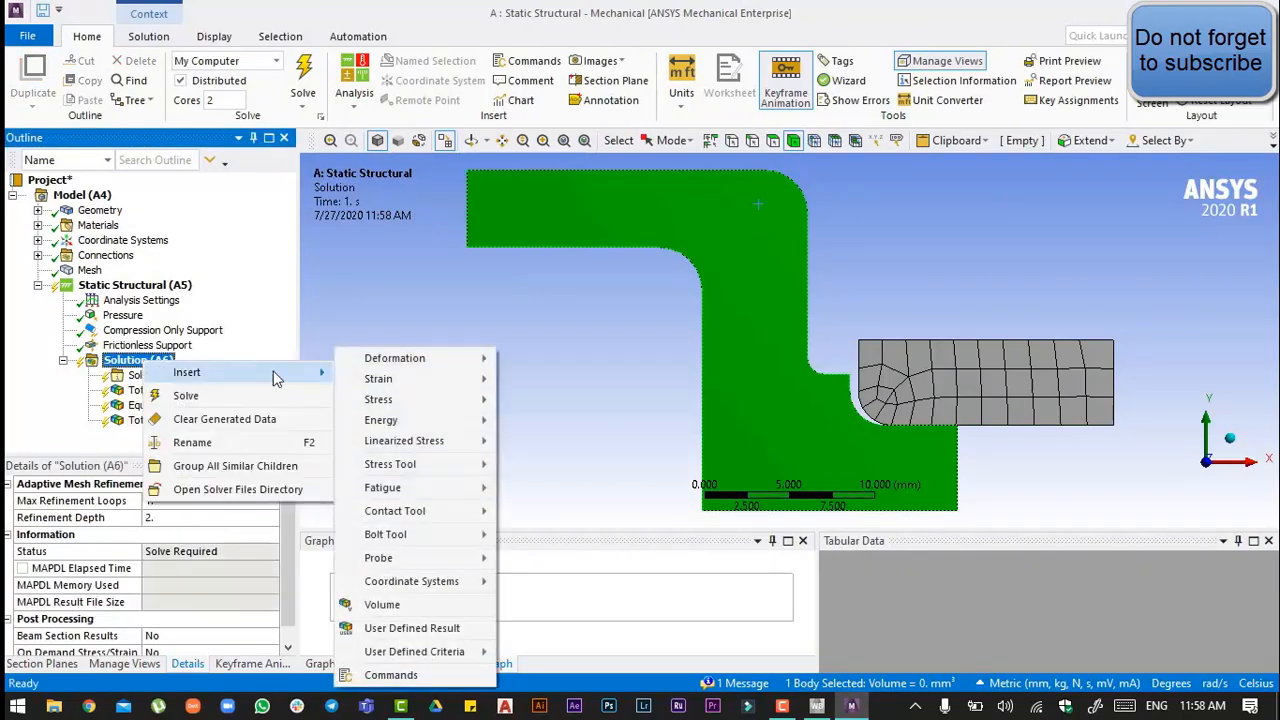
mouse_move(378, 399)
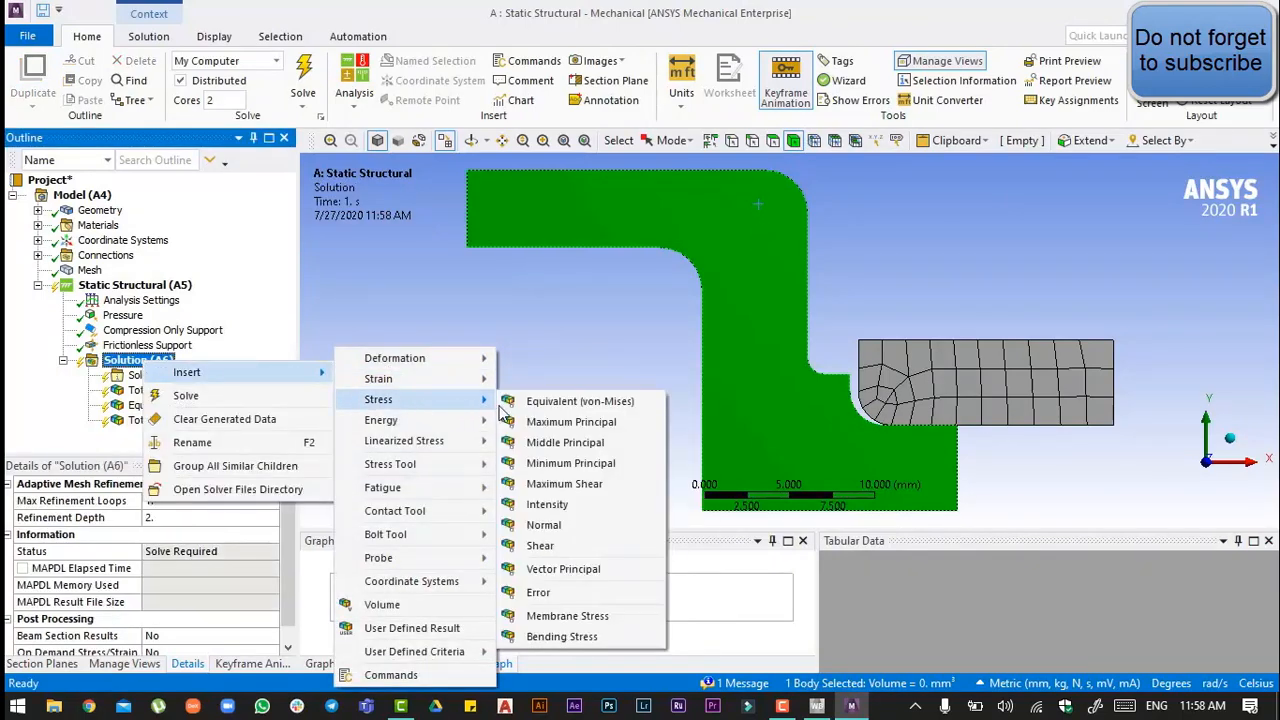
click(579, 400)
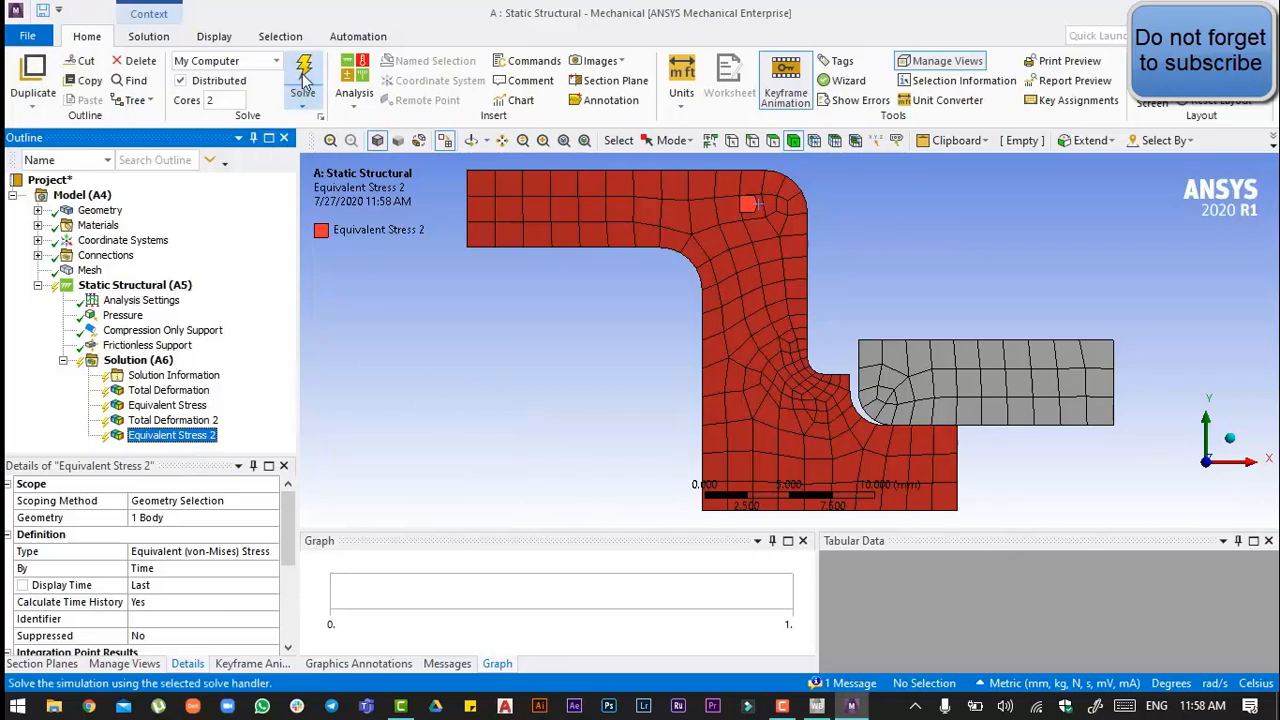
Solve the model and view the all-body total deformation and von Mises stress contours
right_click(138, 359)
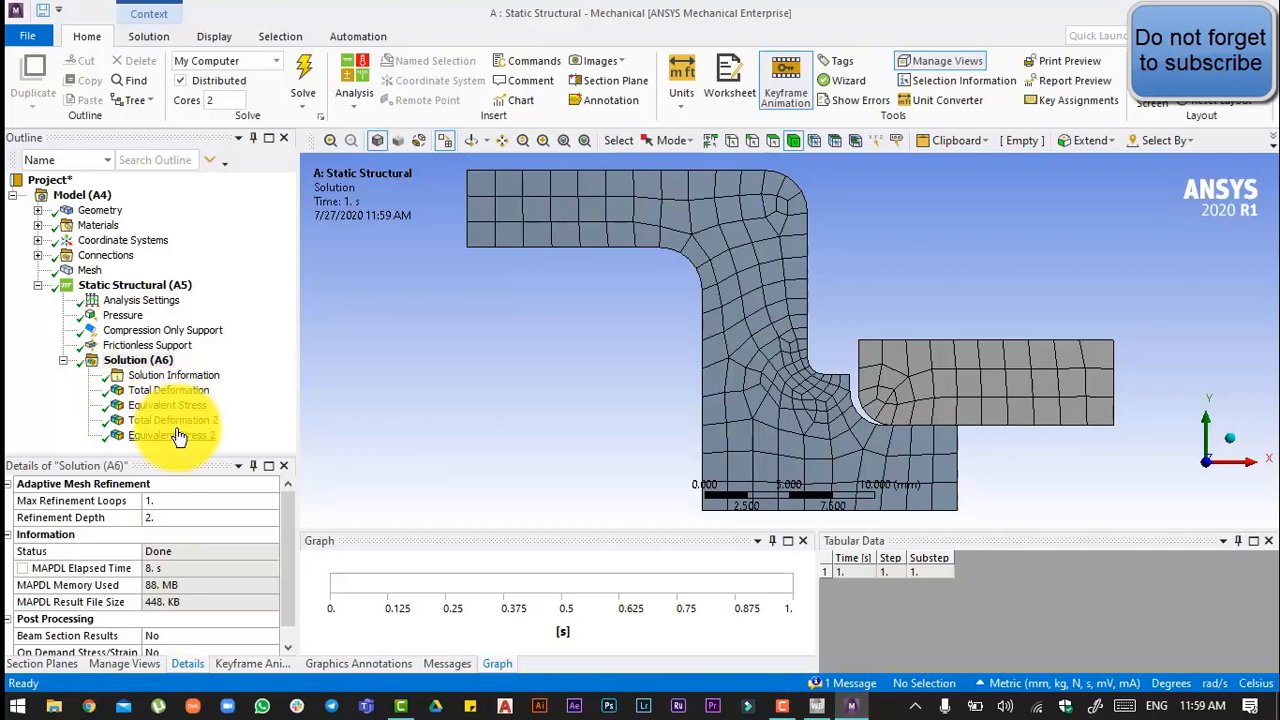
click(168, 389)
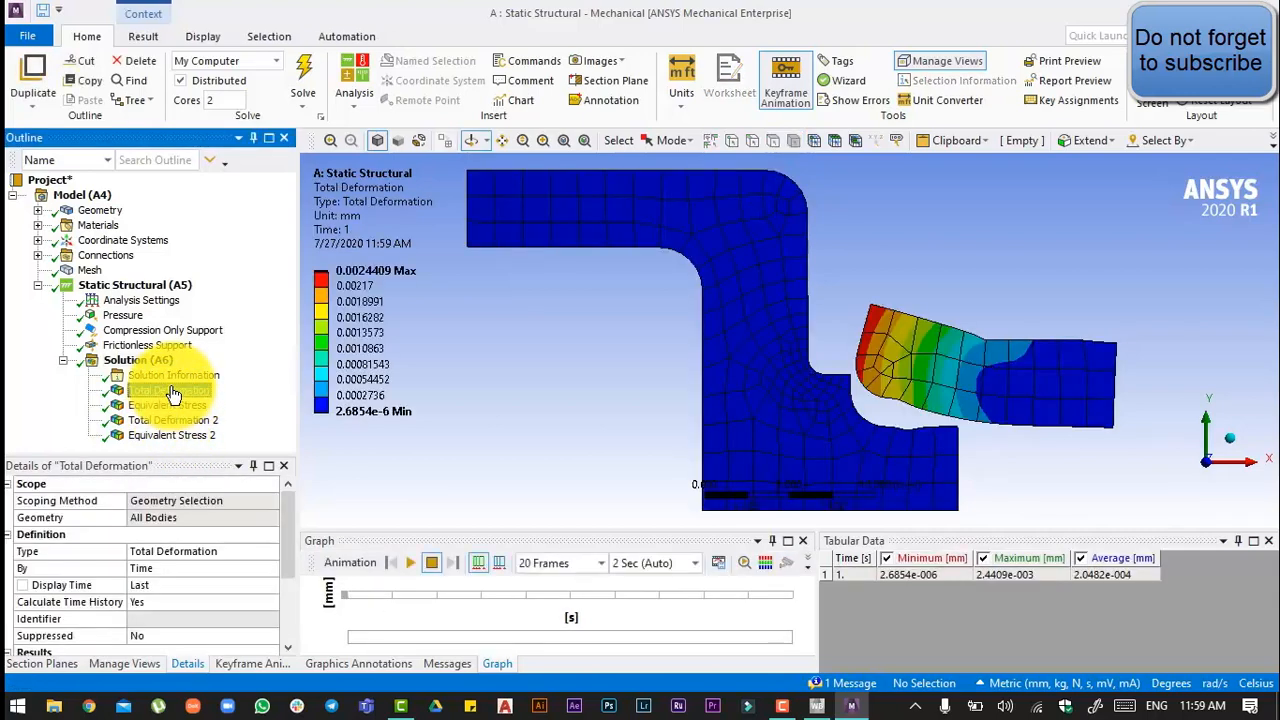
click(168, 405)
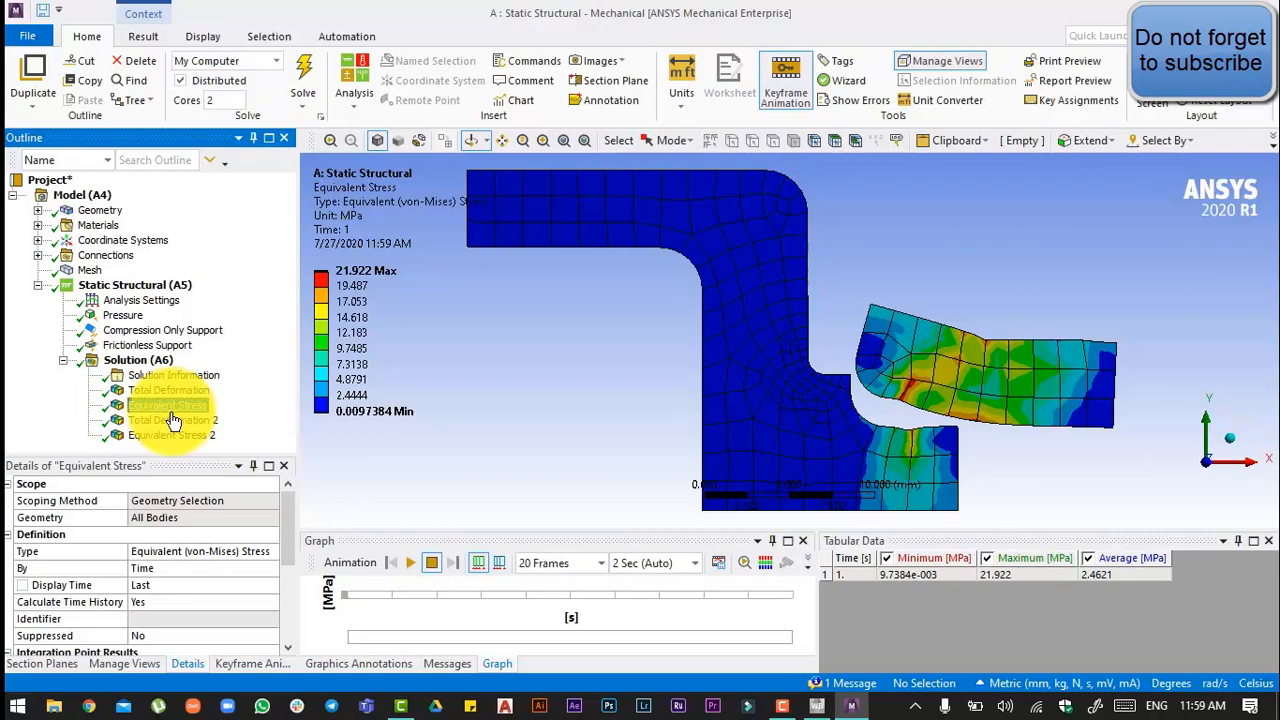
View the L-shaped body's deformation and von Mises stress contours, then the Solution Information log
click(173, 420)
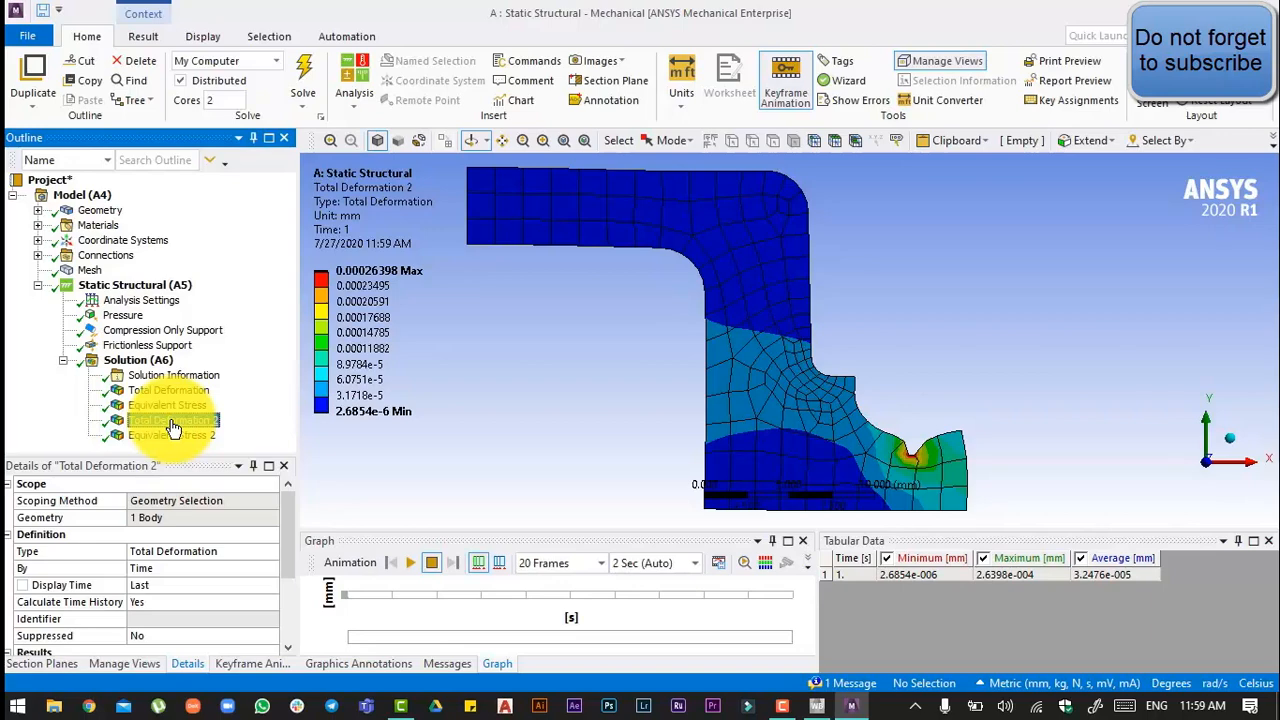
click(173, 419)
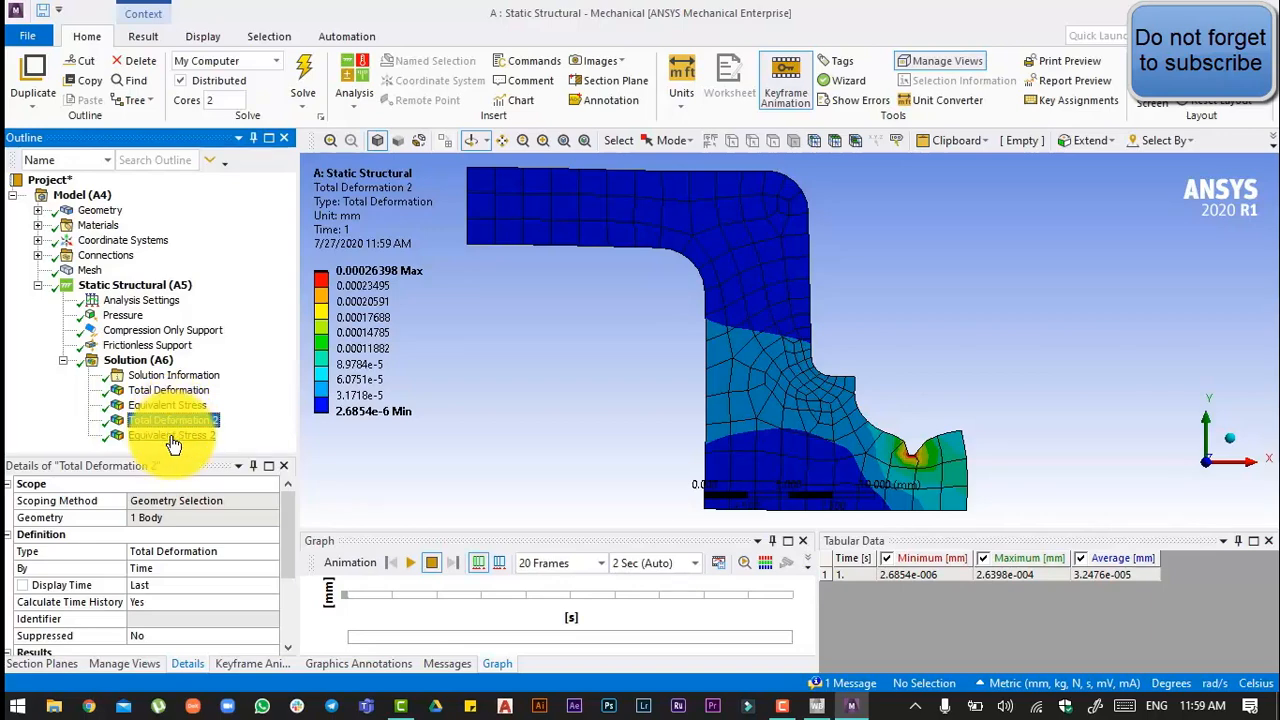
click(172, 435)
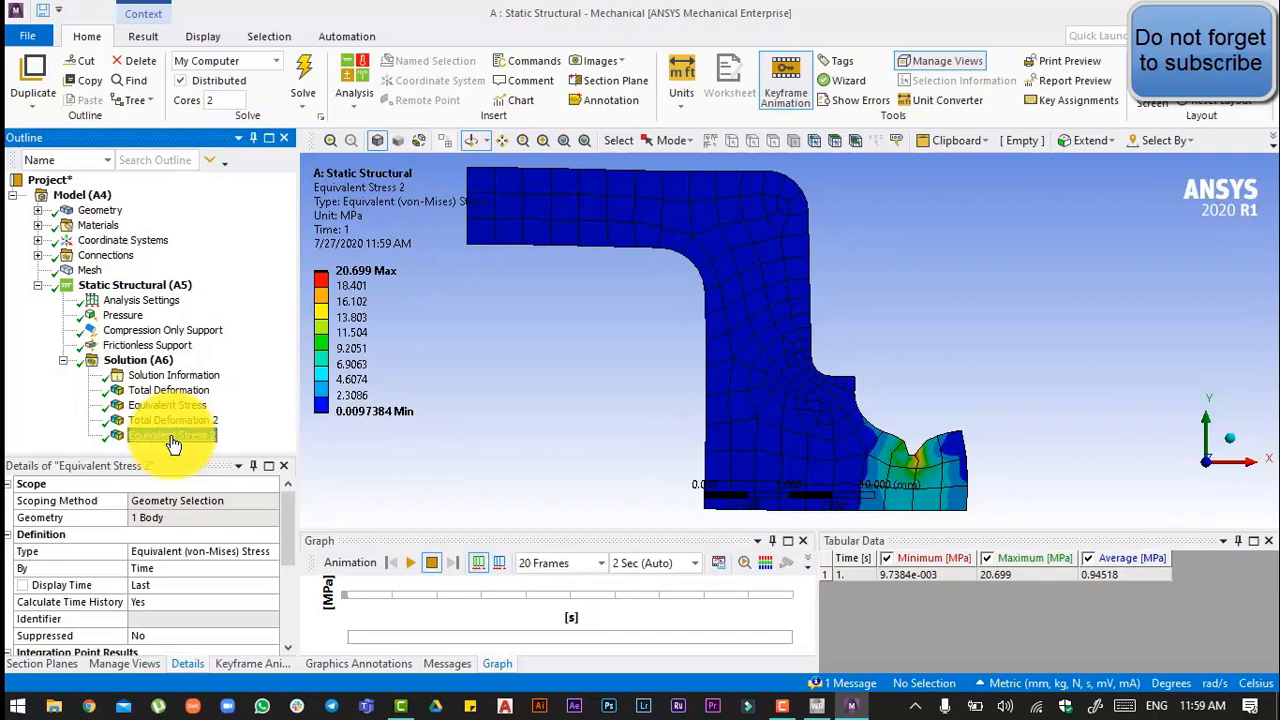
click(174, 374)
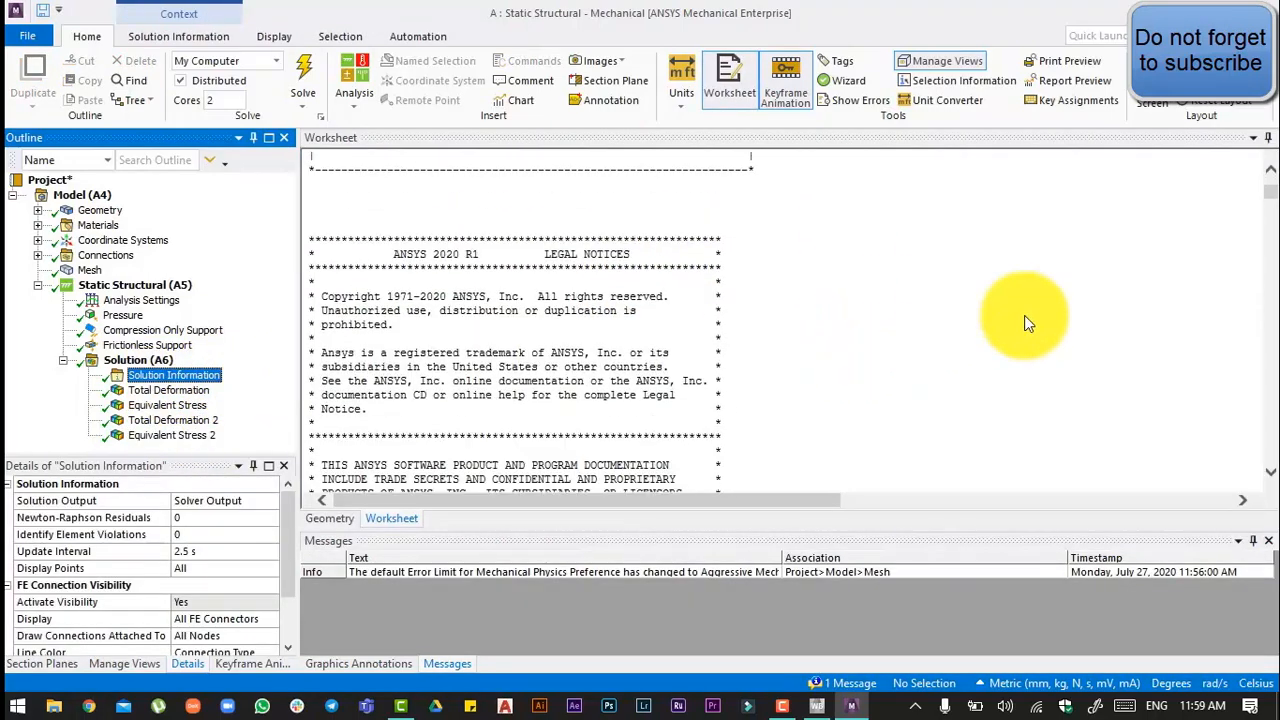
scroll(down, 3)
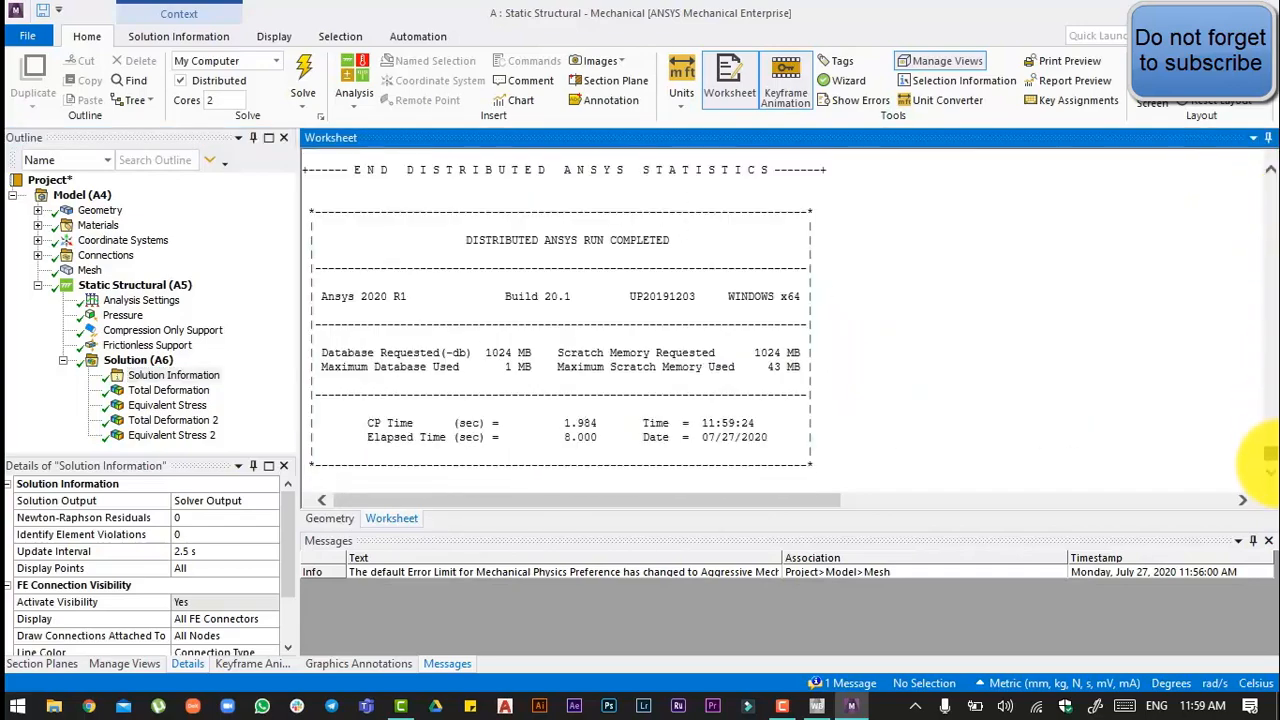
mouse_move(470, 440)
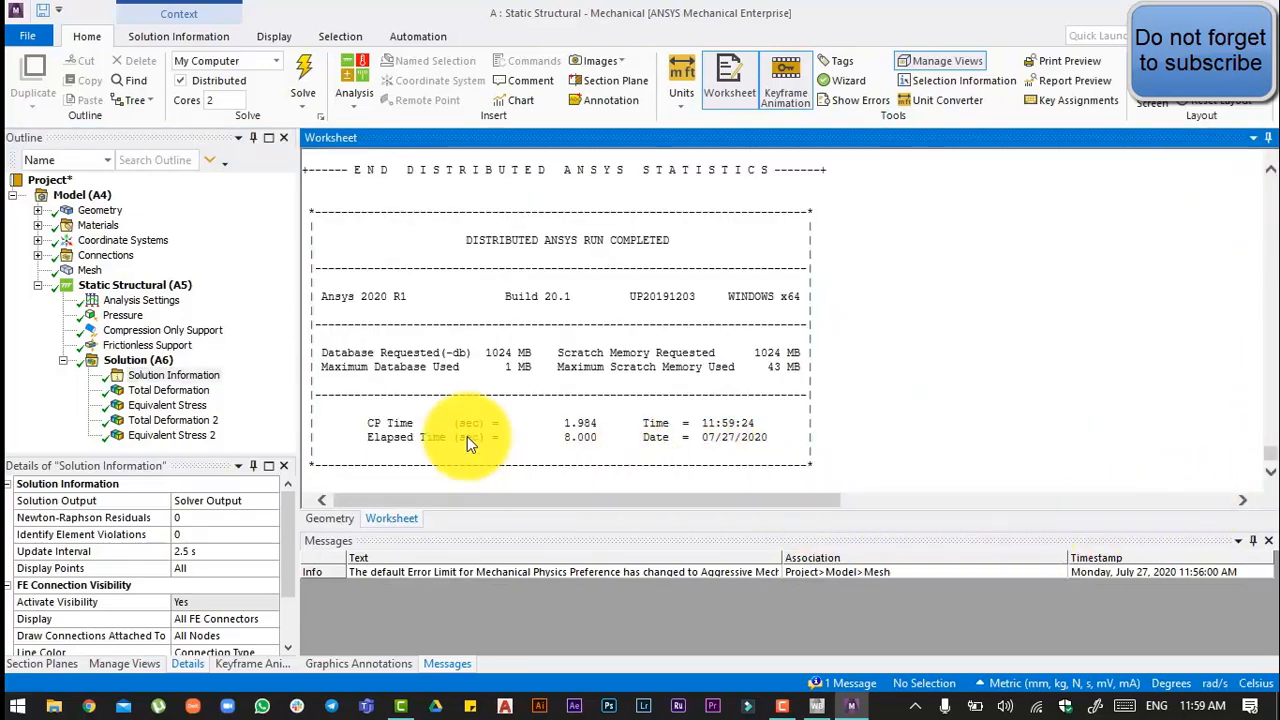
mouse_move(565, 435)
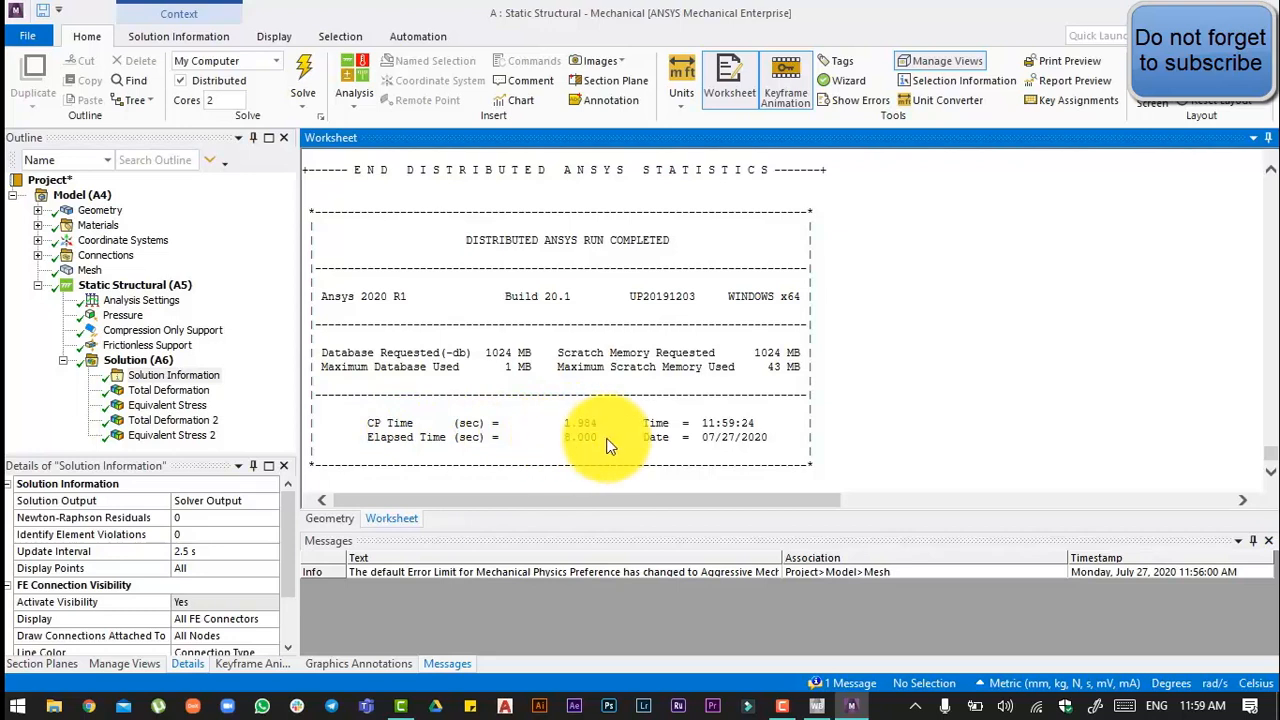
mouse_move(937, 400)
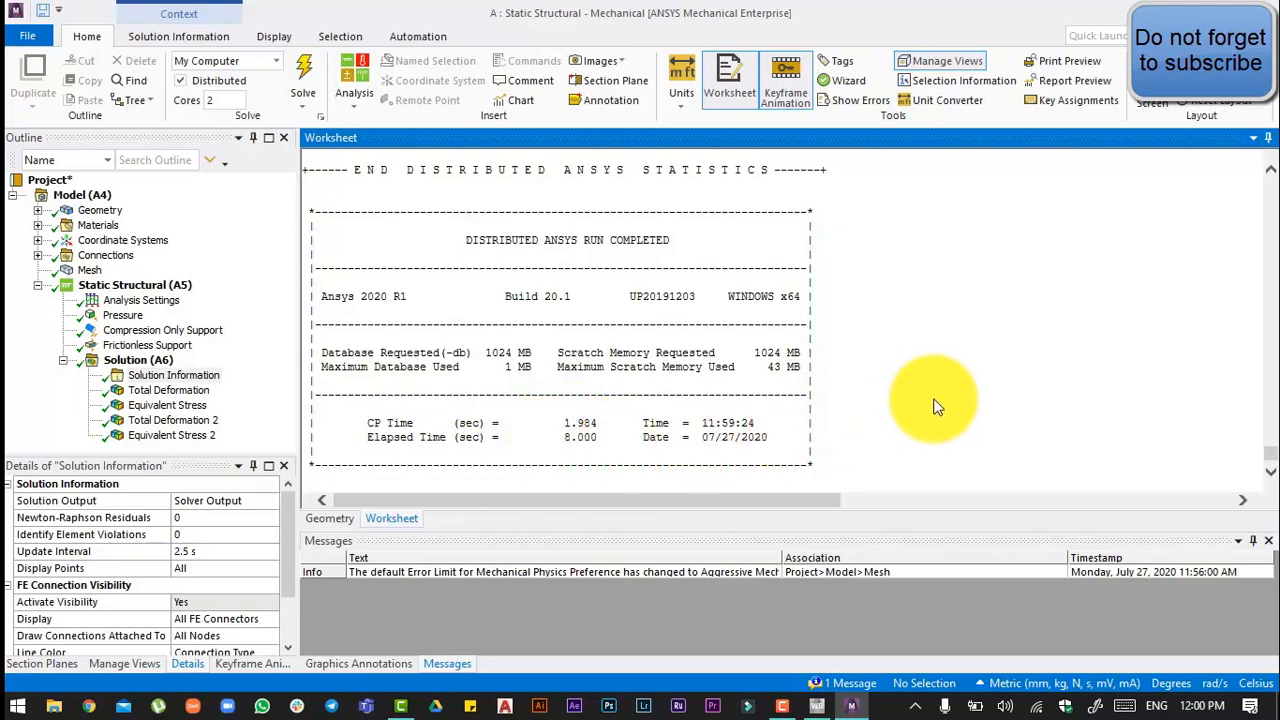